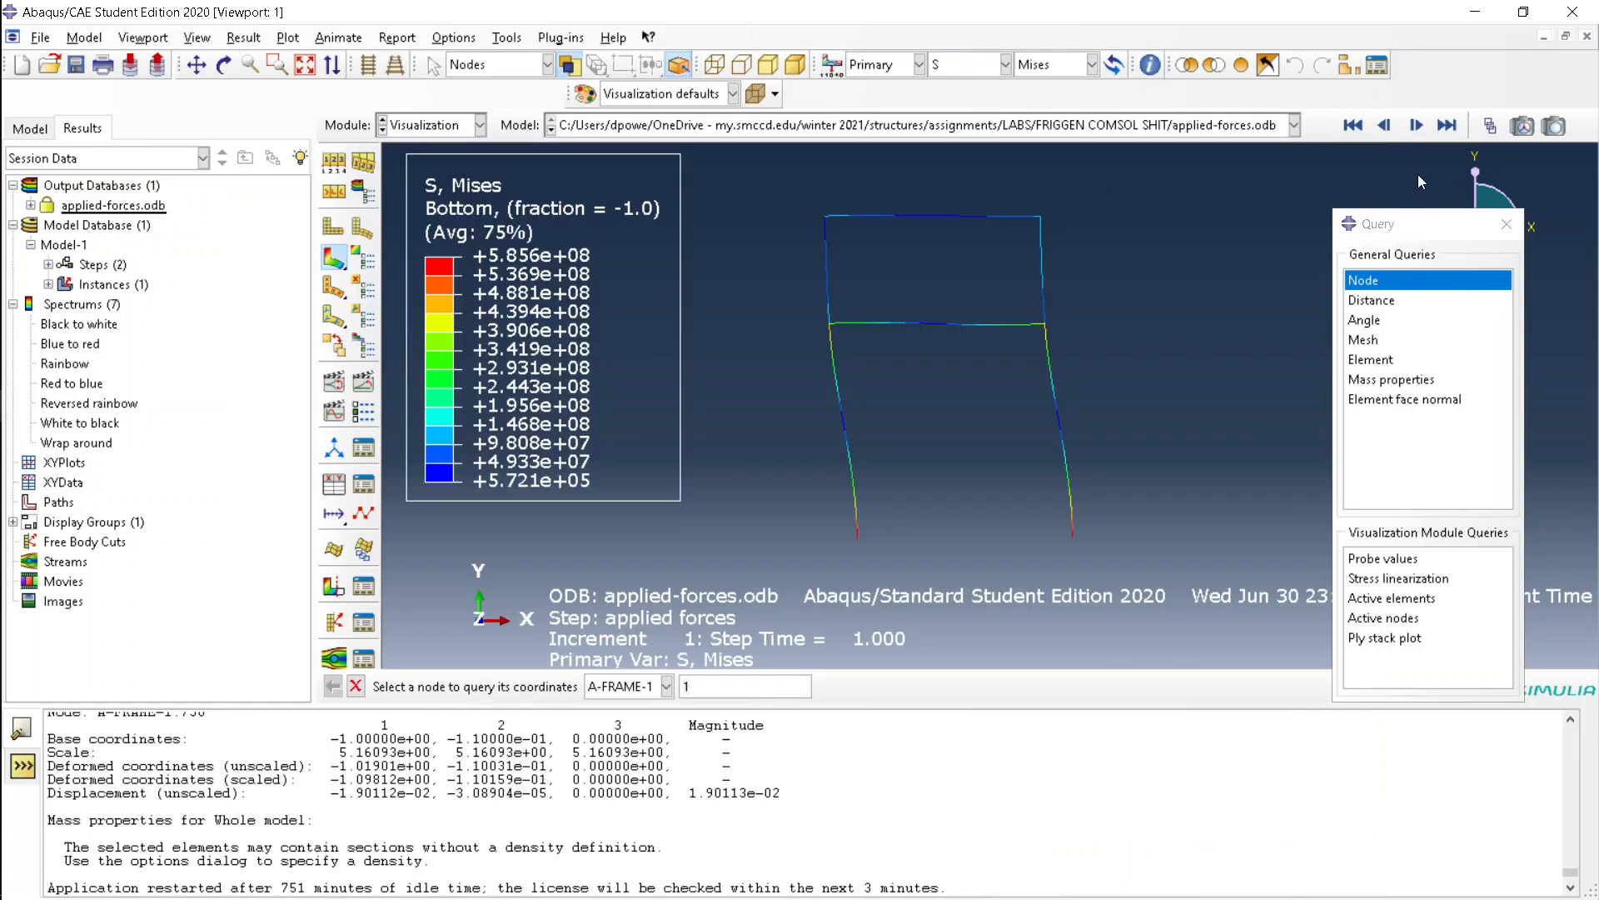
{"action": "mouse_move", "coordinate": [918, 264]}
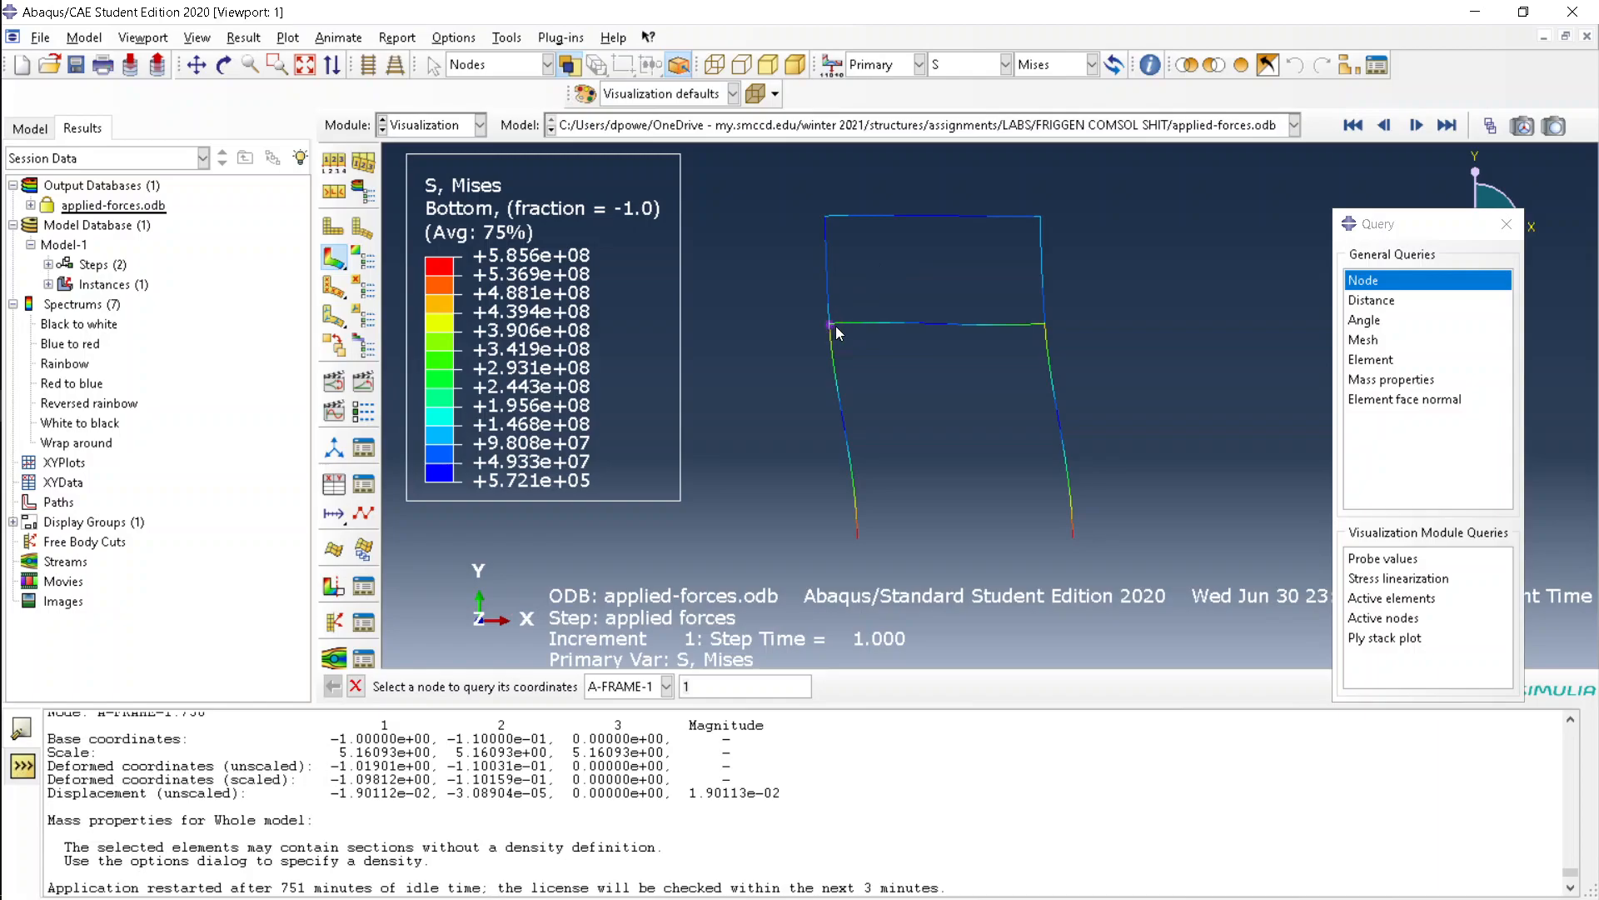
{"action": "mouse_move", "coordinate": [834, 331]}
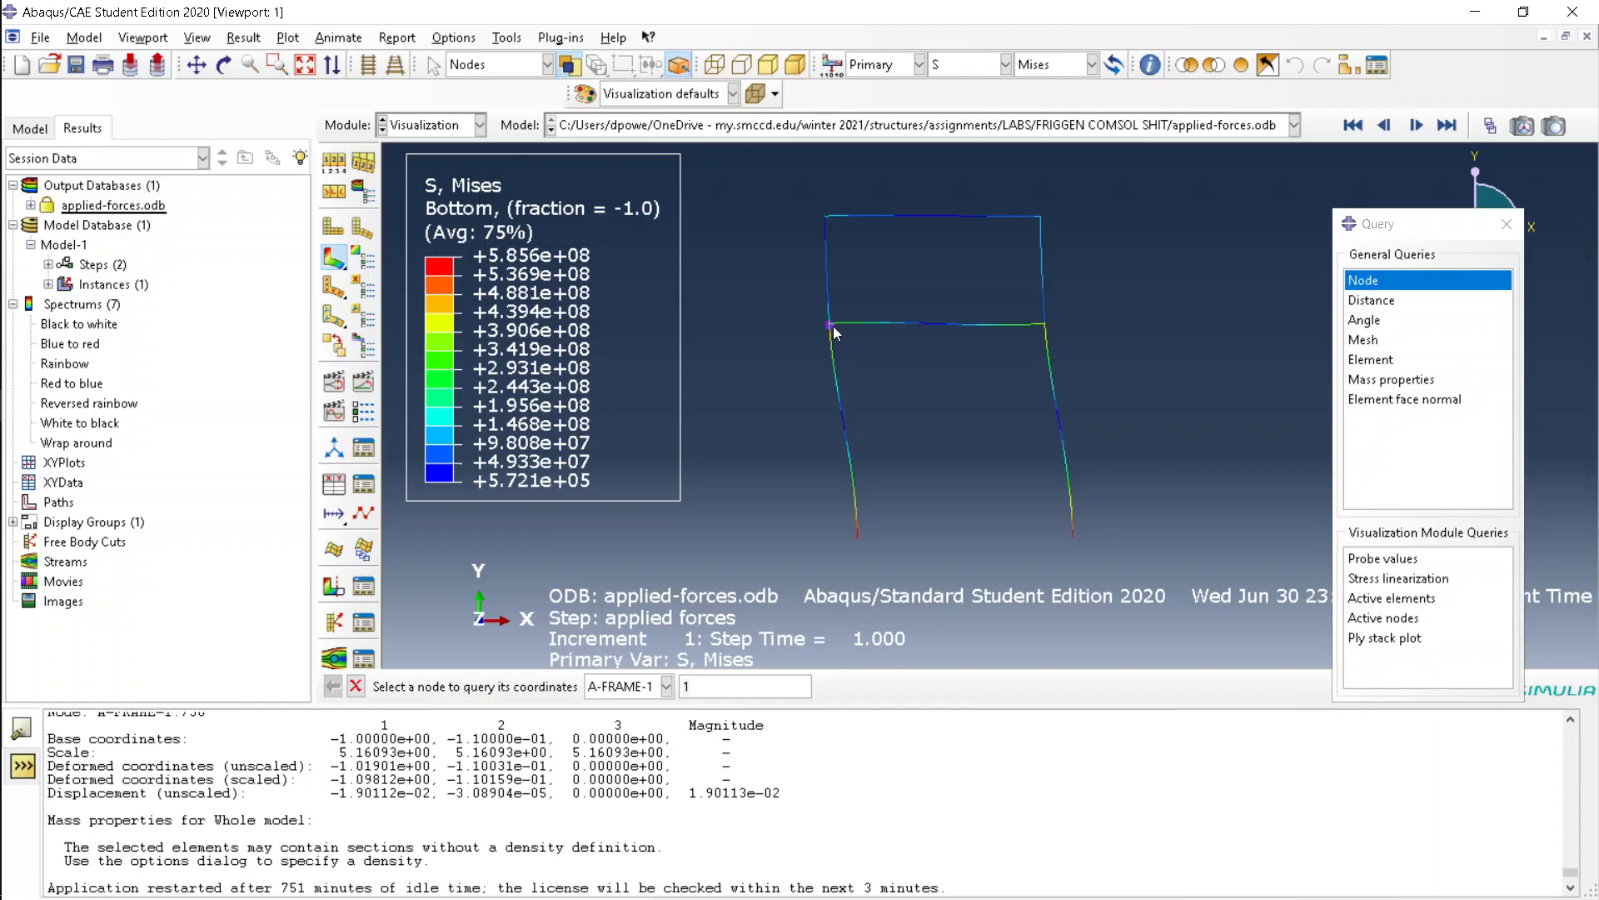
{"action": "mouse_move", "coordinate": [828, 327]}
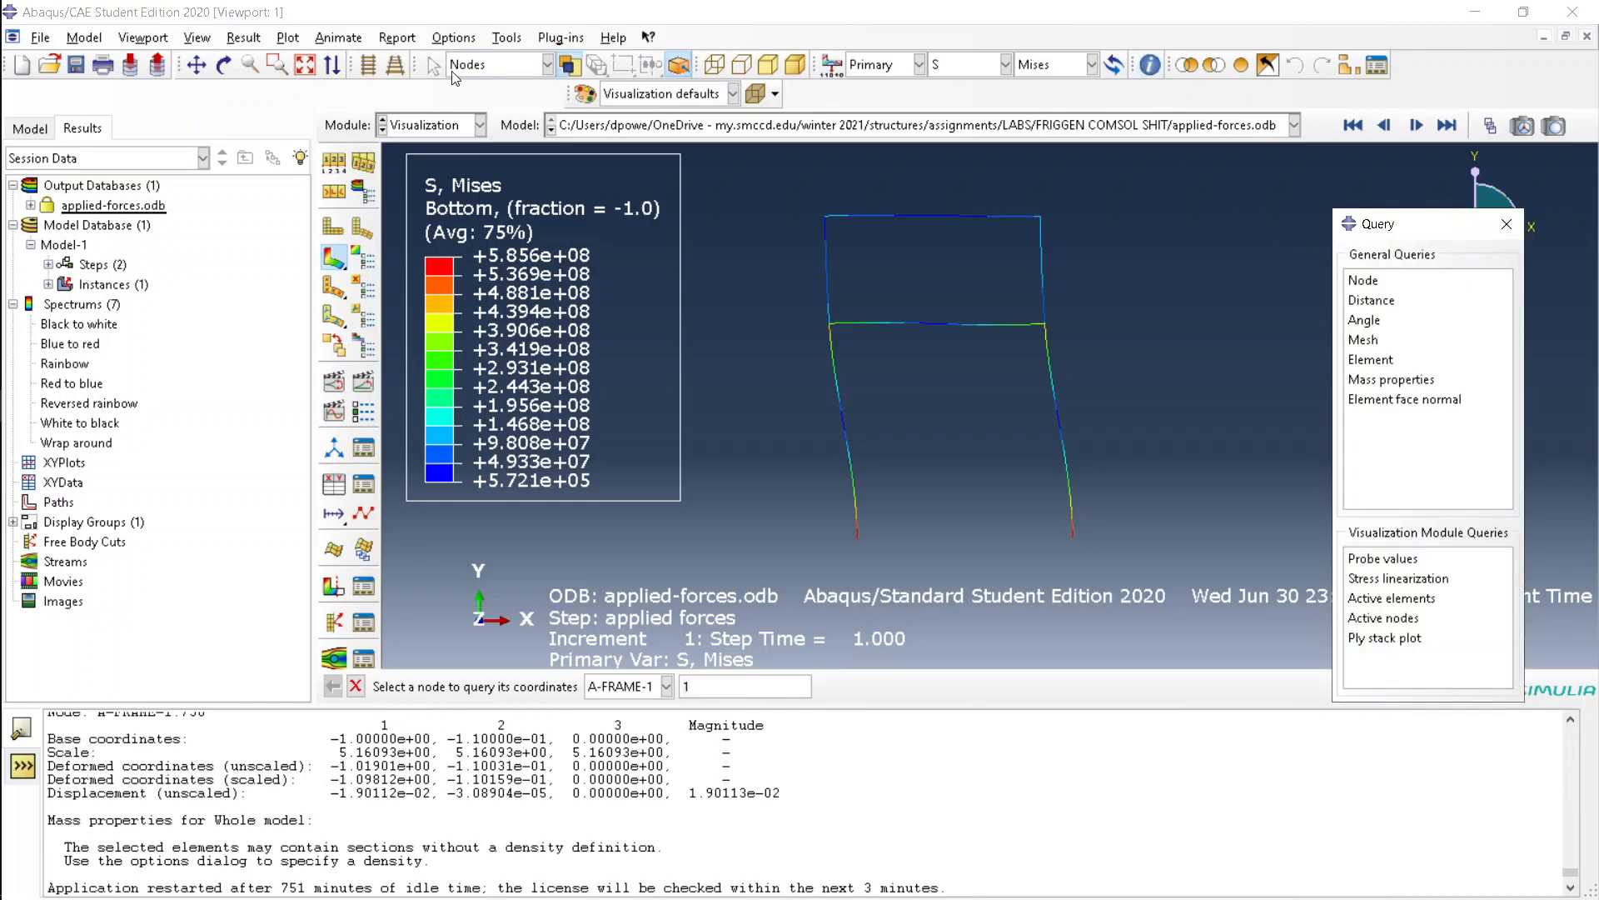
Query coordinates and displacement for nodes 86, 144, 3 and the bottom-left support node 5.
{"action": "left_click", "coordinate": [337, 37]}
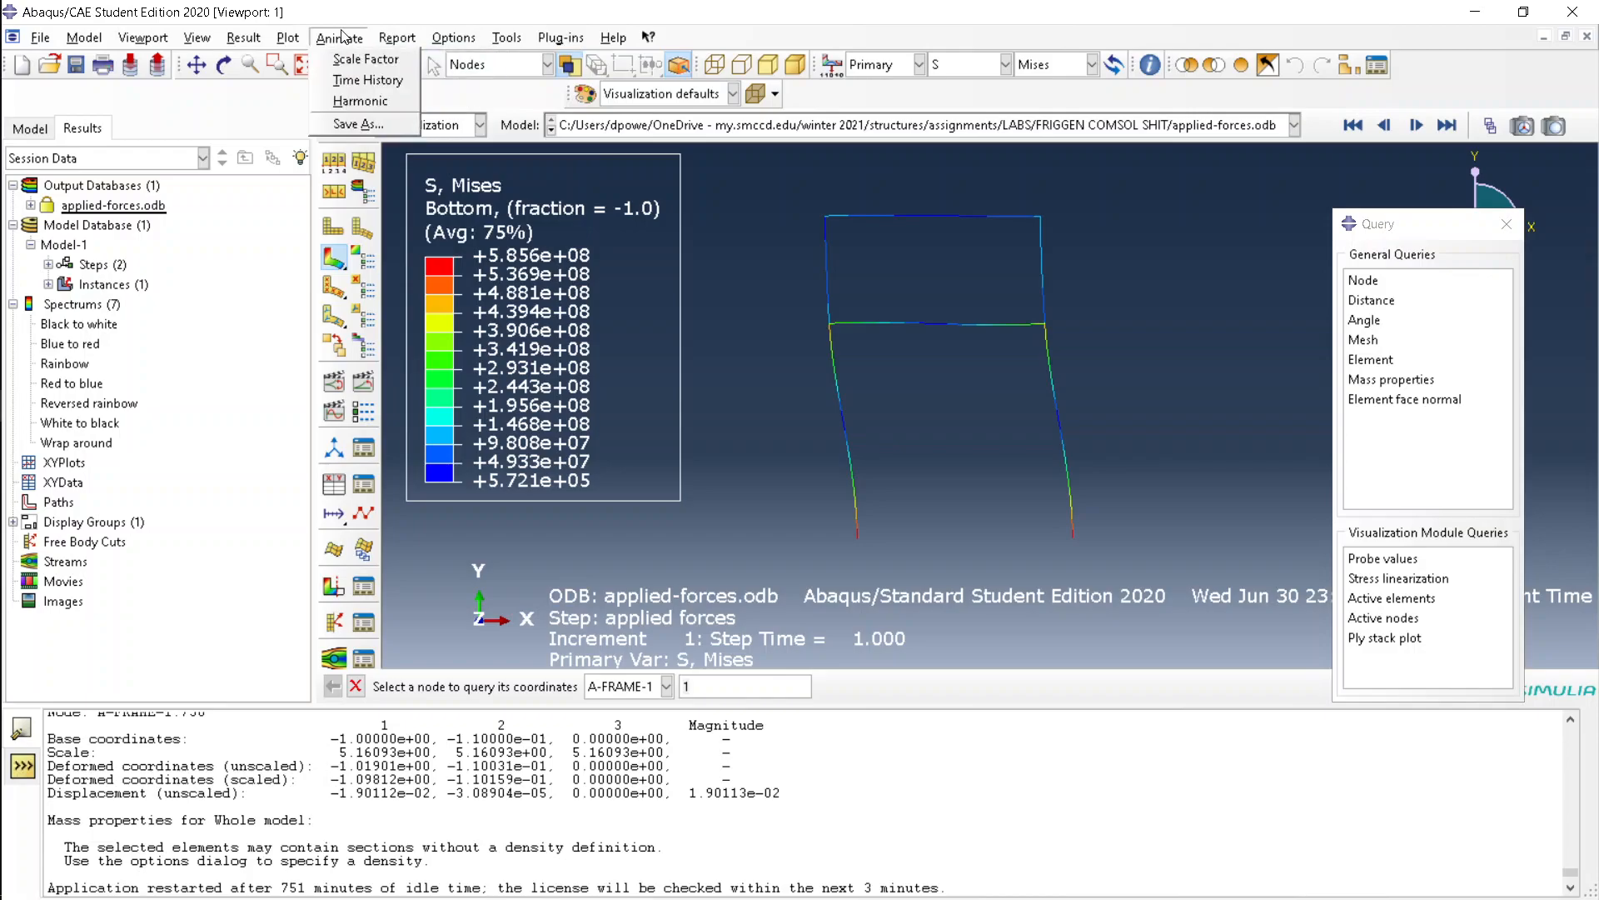
{"action": "left_click", "coordinate": [337, 37]}
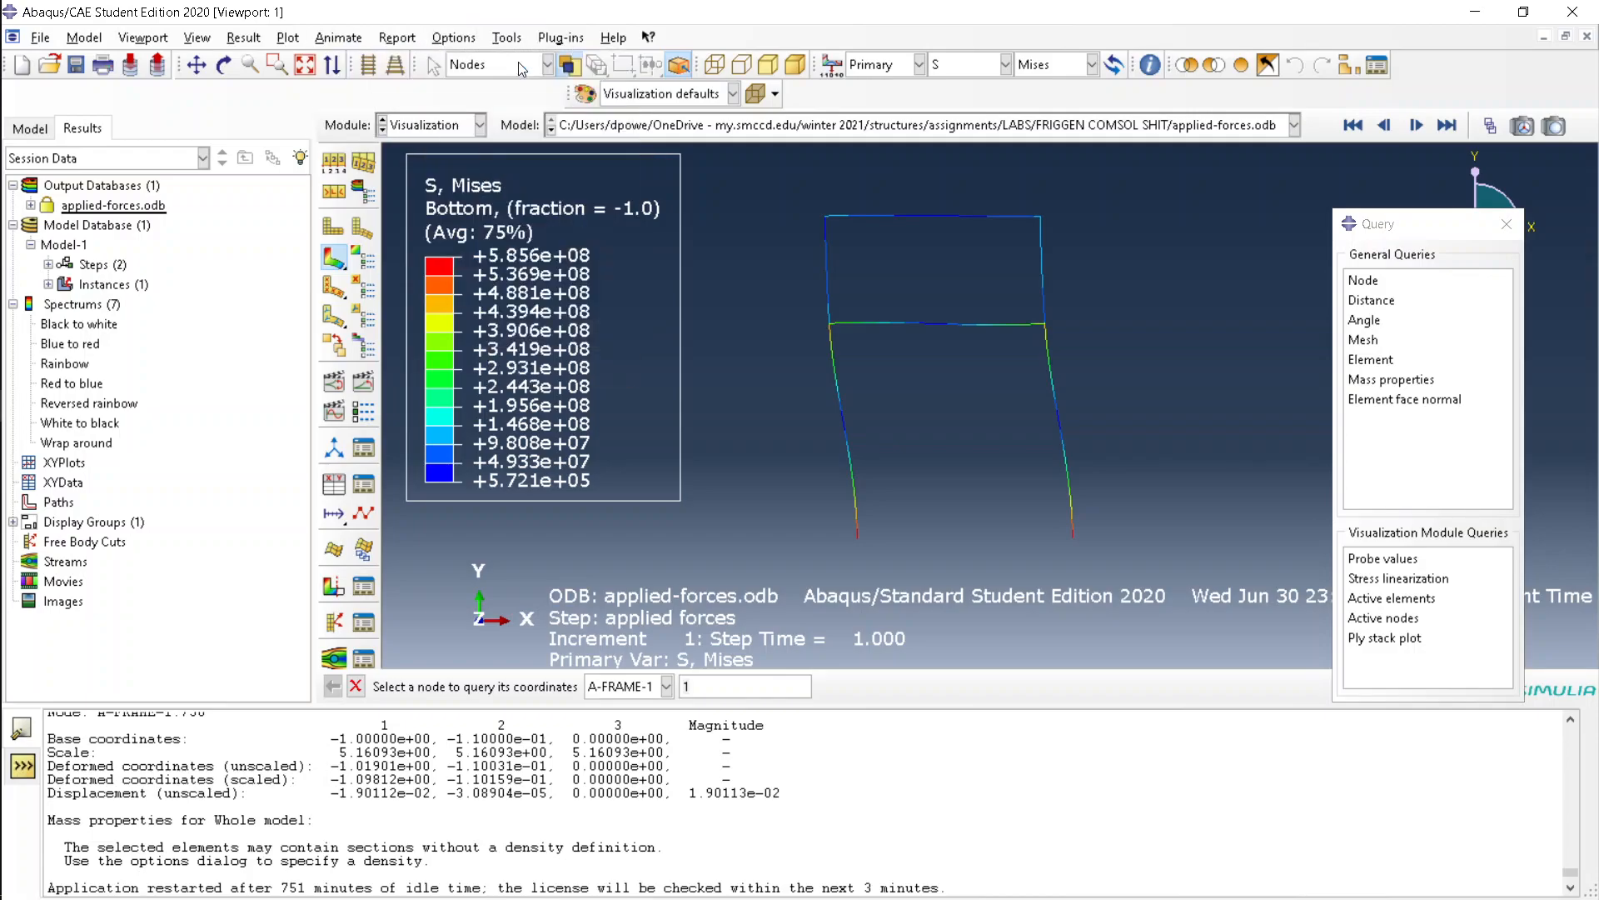
{"action": "left_click", "coordinate": [1364, 280]}
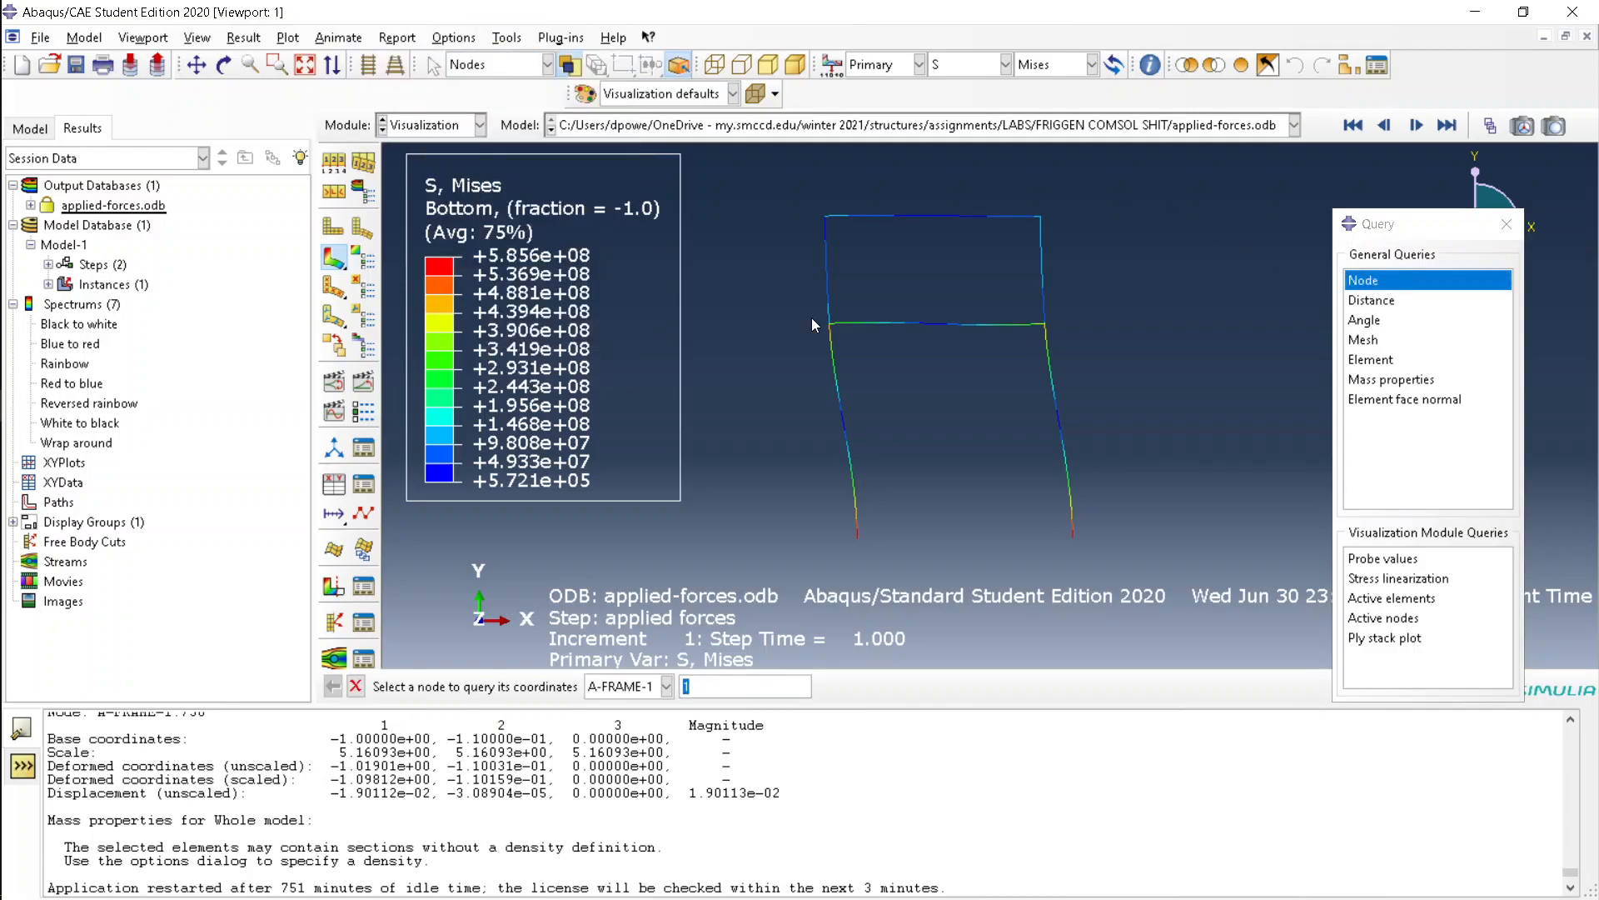
{"action": "left_click", "coordinate": [917, 324]}
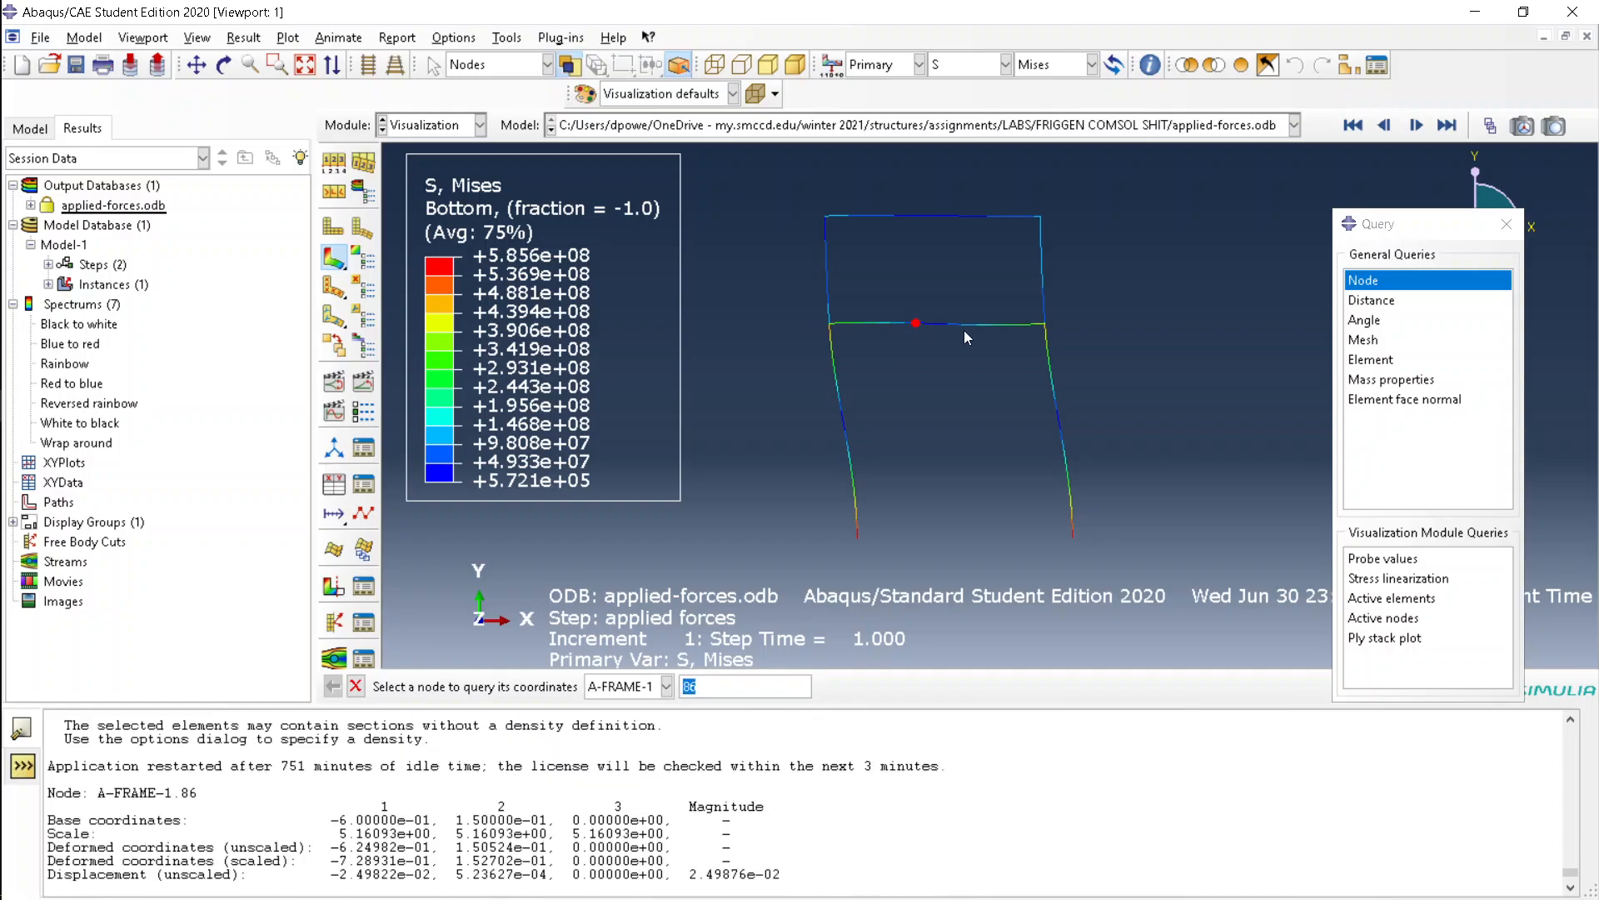
{"action": "left_click", "coordinate": [977, 327]}
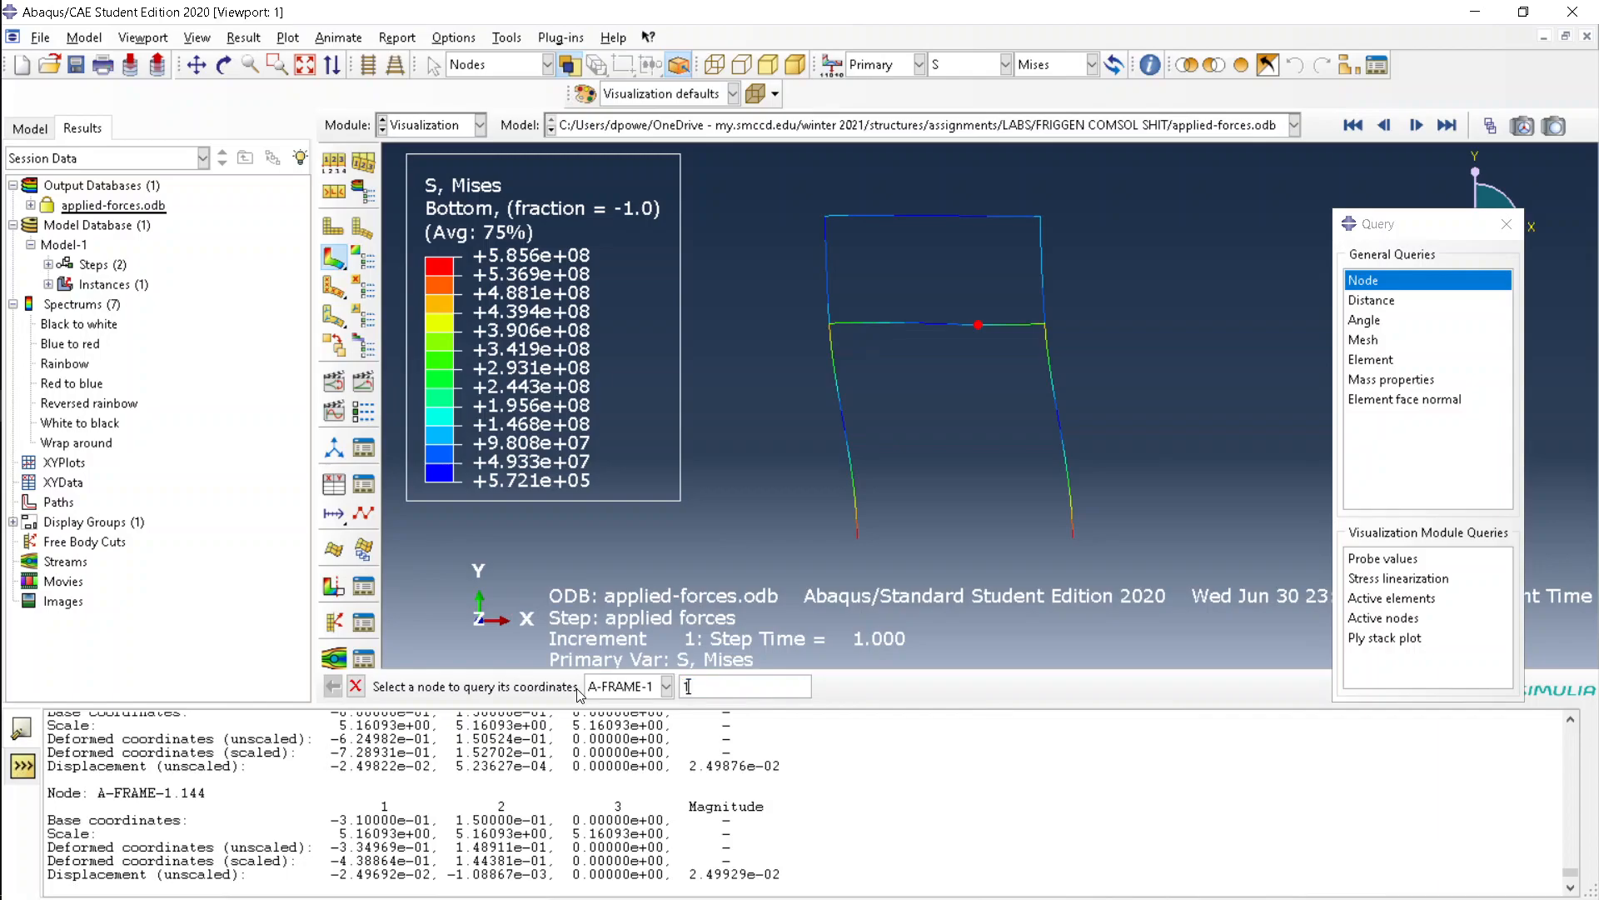
{"action": "left_click", "coordinate": [831, 324]}
{"action": "type", "text": "3"}
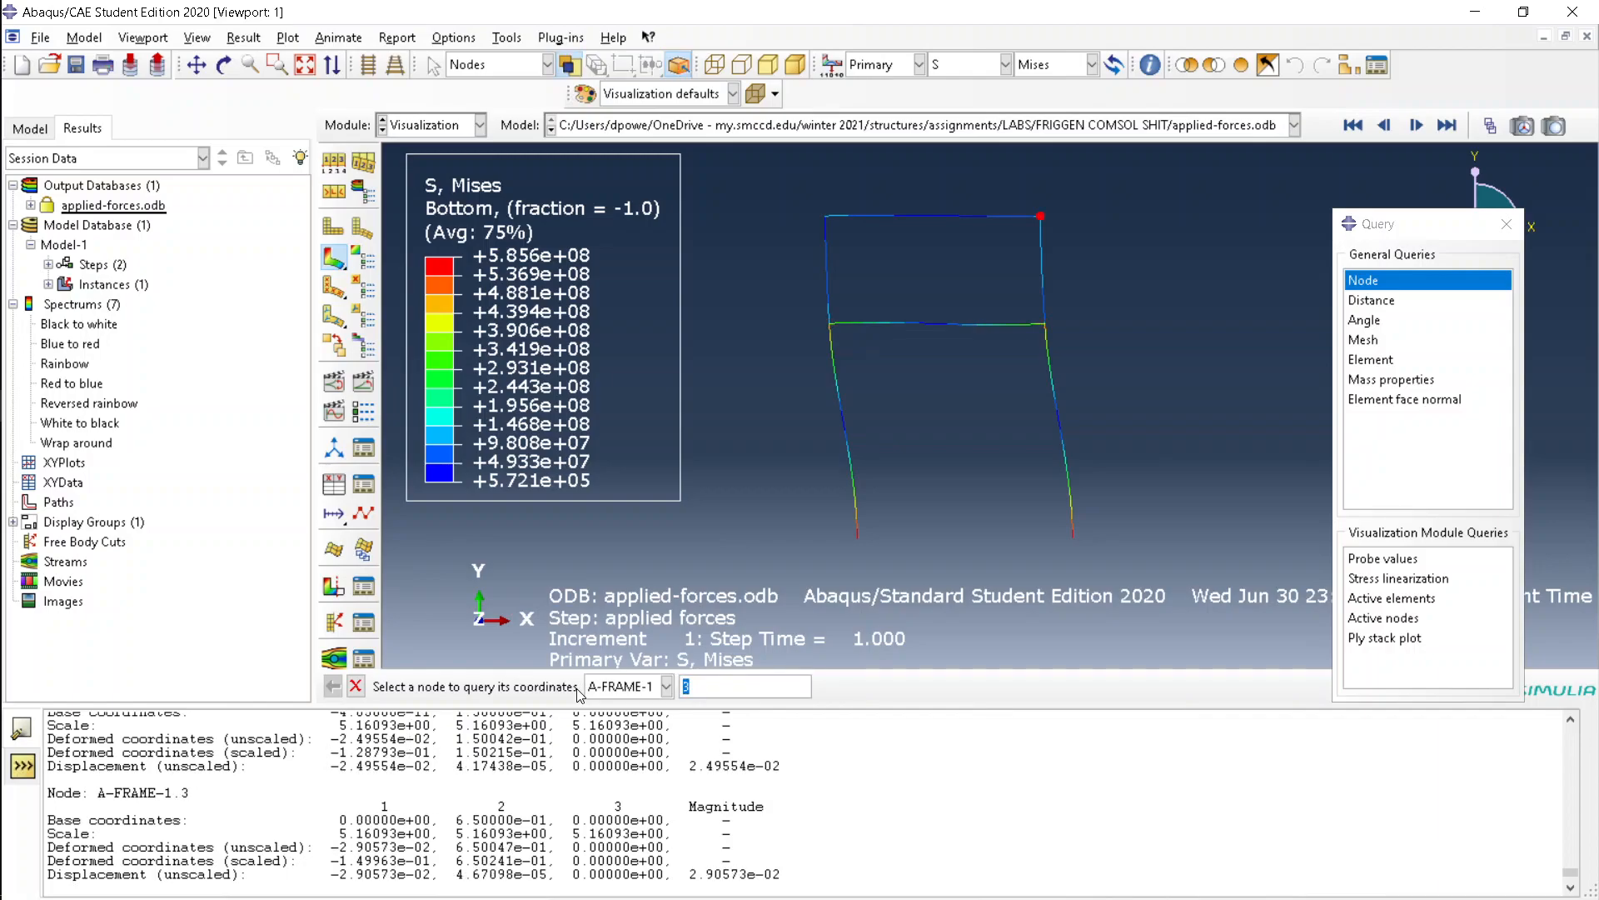
{"action": "left_click", "coordinate": [857, 538]}
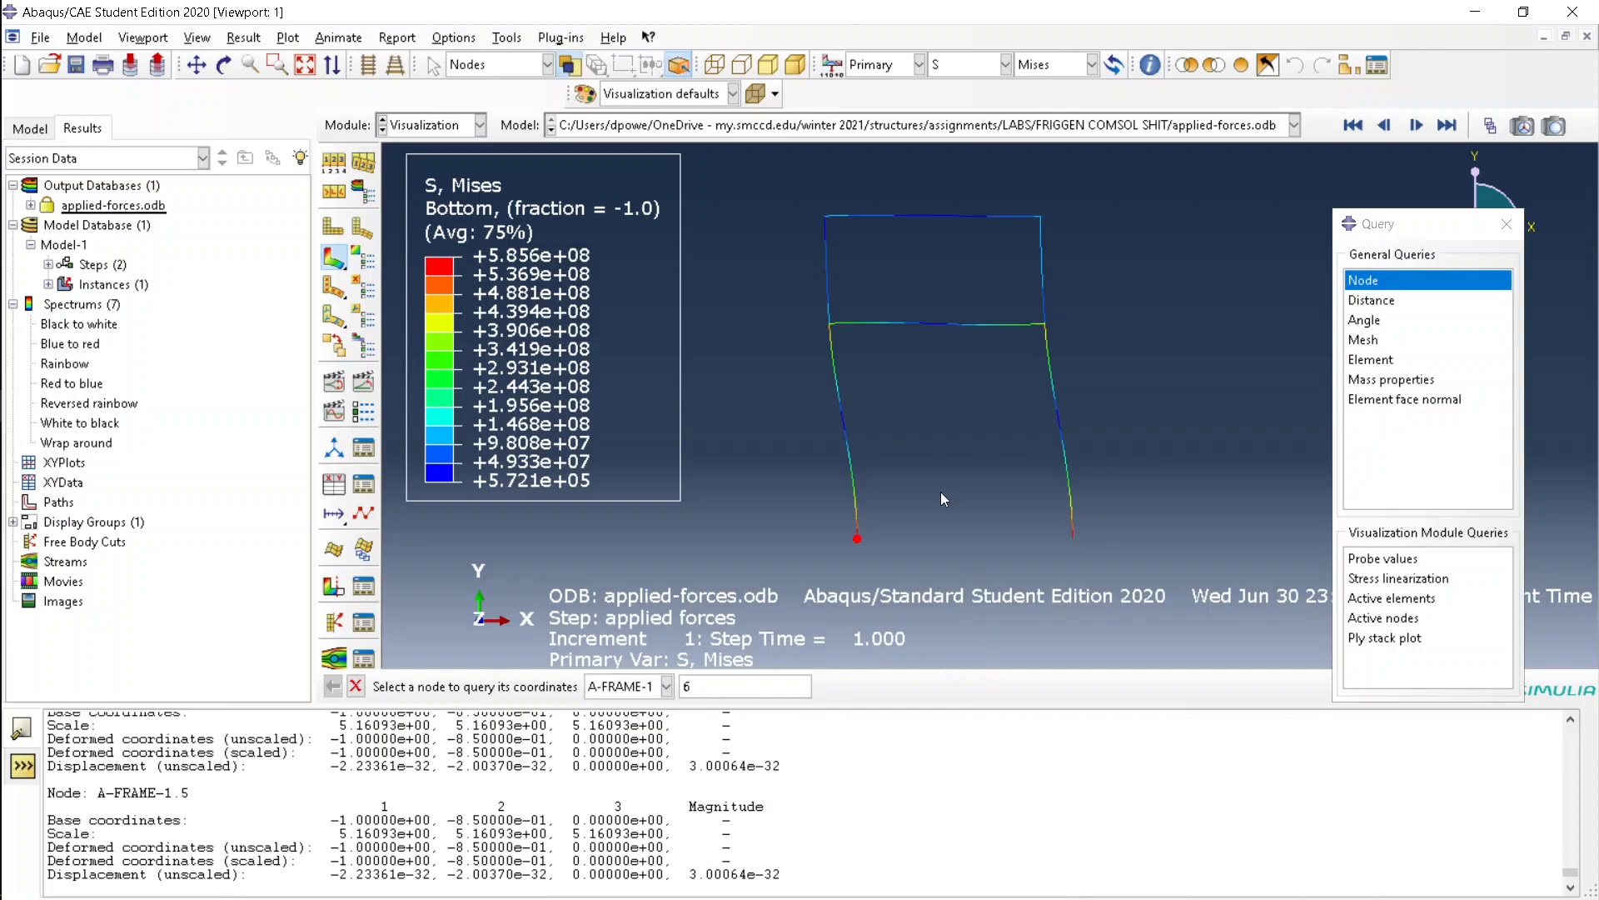
{"action": "left_click", "coordinate": [826, 236]}
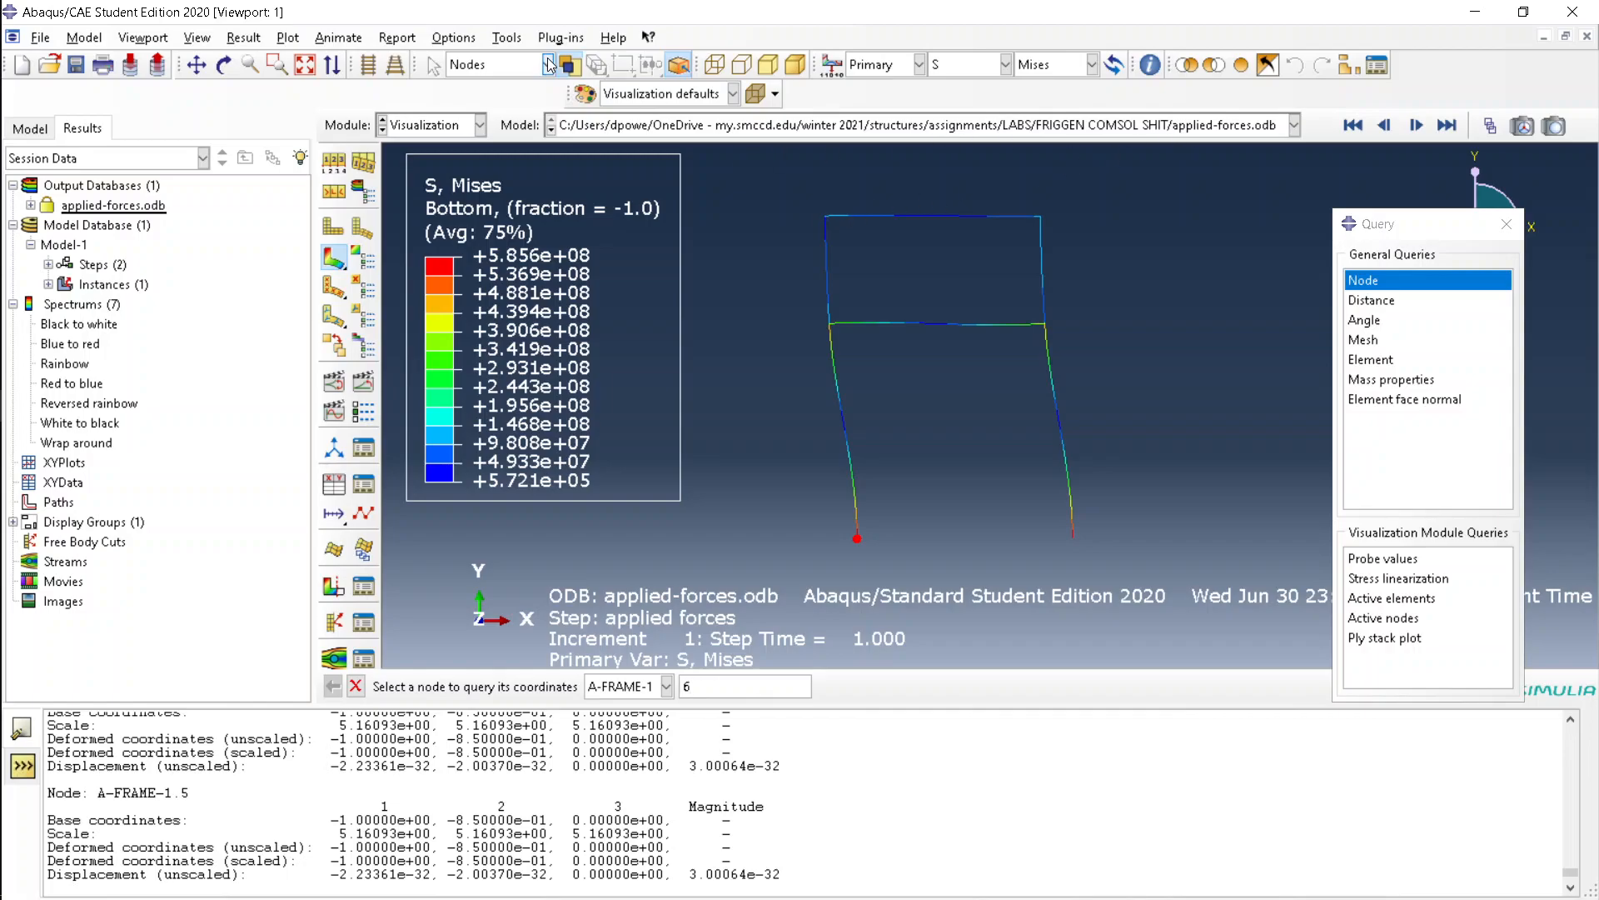
Change the stress contour invariant from Mises to Max. Principal and select Probe values.
{"action": "left_click", "coordinate": [397, 37]}
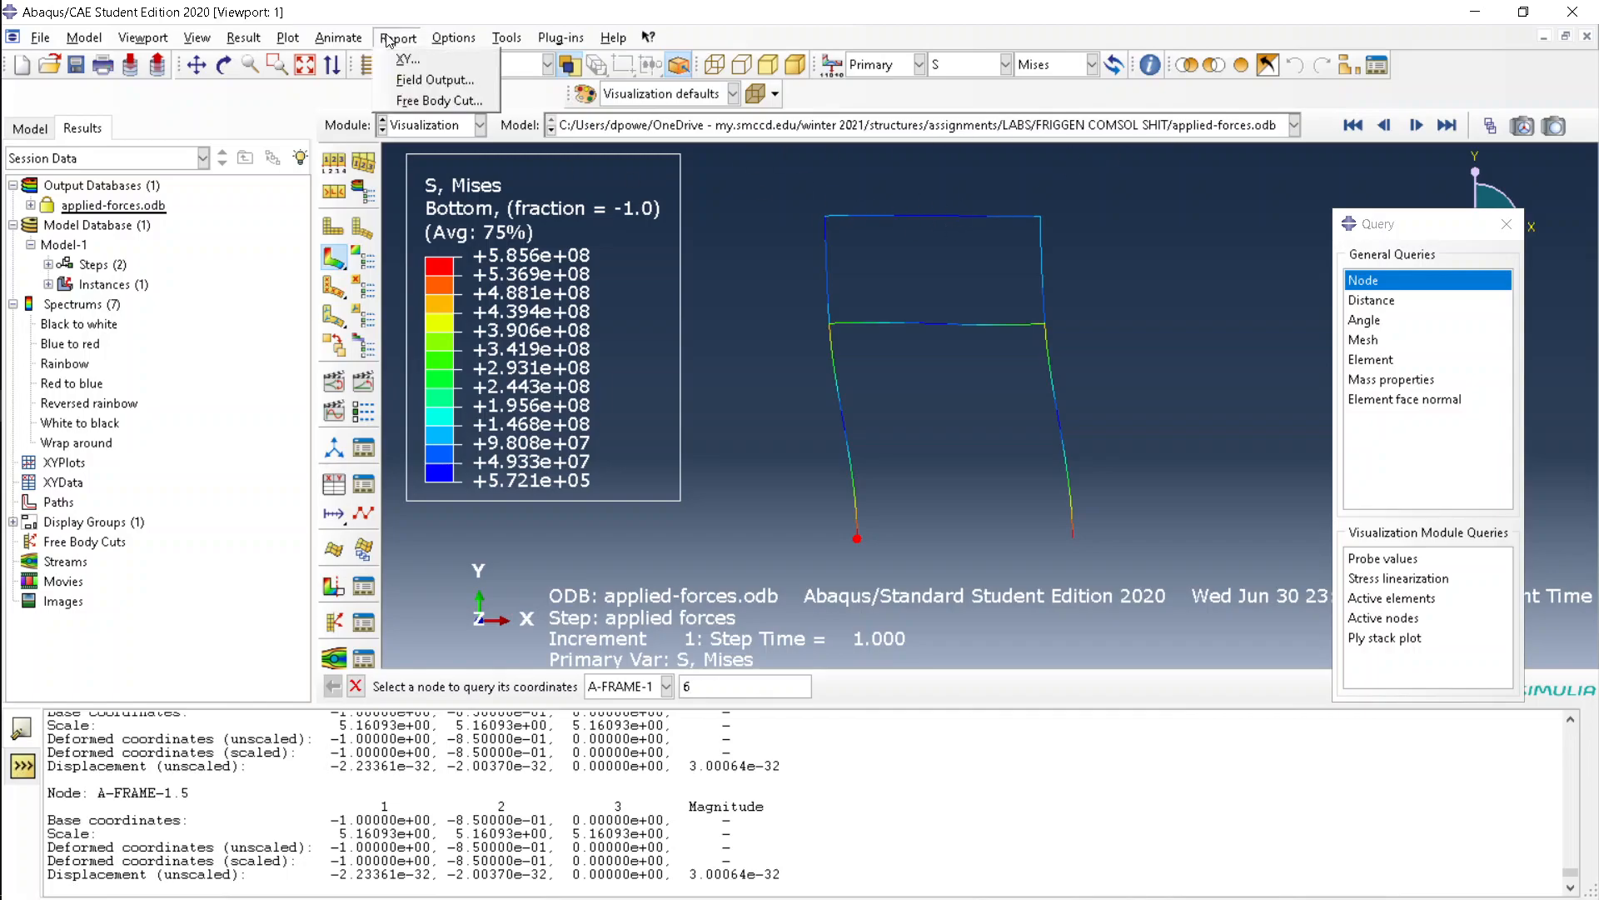
{"action": "left_click", "coordinate": [289, 38]}
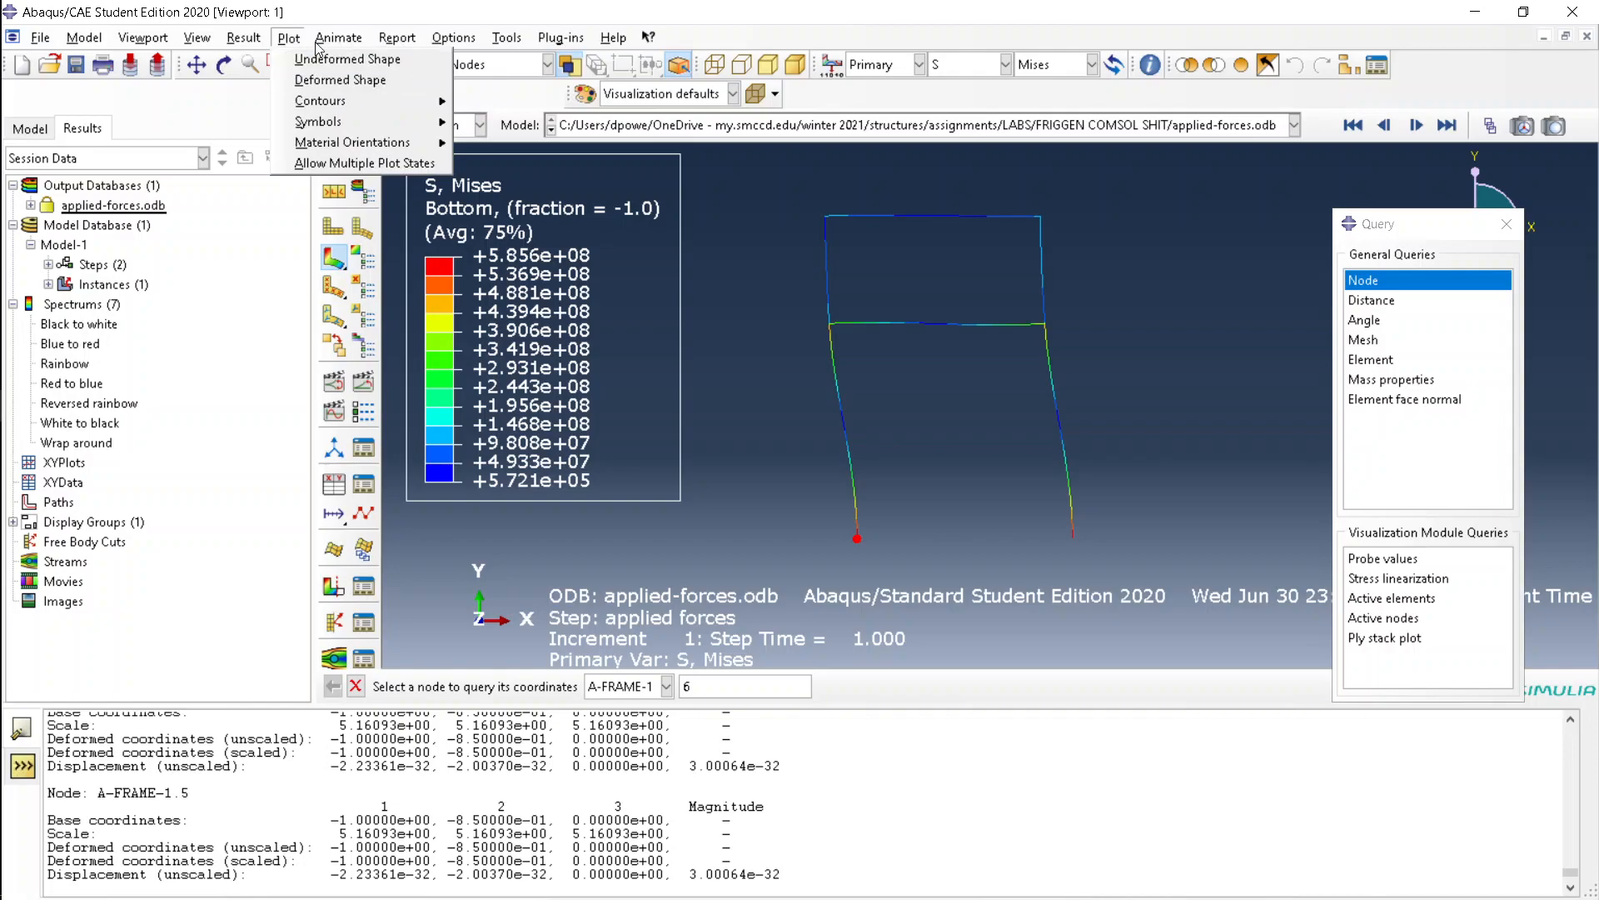
{"action": "left_click", "coordinate": [244, 38]}
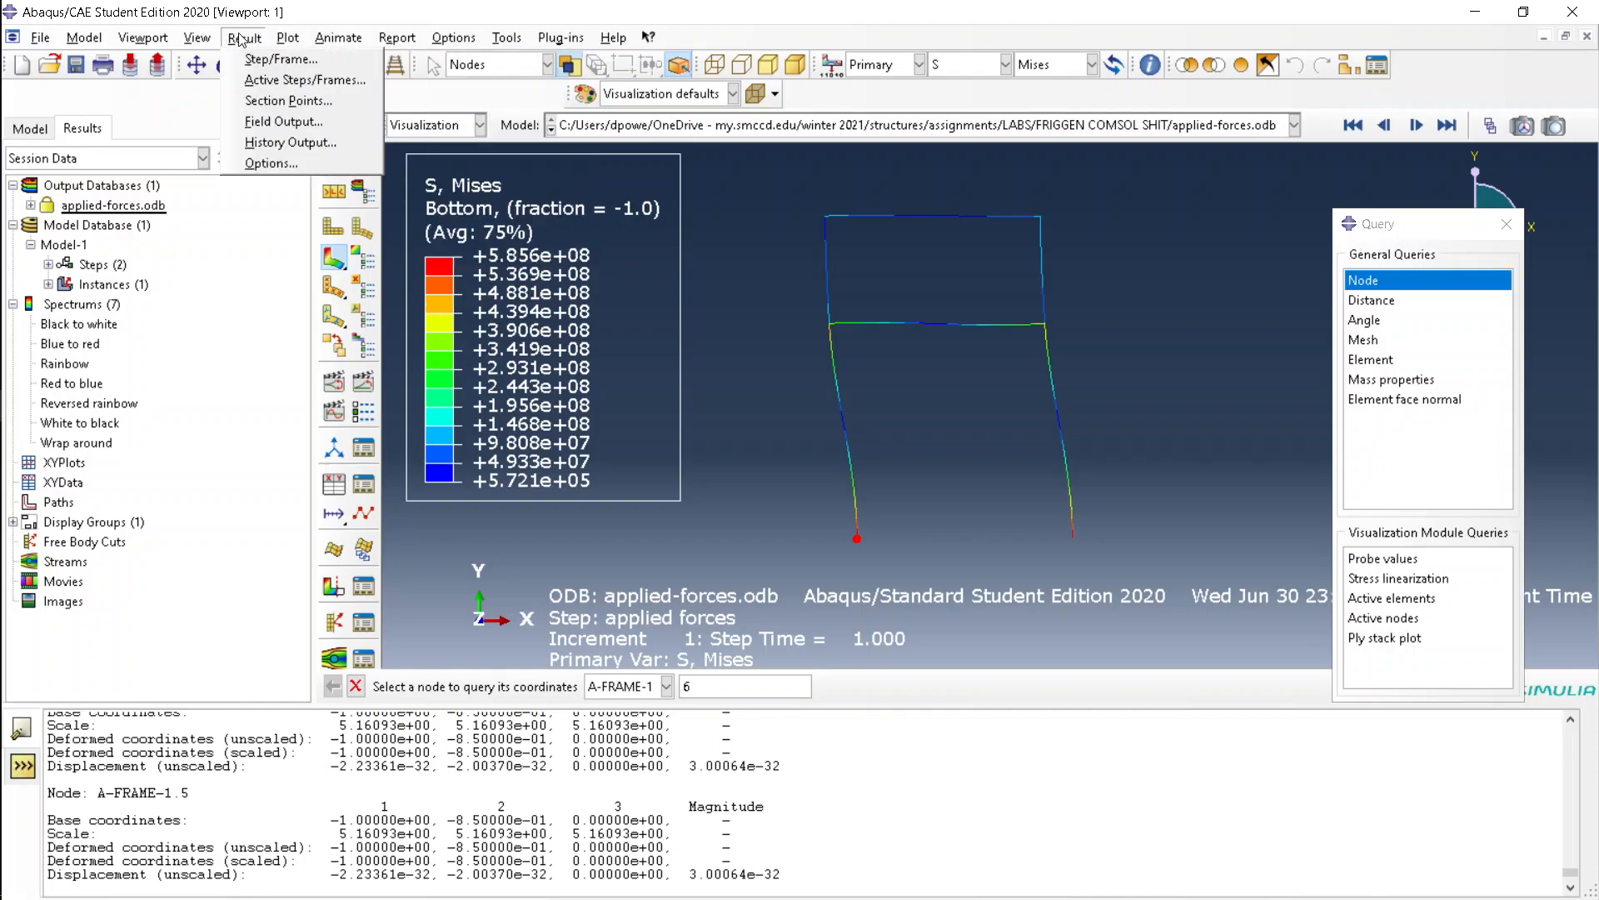
{"action": "left_click", "coordinate": [283, 121]}
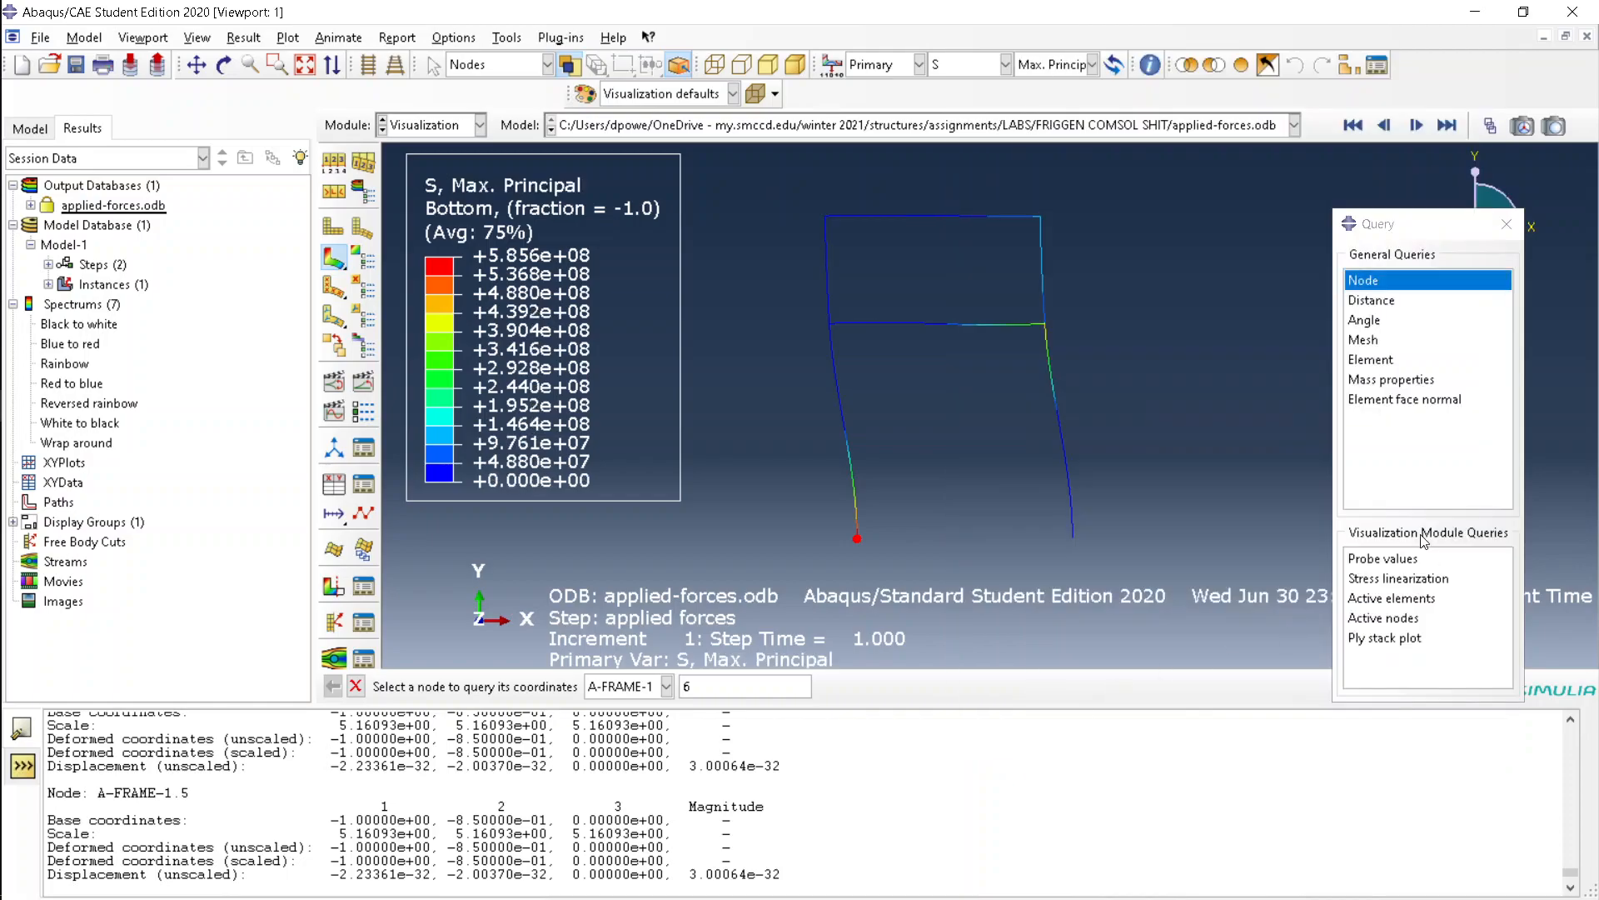
{"action": "left_click", "coordinate": [1385, 558]}
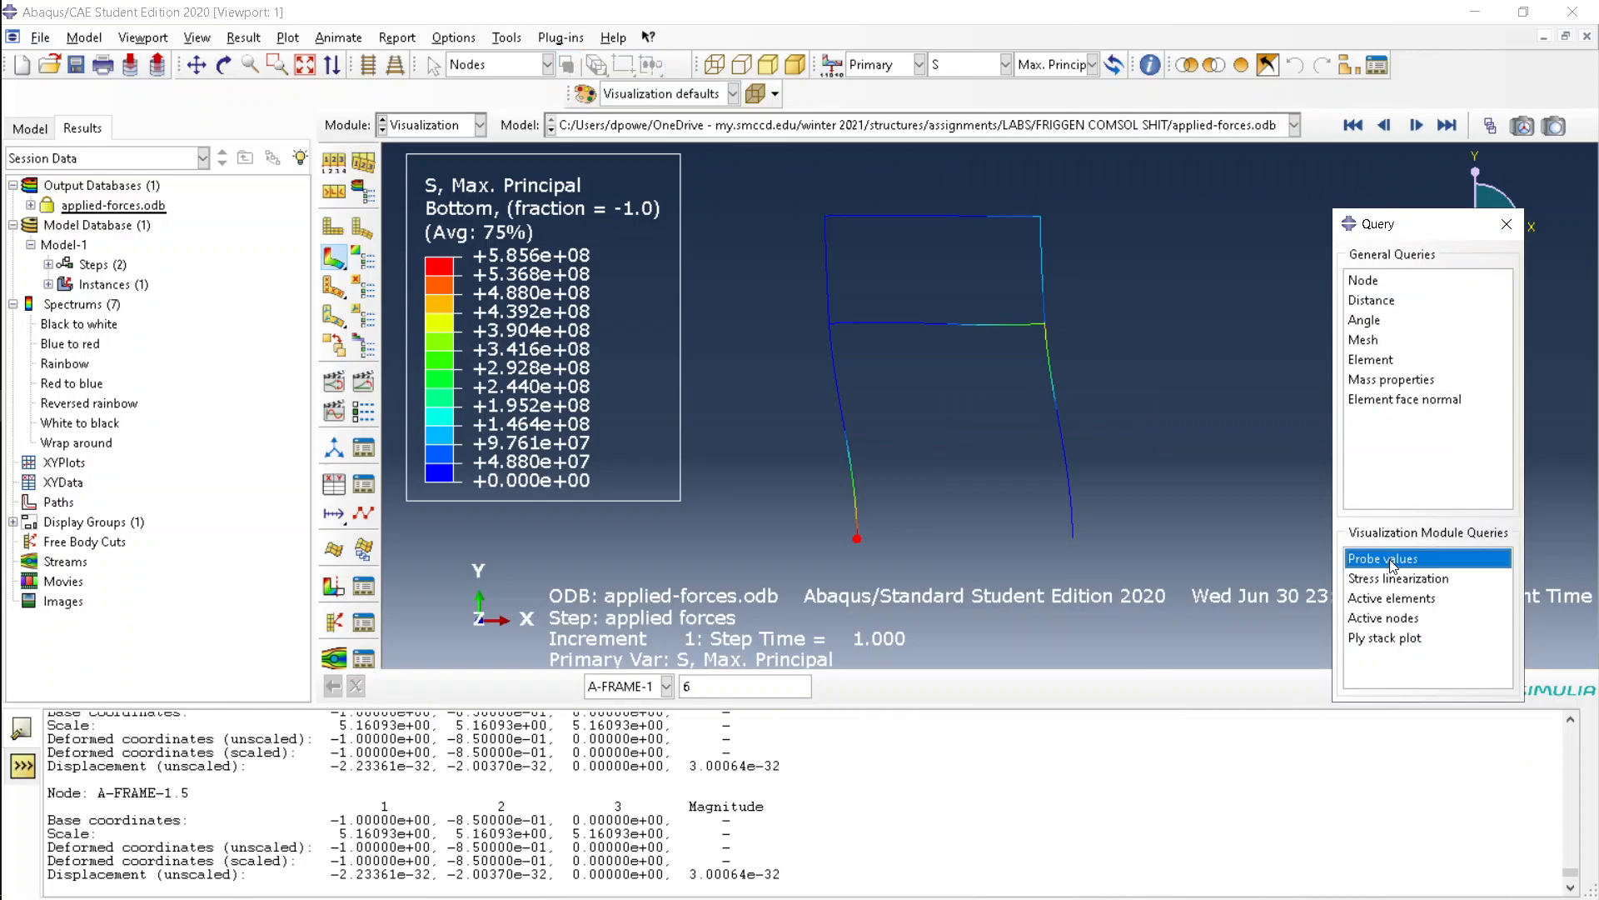
Open Probe Values, set Display group to All, and scroll through the node table.
{"action": "left_click", "coordinate": [1381, 558]}
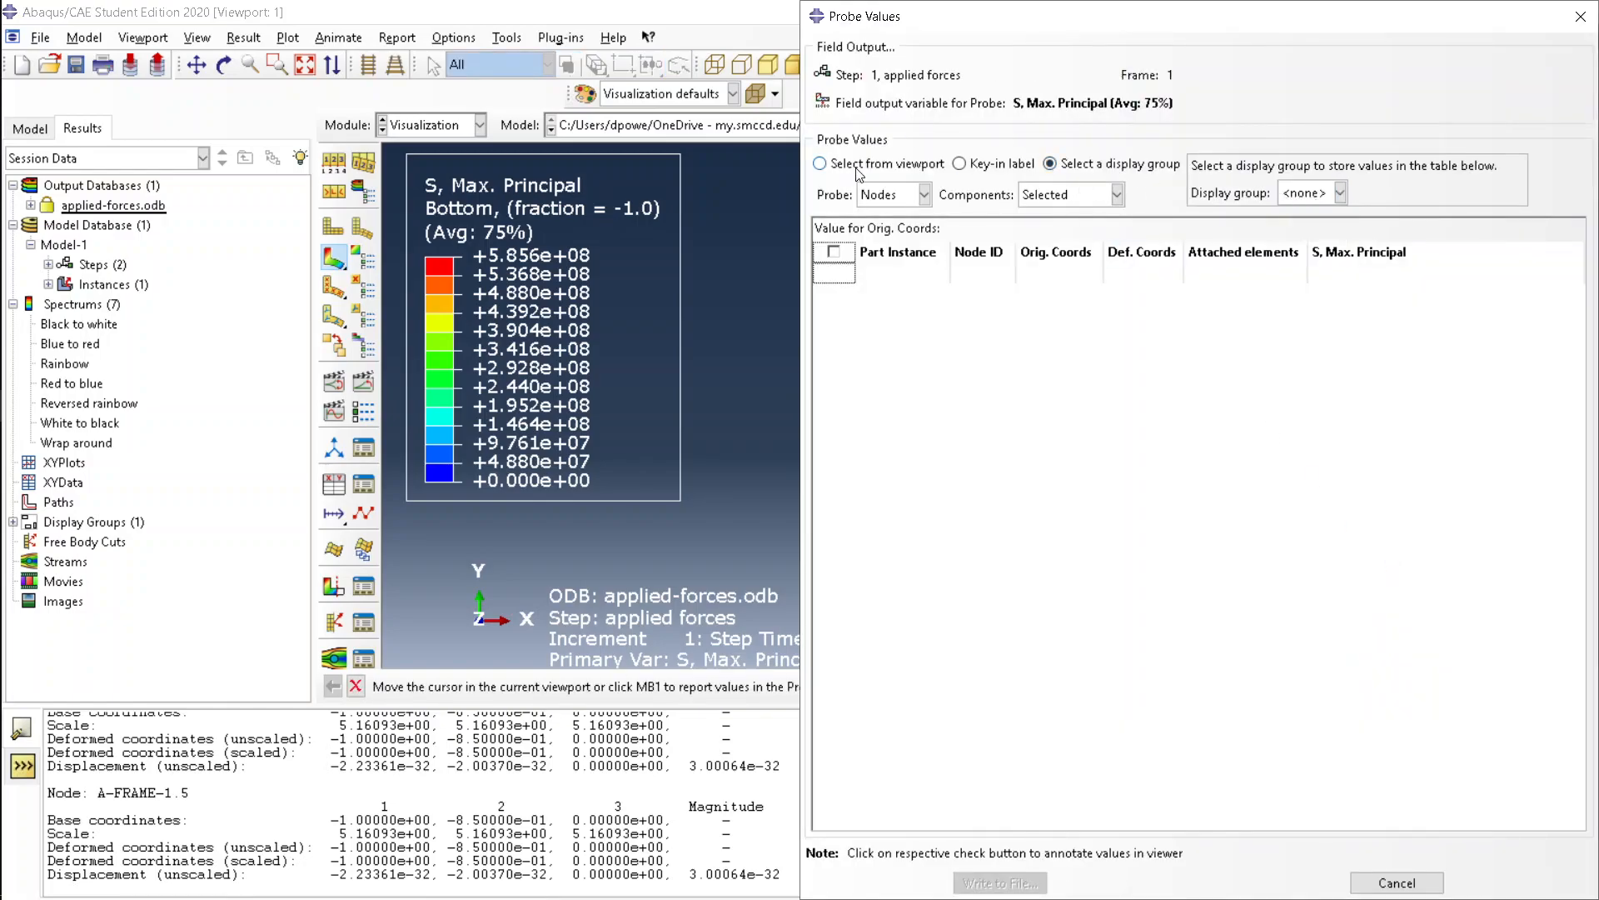
{"action": "left_click", "coordinate": [1337, 193]}
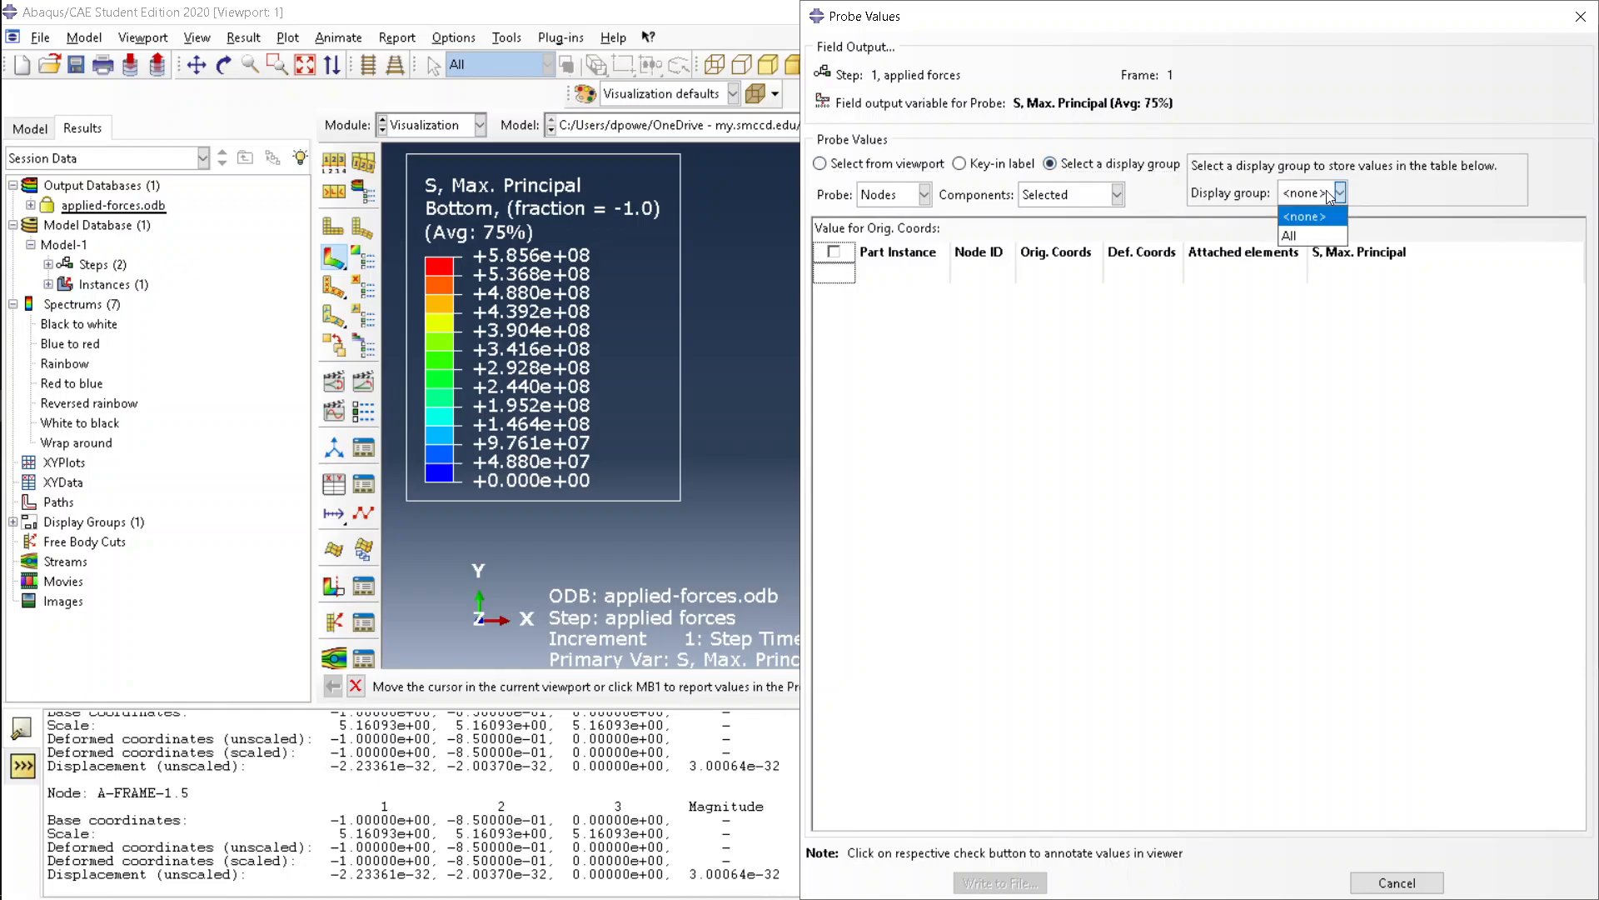
{"action": "left_click", "coordinate": [1287, 235]}
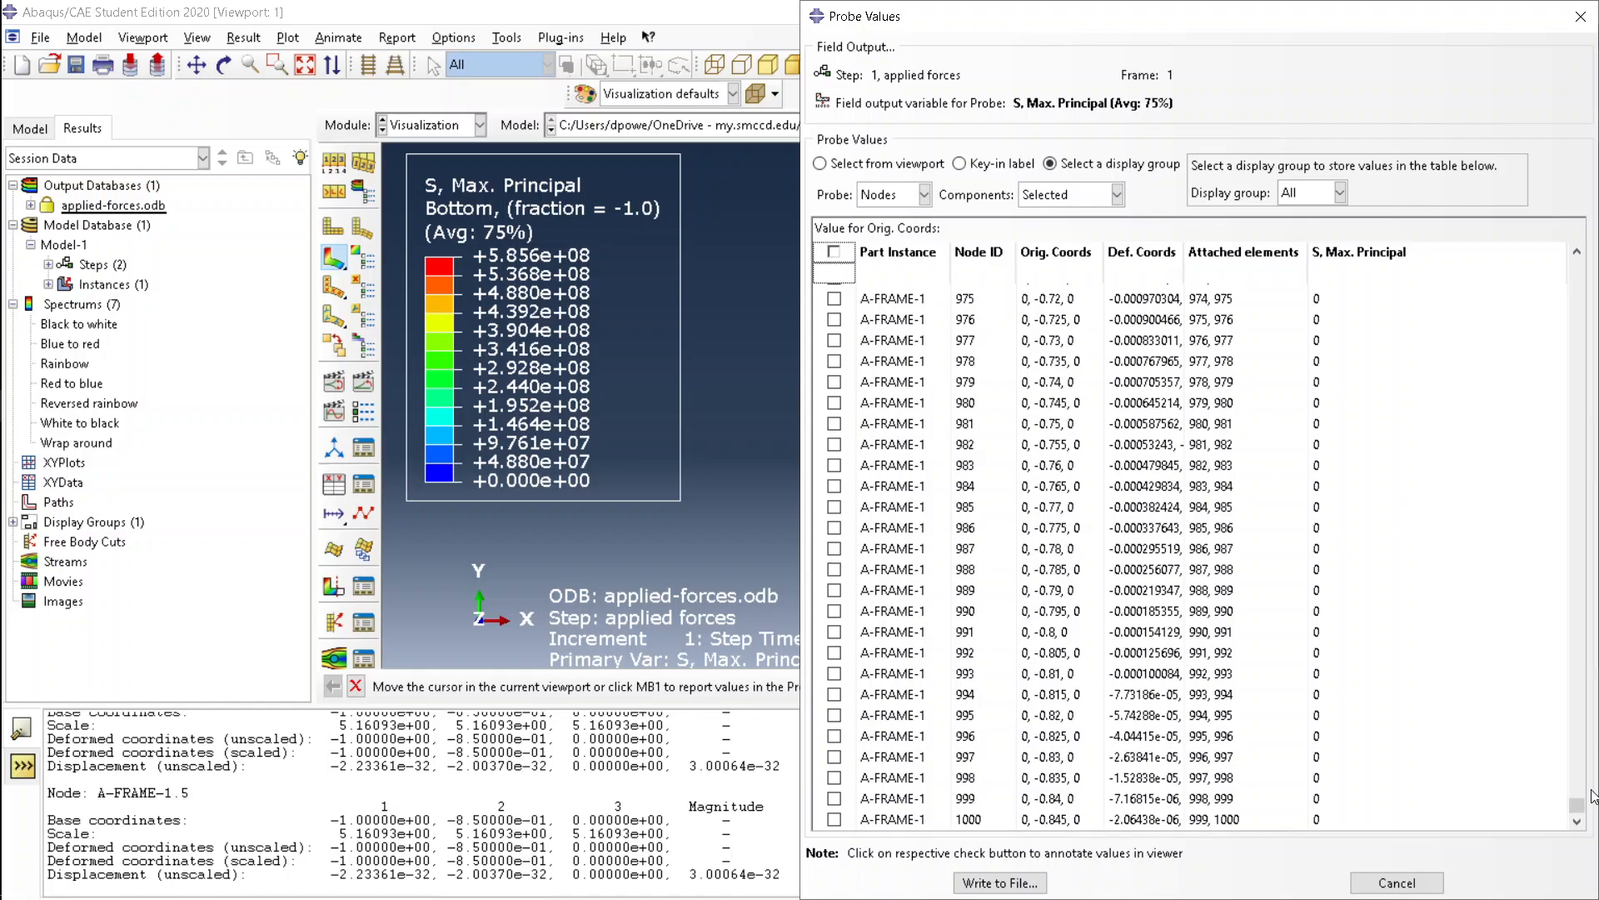
{"action": "scroll", "scroll_direction": "up", "scroll_amount": 3}
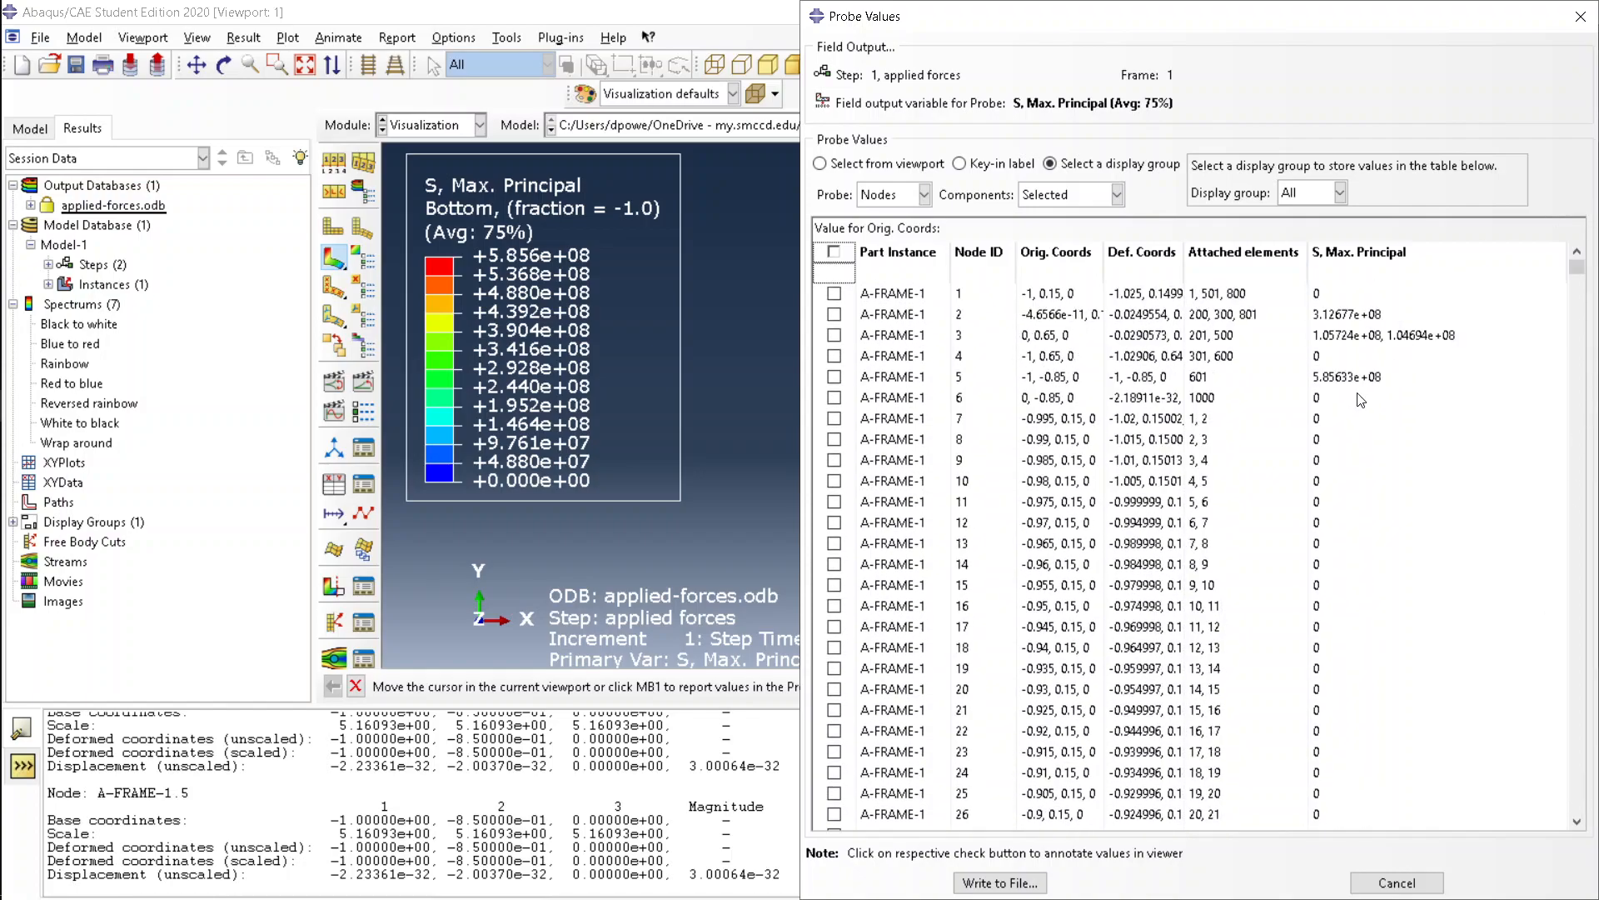
{"action": "mouse_move", "coordinate": [1167, 327]}
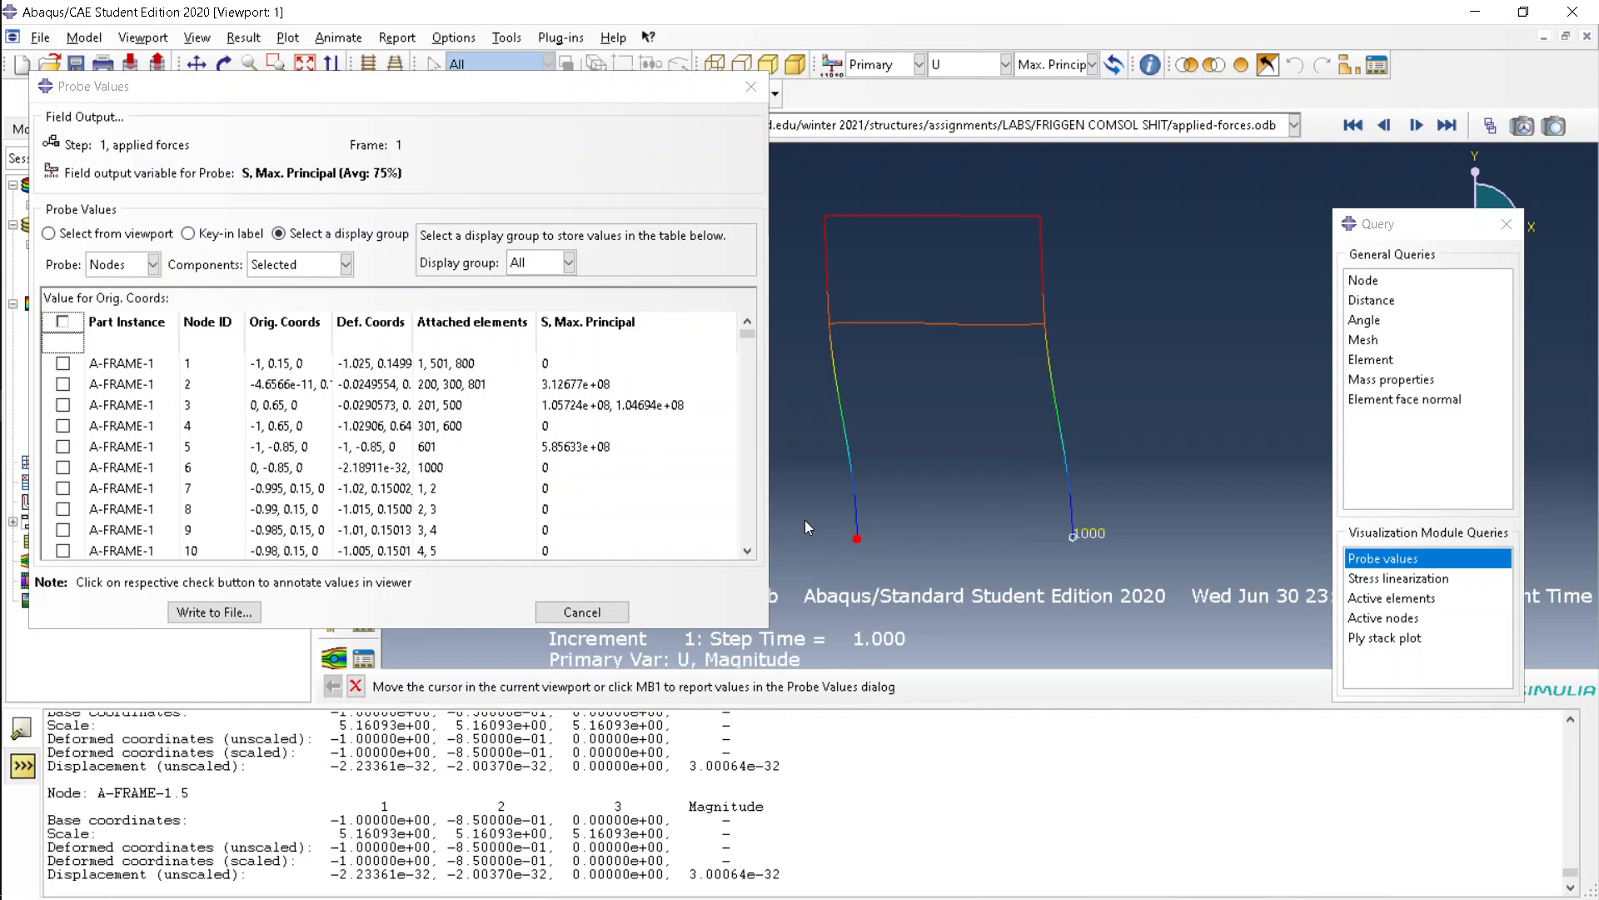
Refill the Probe Values table with U Magnitude for the All display group.
{"action": "left_click", "coordinate": [567, 262]}
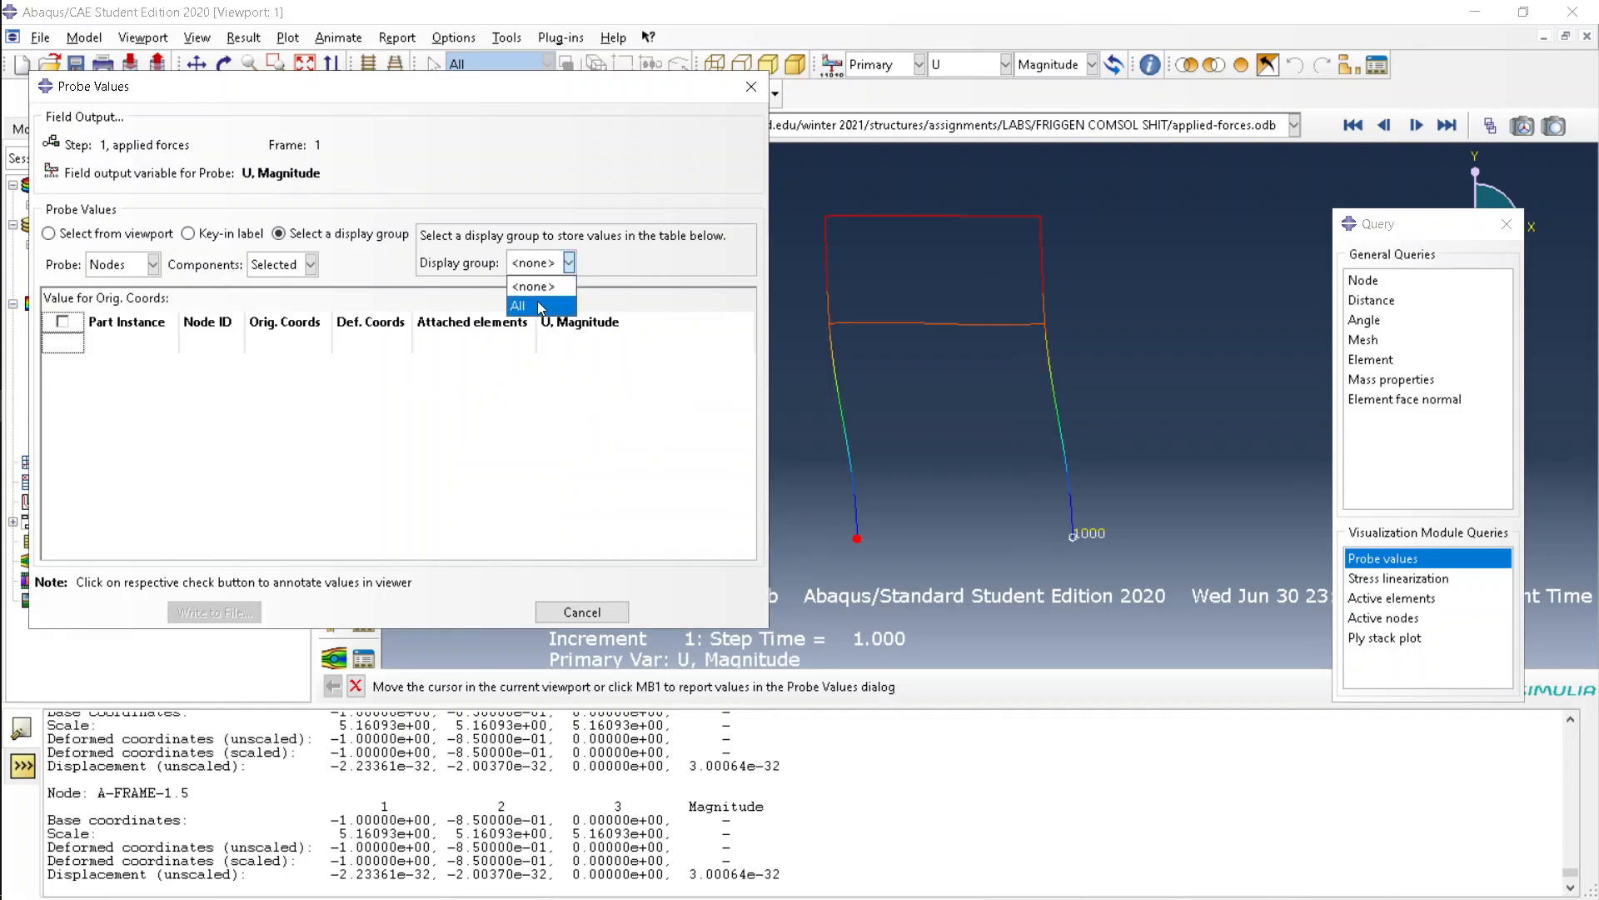
{"action": "left_click", "coordinate": [519, 305]}
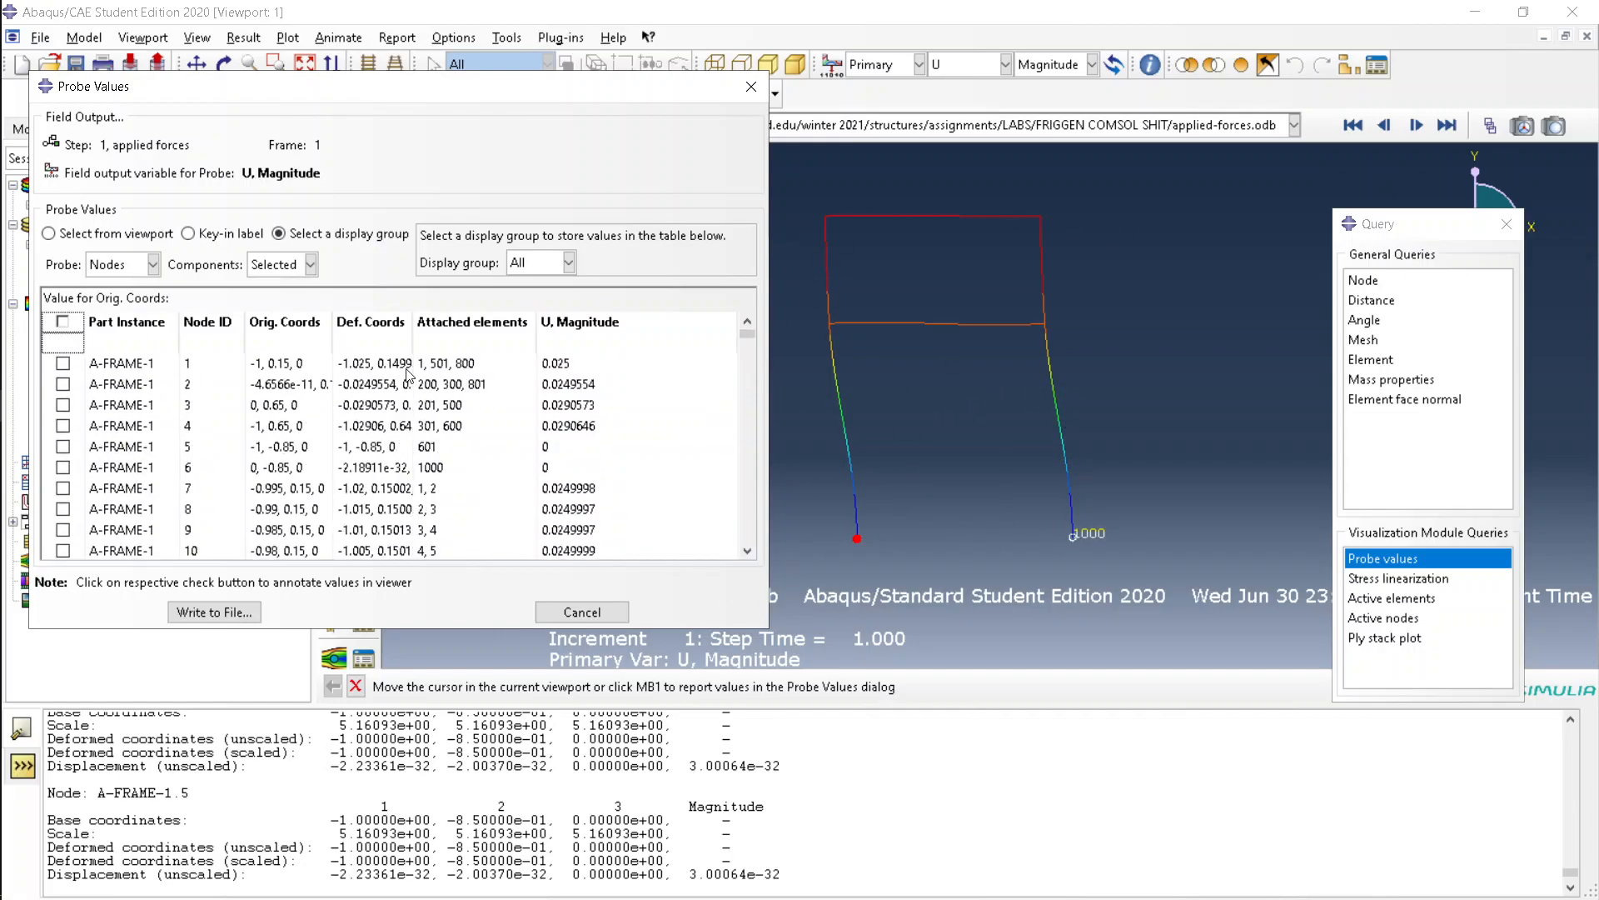
{"action": "mouse_move", "coordinate": [267, 438]}
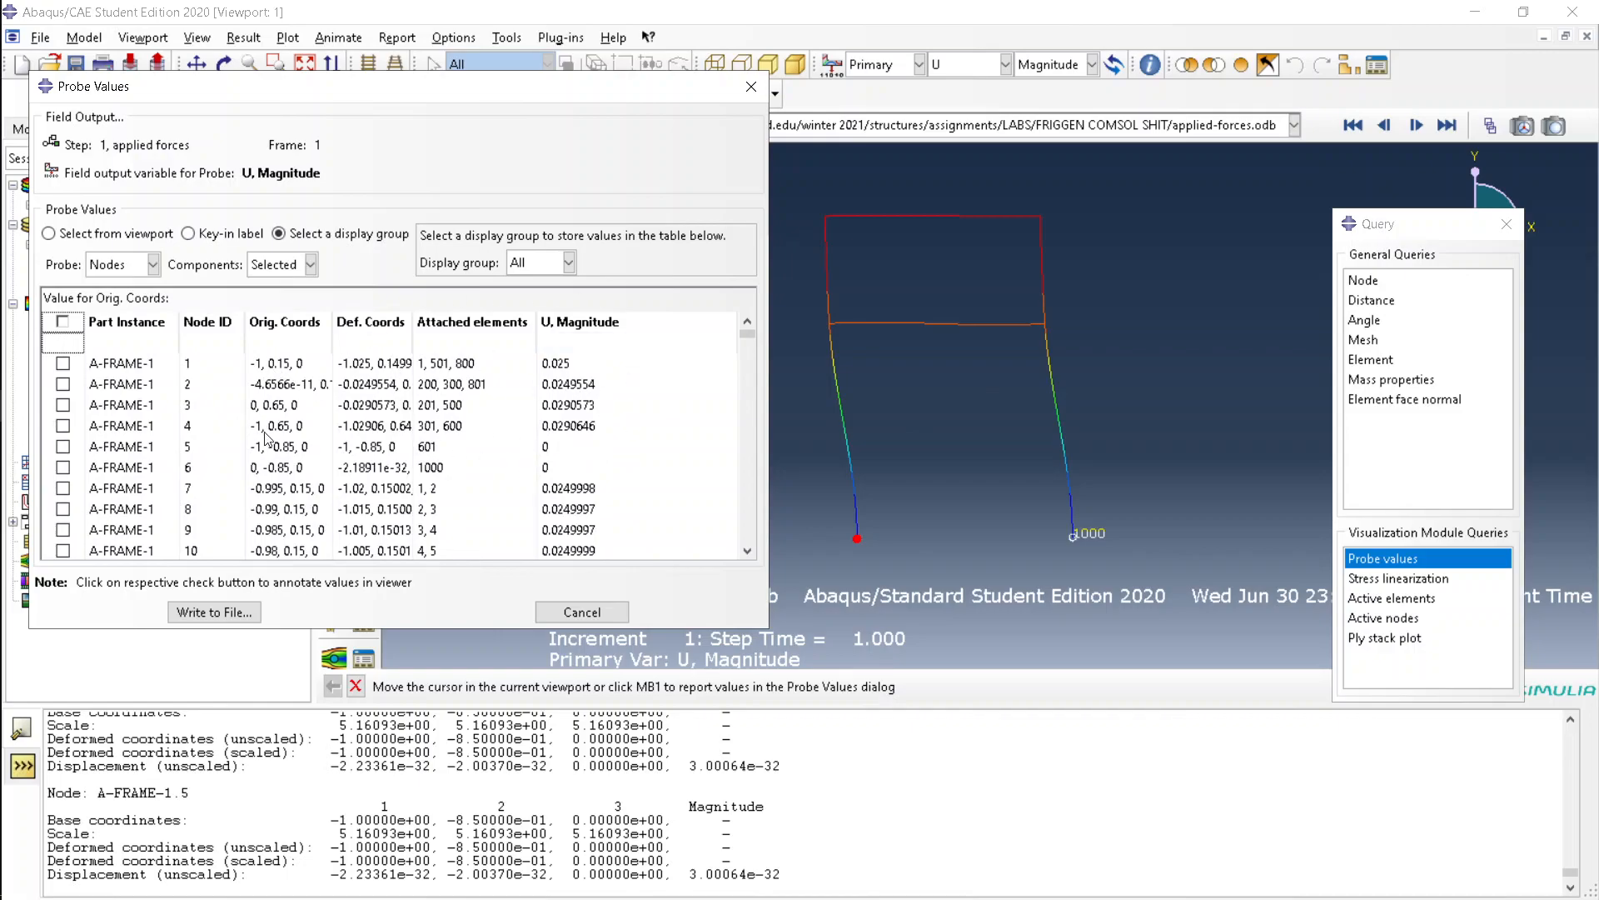
Tick nodes in the probe table to label their U magnitudes on the frame.
{"action": "left_click", "coordinate": [204, 364]}
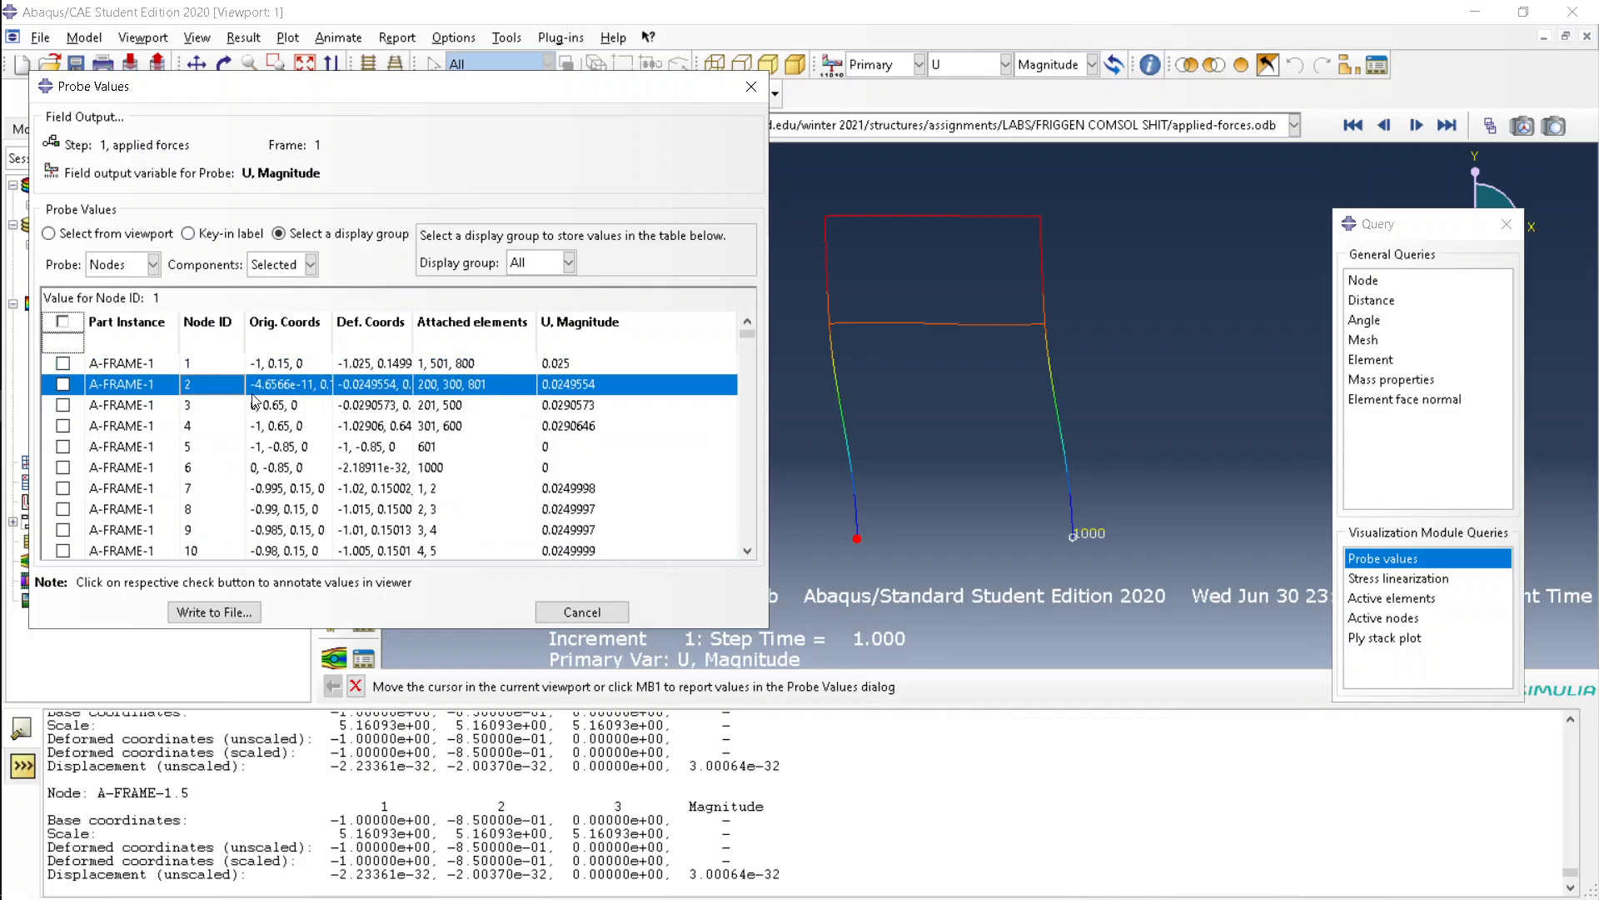
{"action": "left_click", "coordinate": [204, 404]}
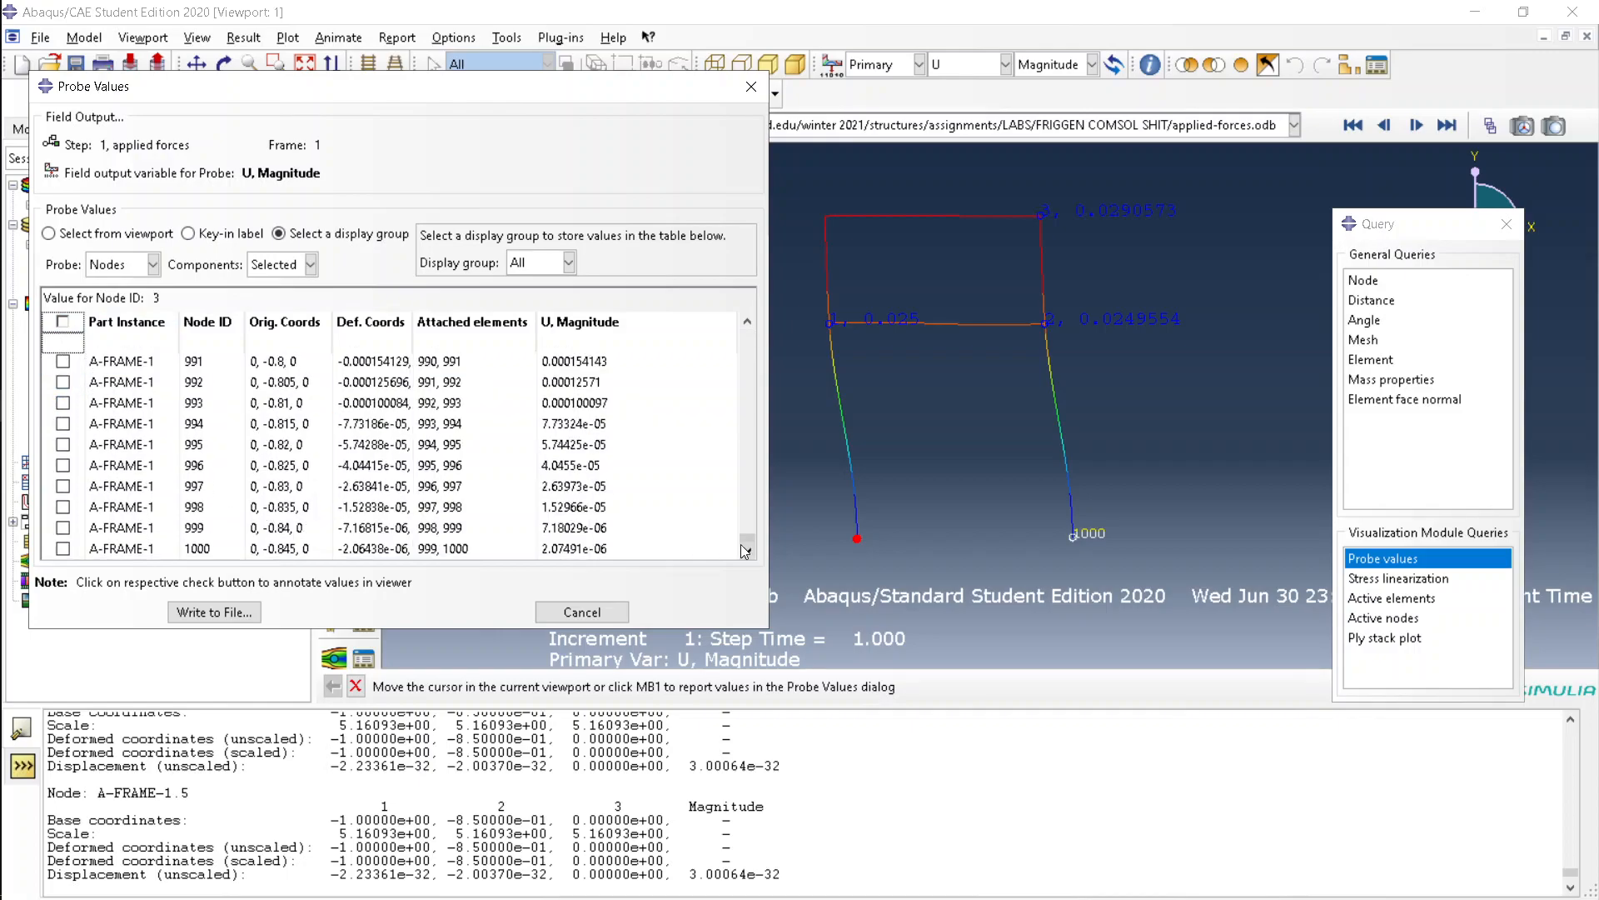
{"action": "mouse_move", "coordinate": [744, 526]}
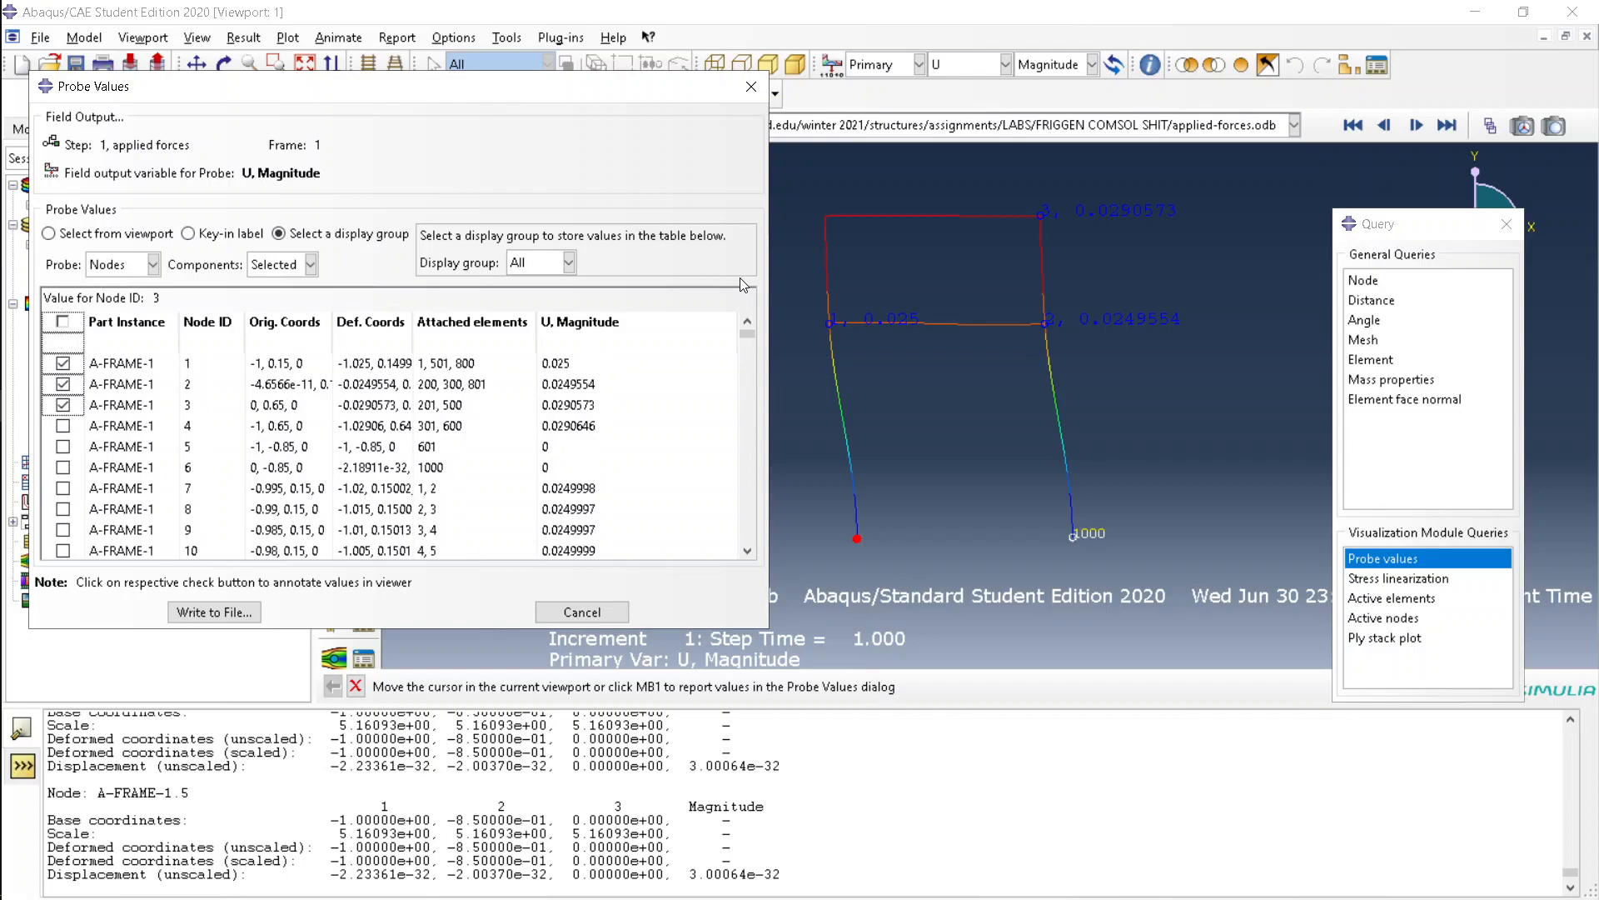
{"action": "mouse_move", "coordinate": [214, 367]}
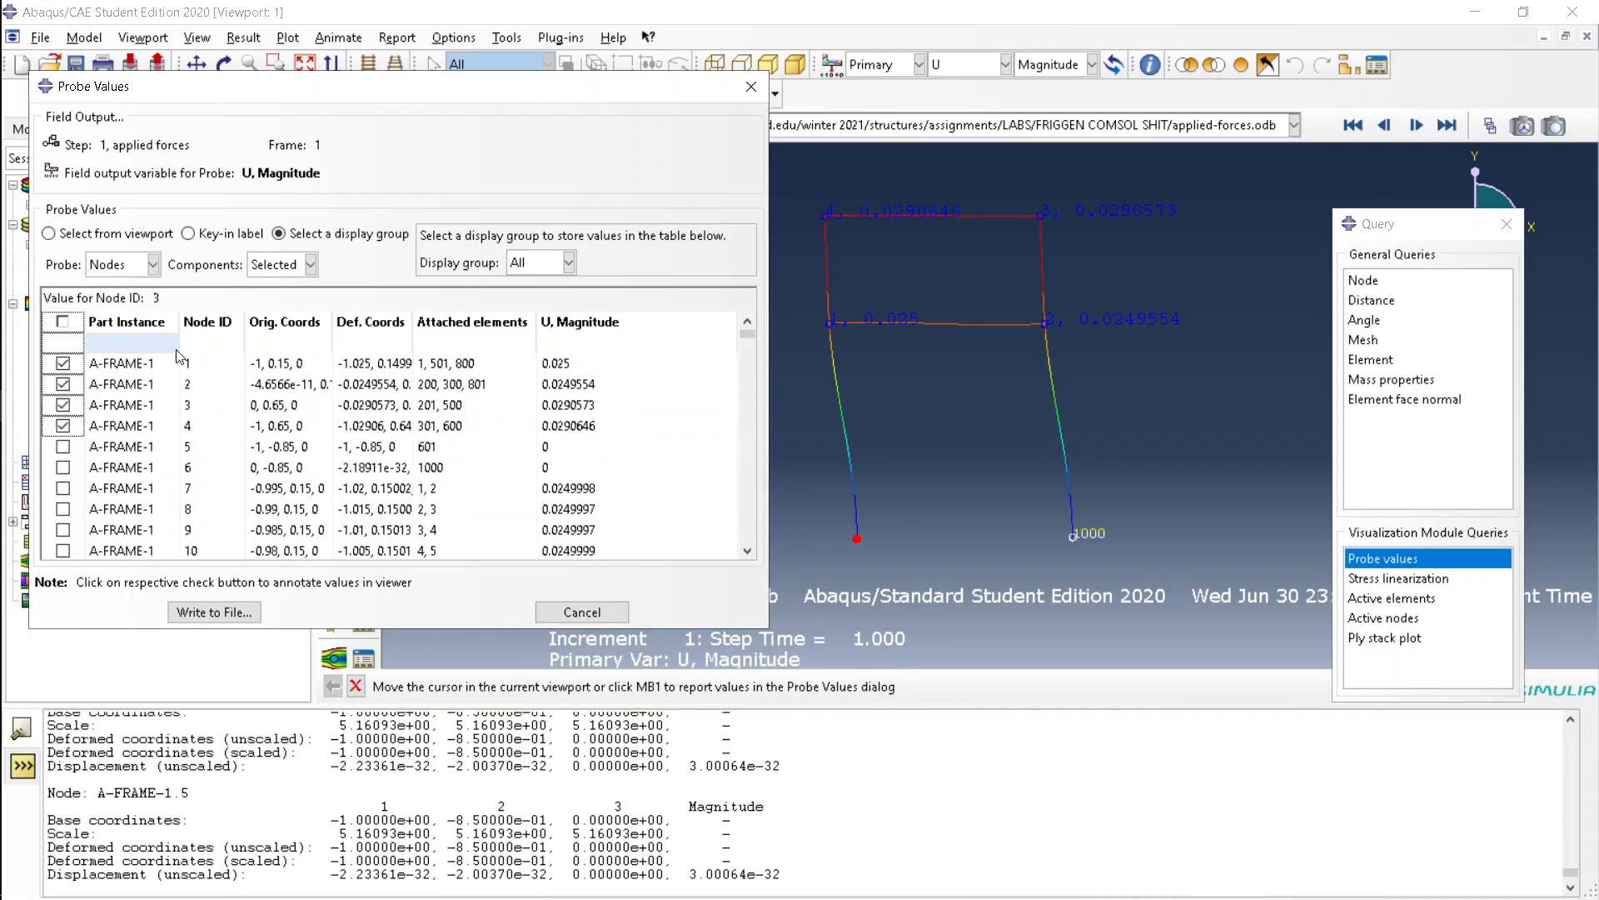
{"action": "scroll", "scroll_direction": "down", "scroll_amount": 3}
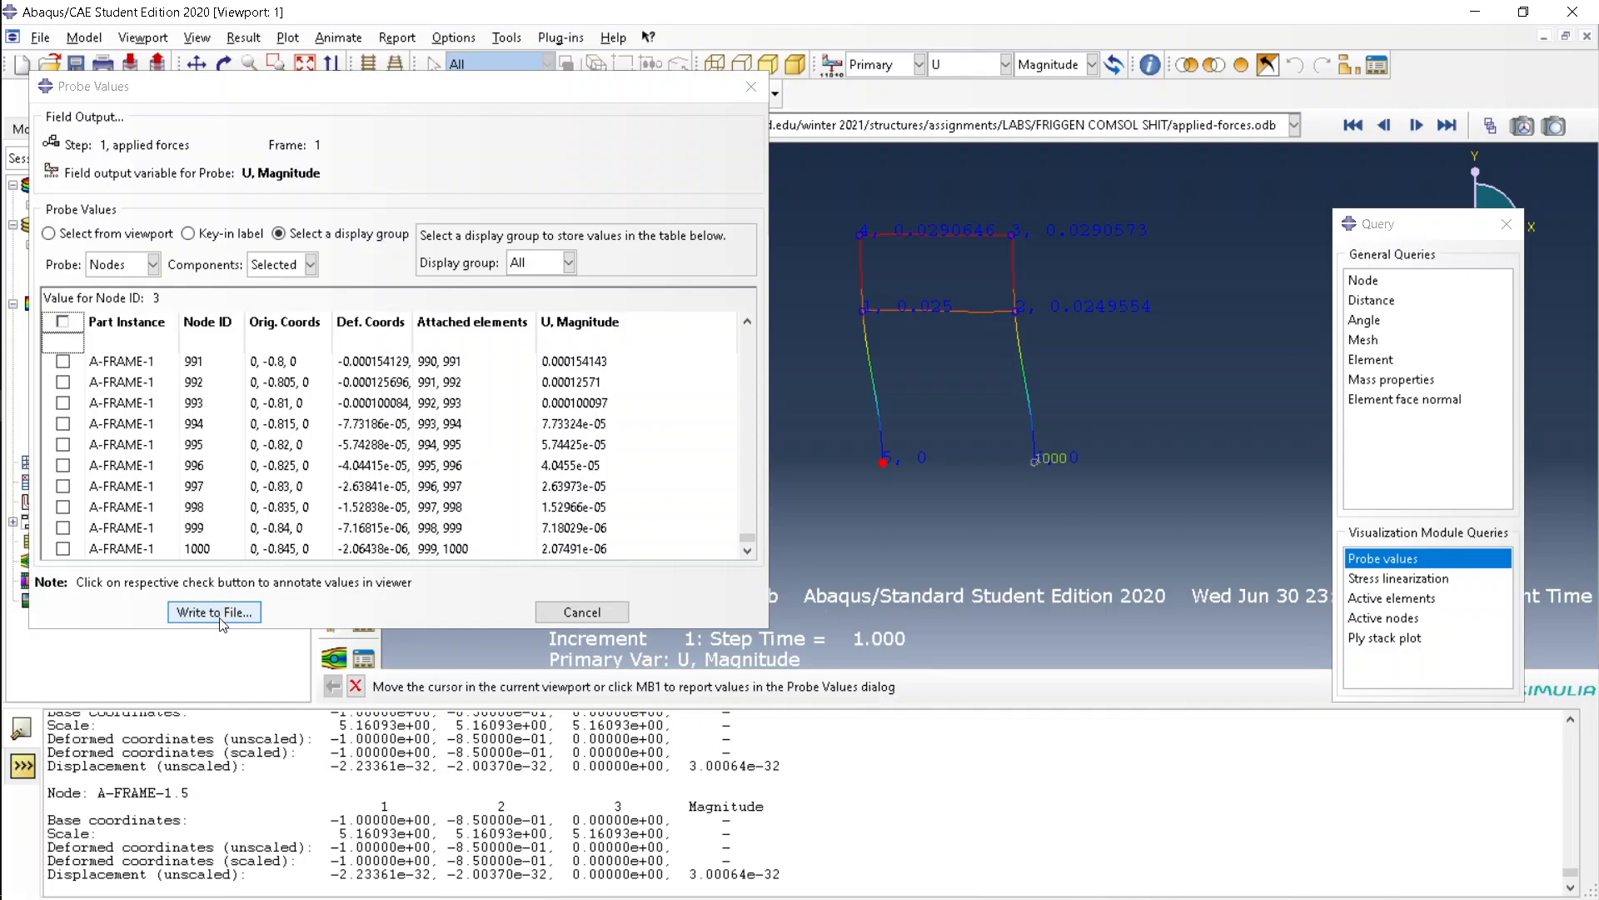
Set up the probe report as file 'grfadvdxdfgdsfg' with Engineering number format.
{"action": "left_click", "coordinate": [214, 612]}
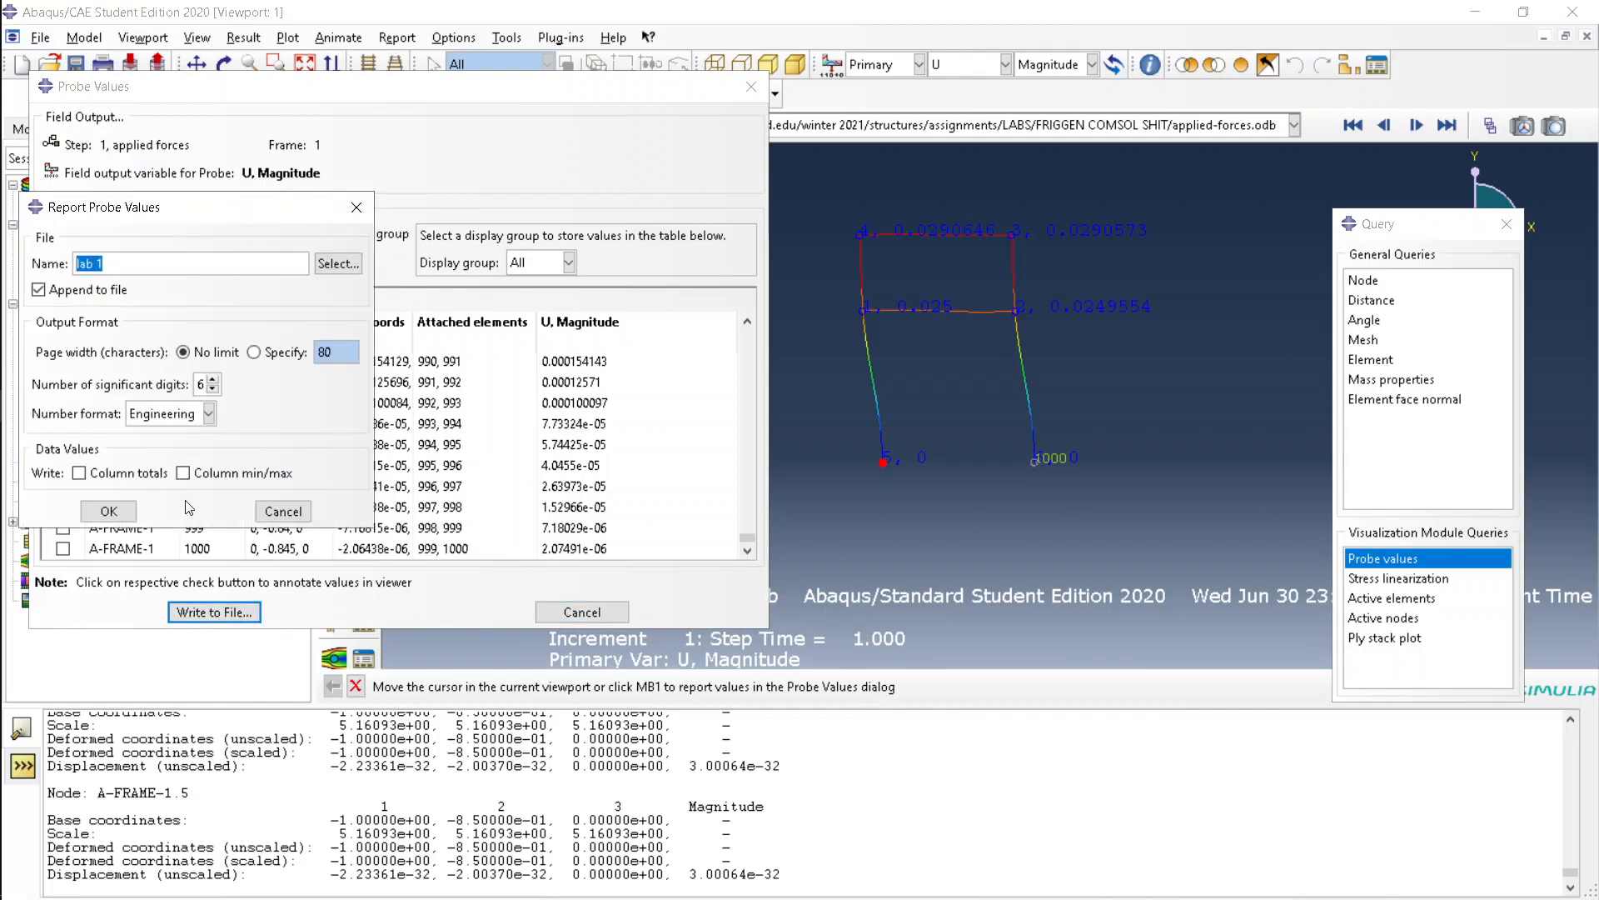
{"action": "type", "text": "grfadvdxdfgdsfg"}
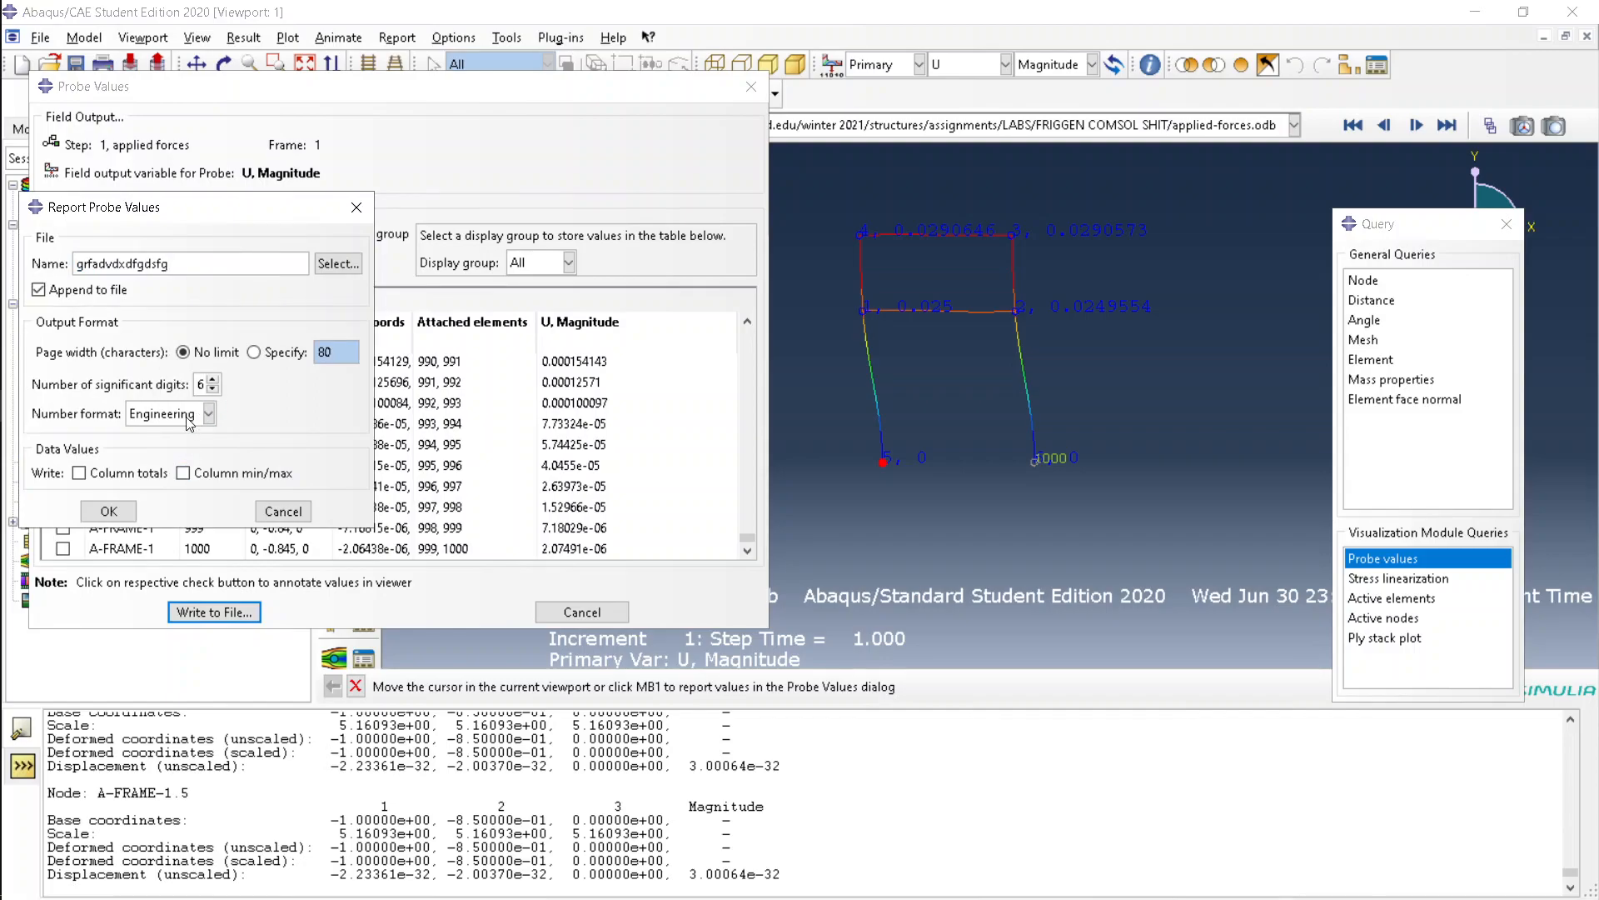
{"action": "left_click", "coordinate": [209, 413]}
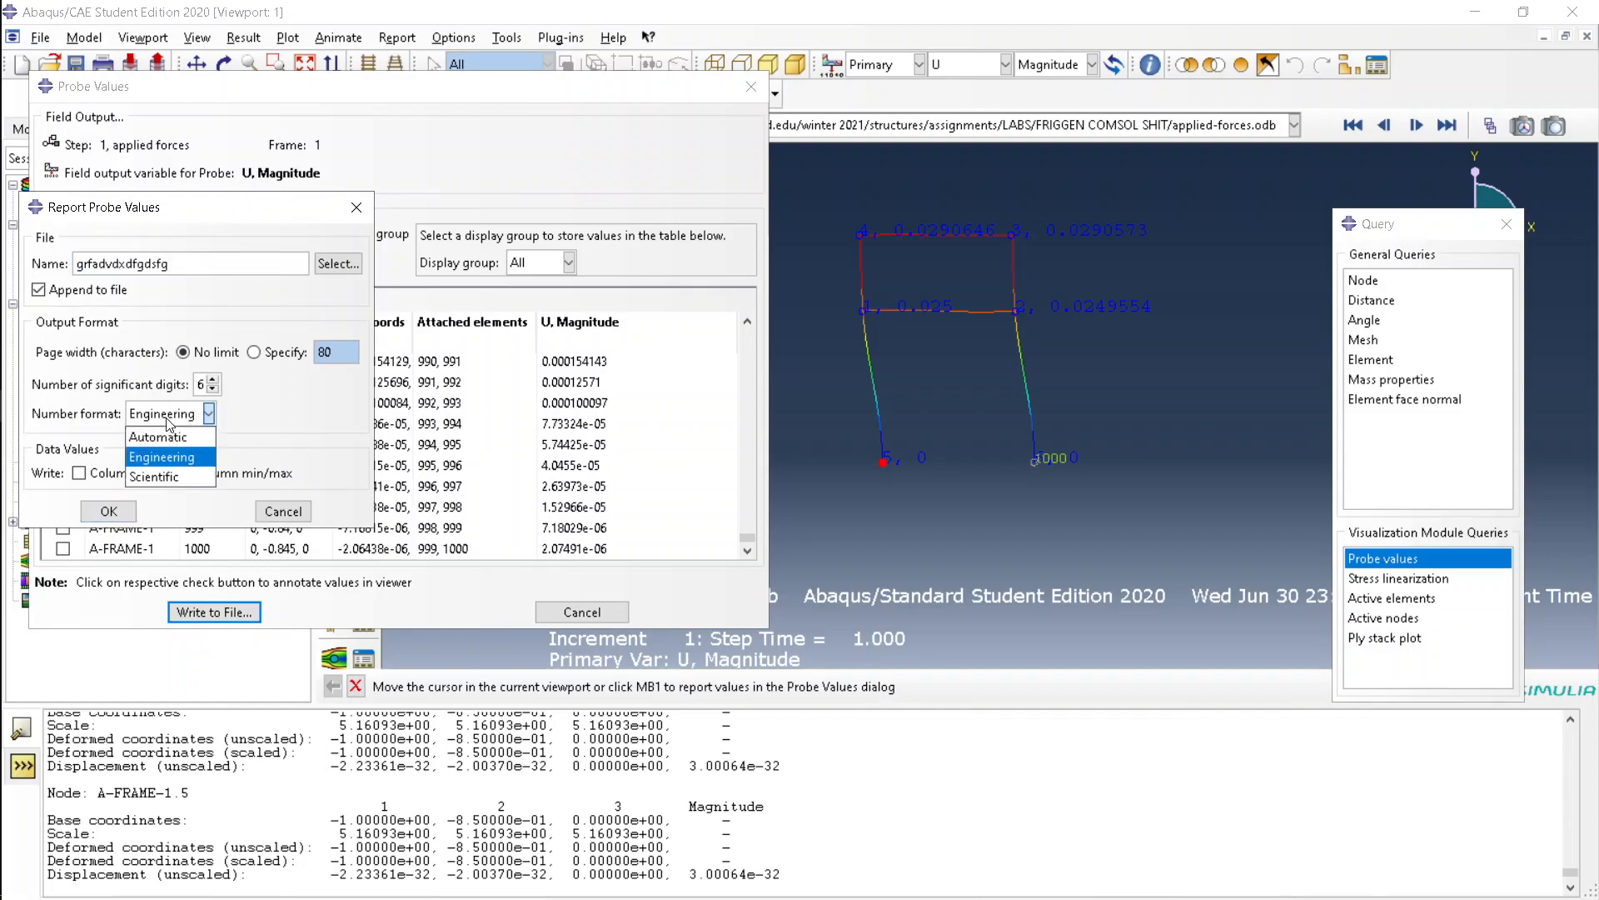
{"action": "left_click", "coordinate": [160, 456]}
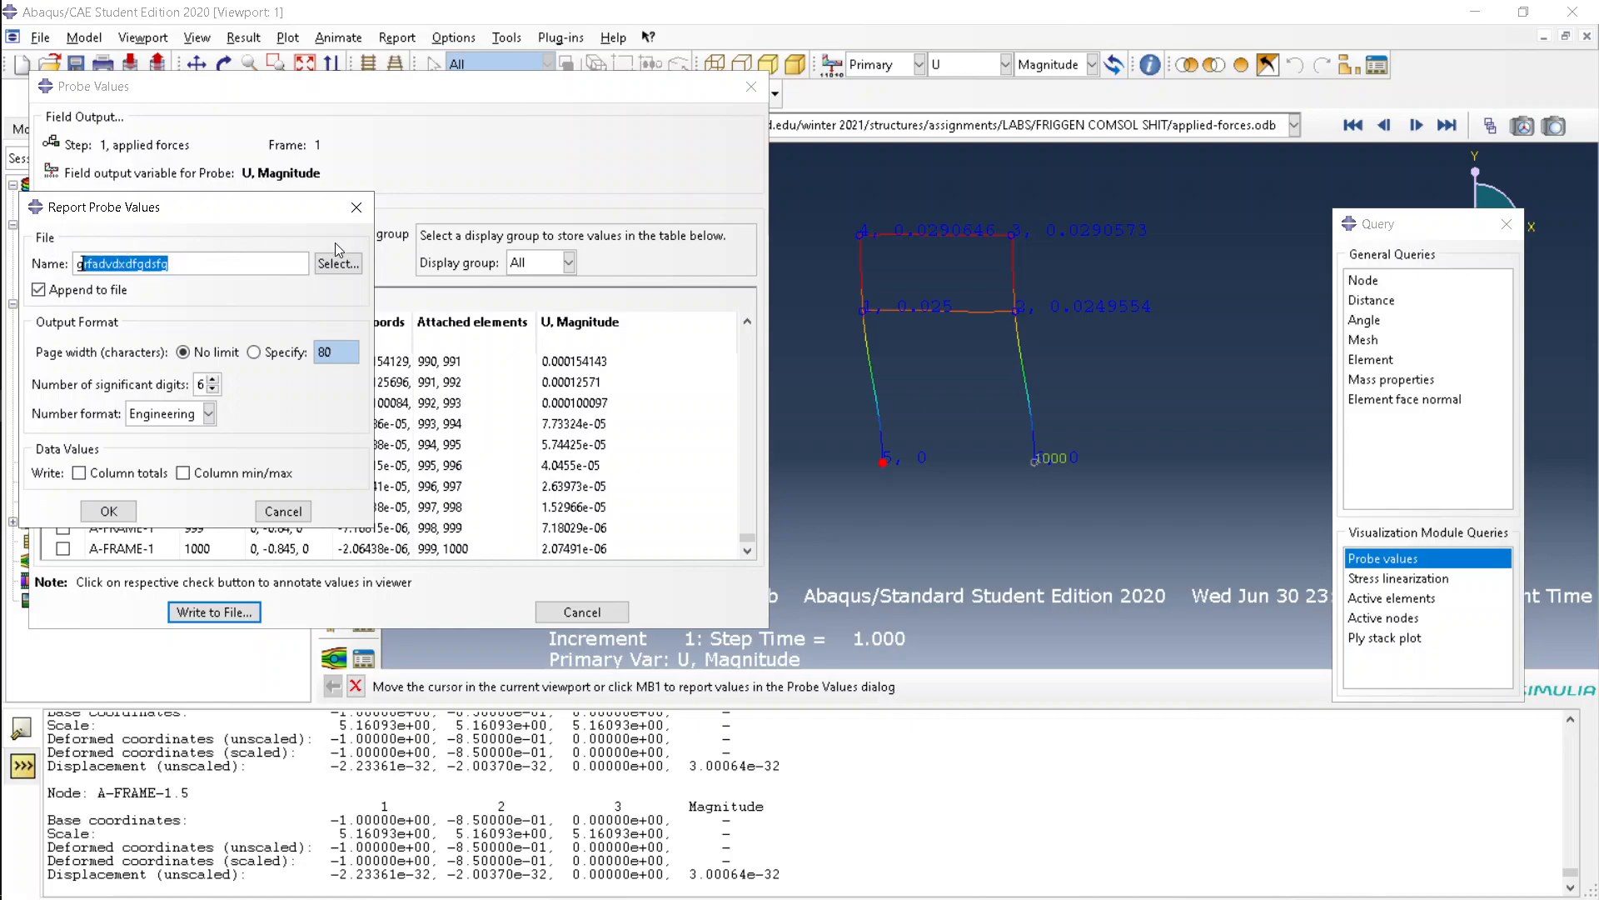
Browse report save locations, including the home folder, then close the file browser.
{"action": "left_click", "coordinate": [337, 263]}
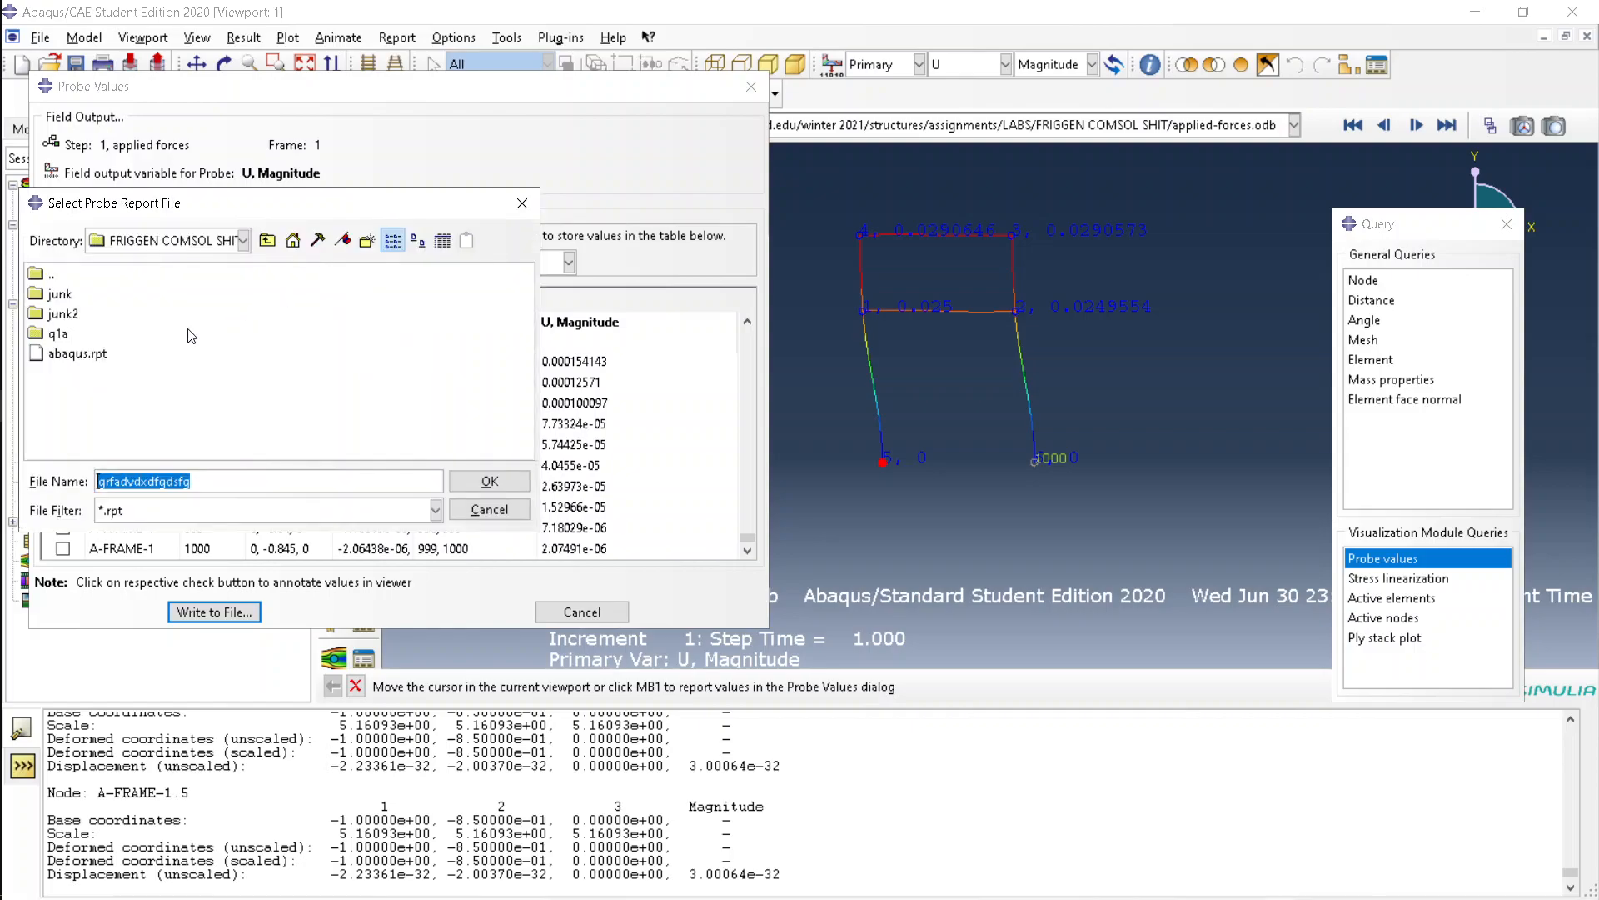
{"action": "left_click", "coordinate": [489, 480]}
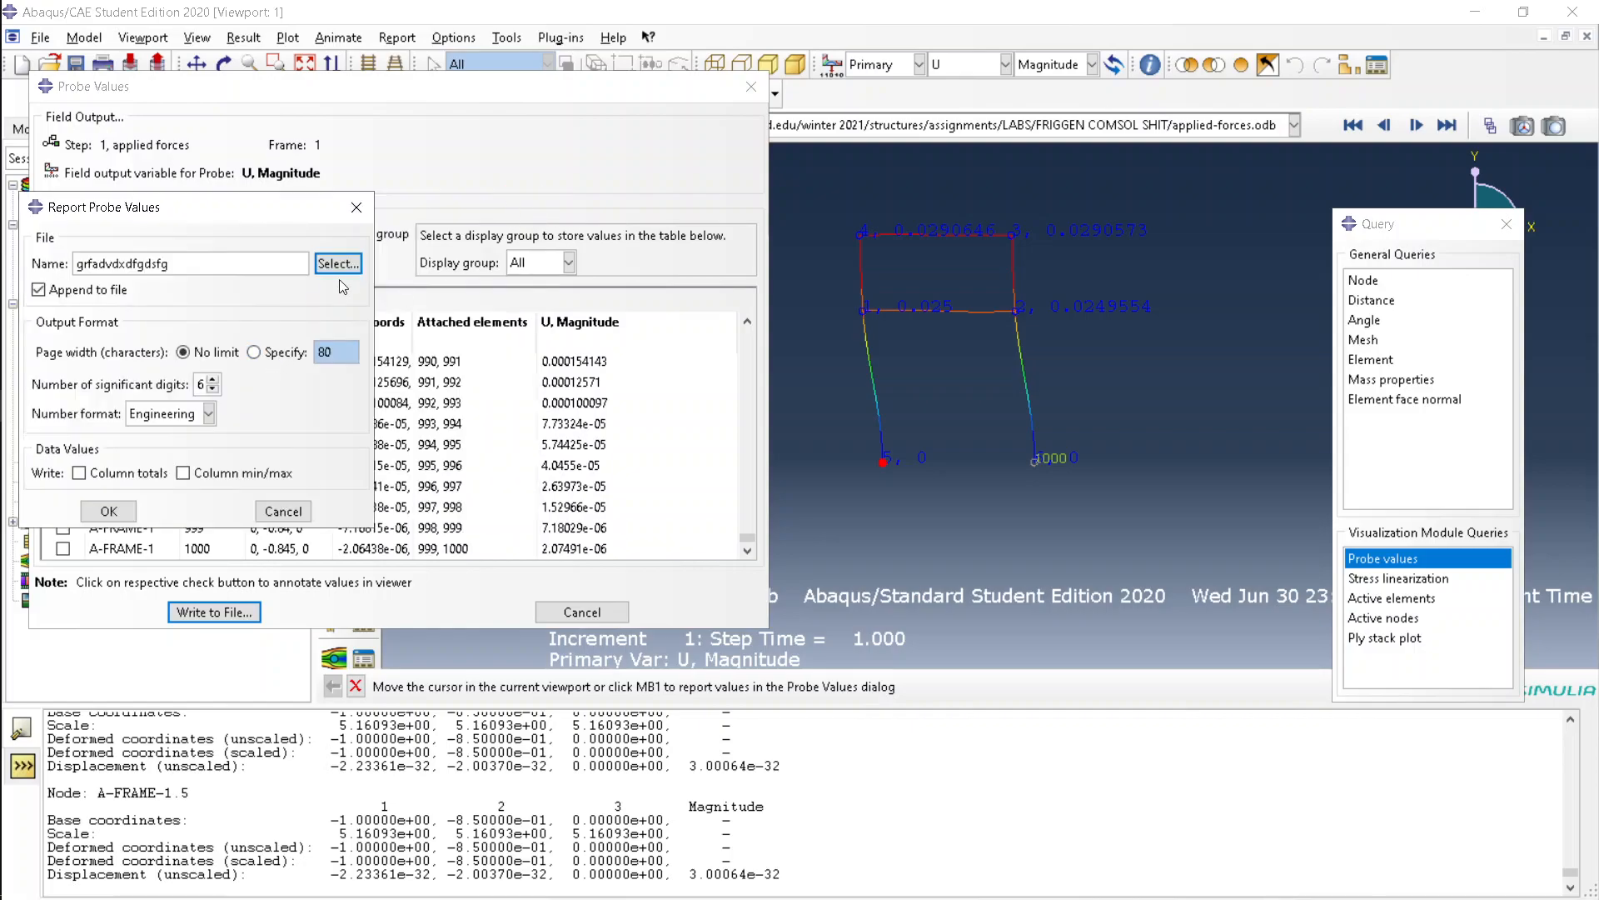
{"action": "left_click", "coordinate": [338, 264]}
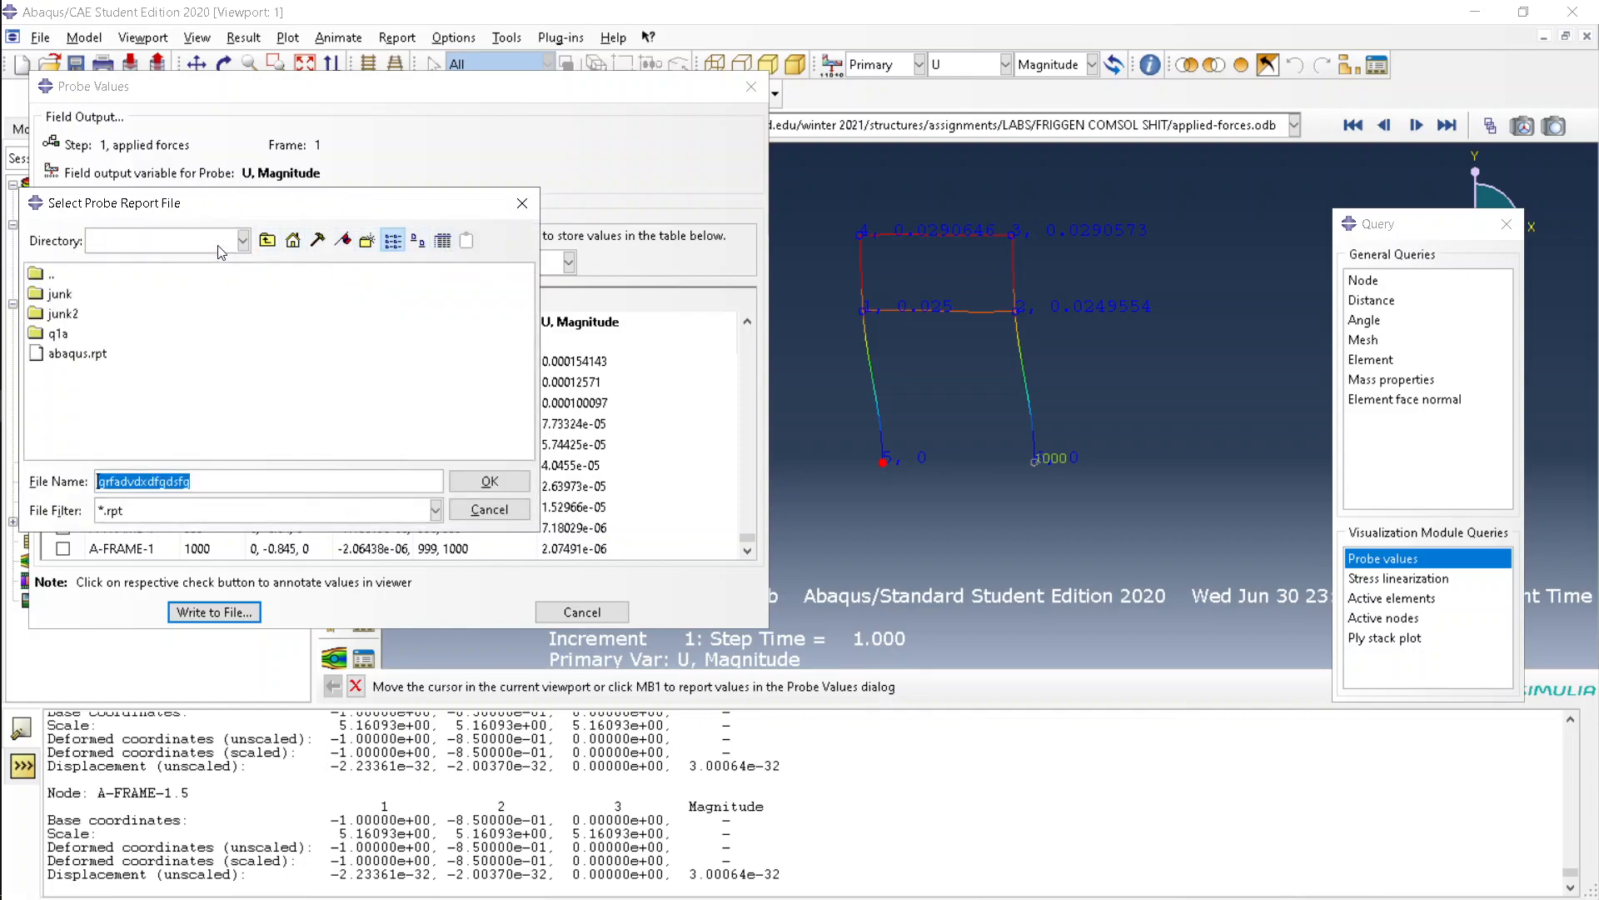
{"action": "left_click", "coordinate": [292, 240]}
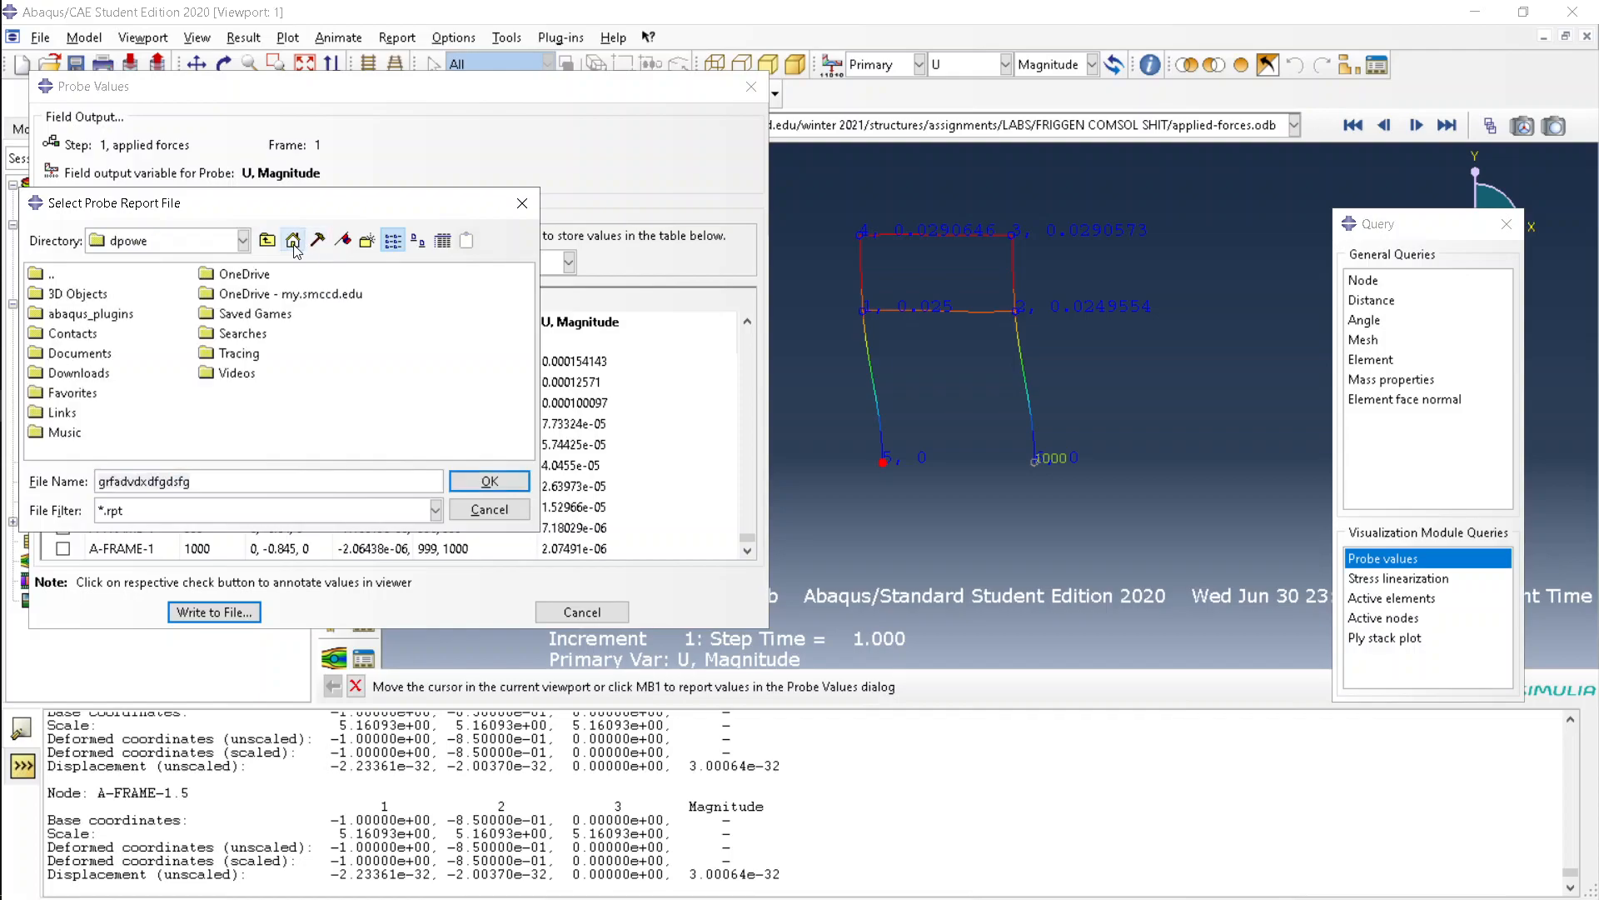
{"action": "mouse_move", "coordinate": [522, 203]}
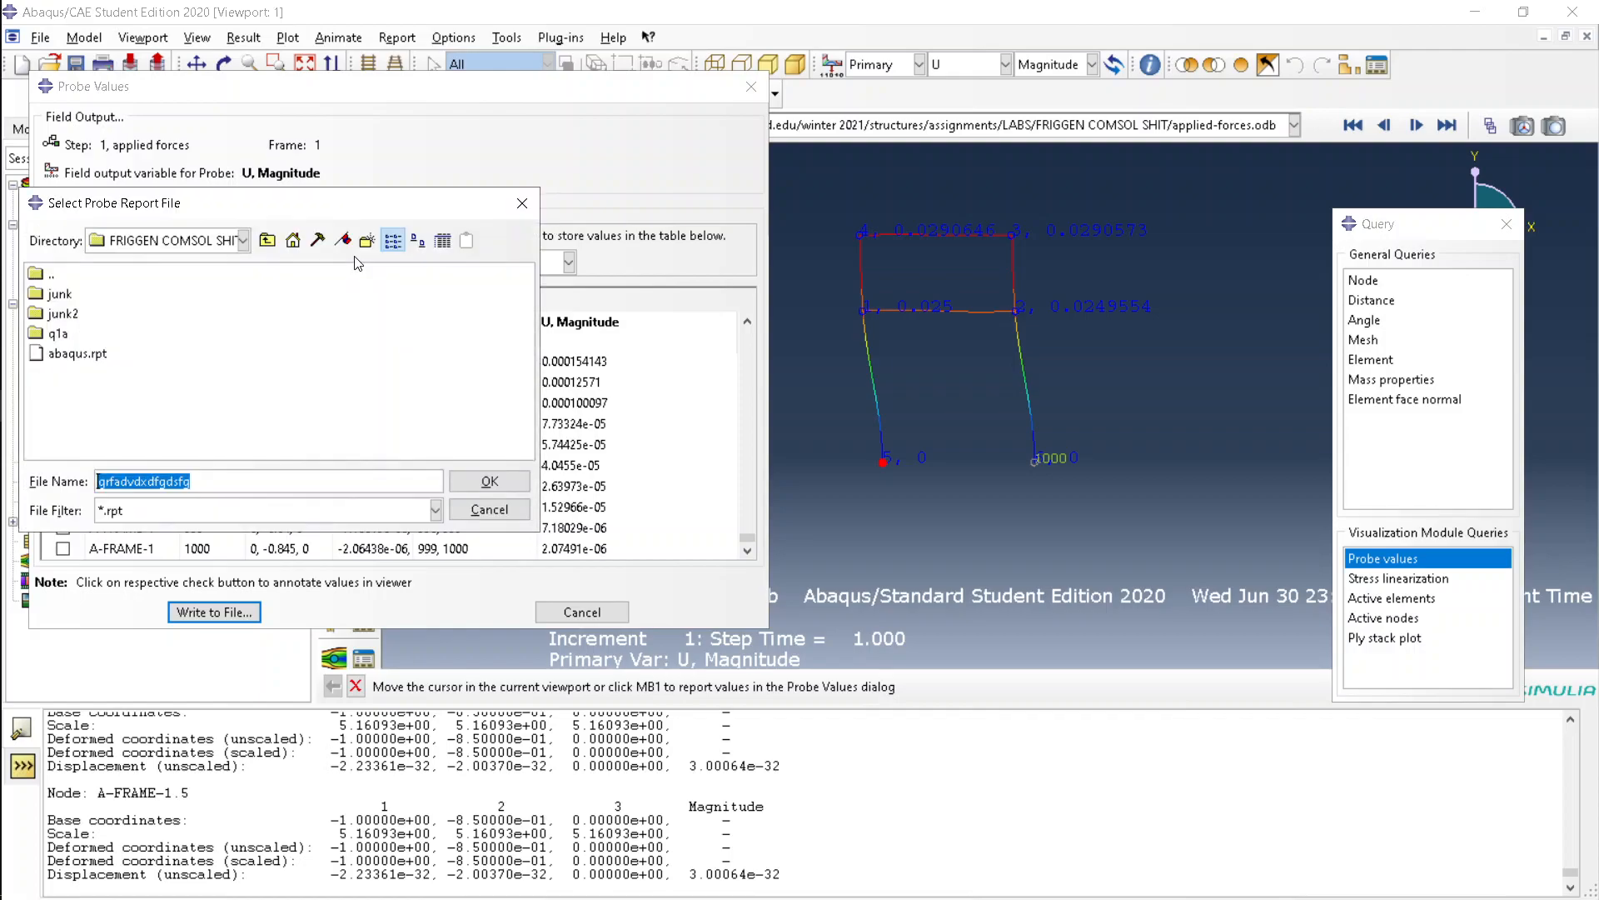
{"action": "mouse_move", "coordinate": [218, 263]}
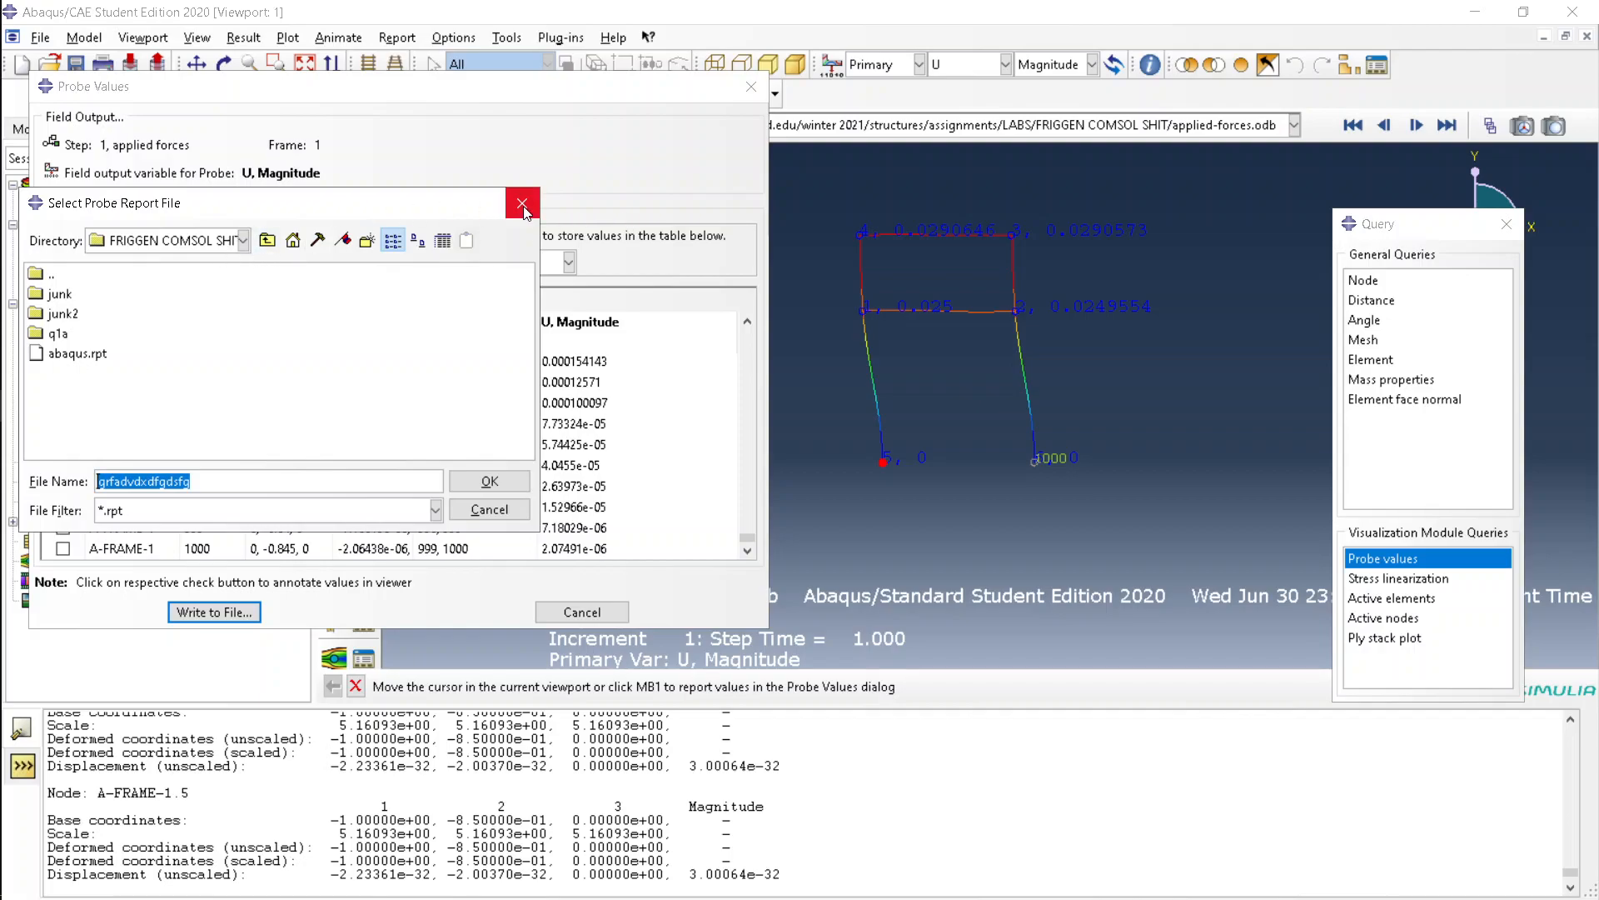
{"action": "left_click", "coordinate": [522, 201]}
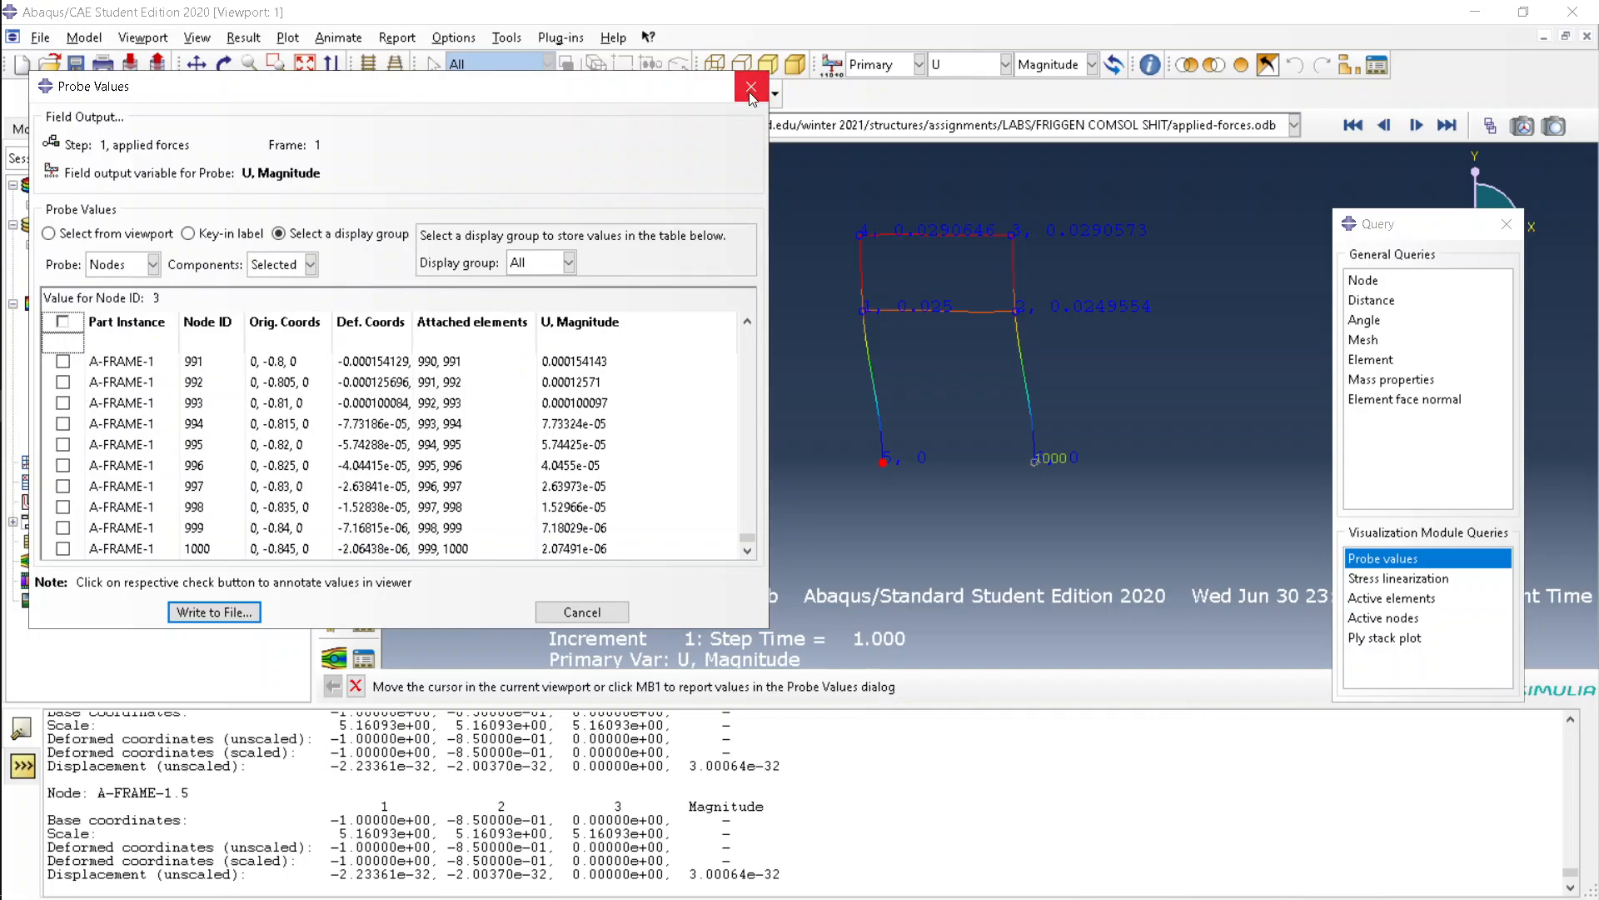
Close Probe Values, switch the plotted output from U to RF, and reopen Probe values.
{"action": "left_click", "coordinate": [750, 86]}
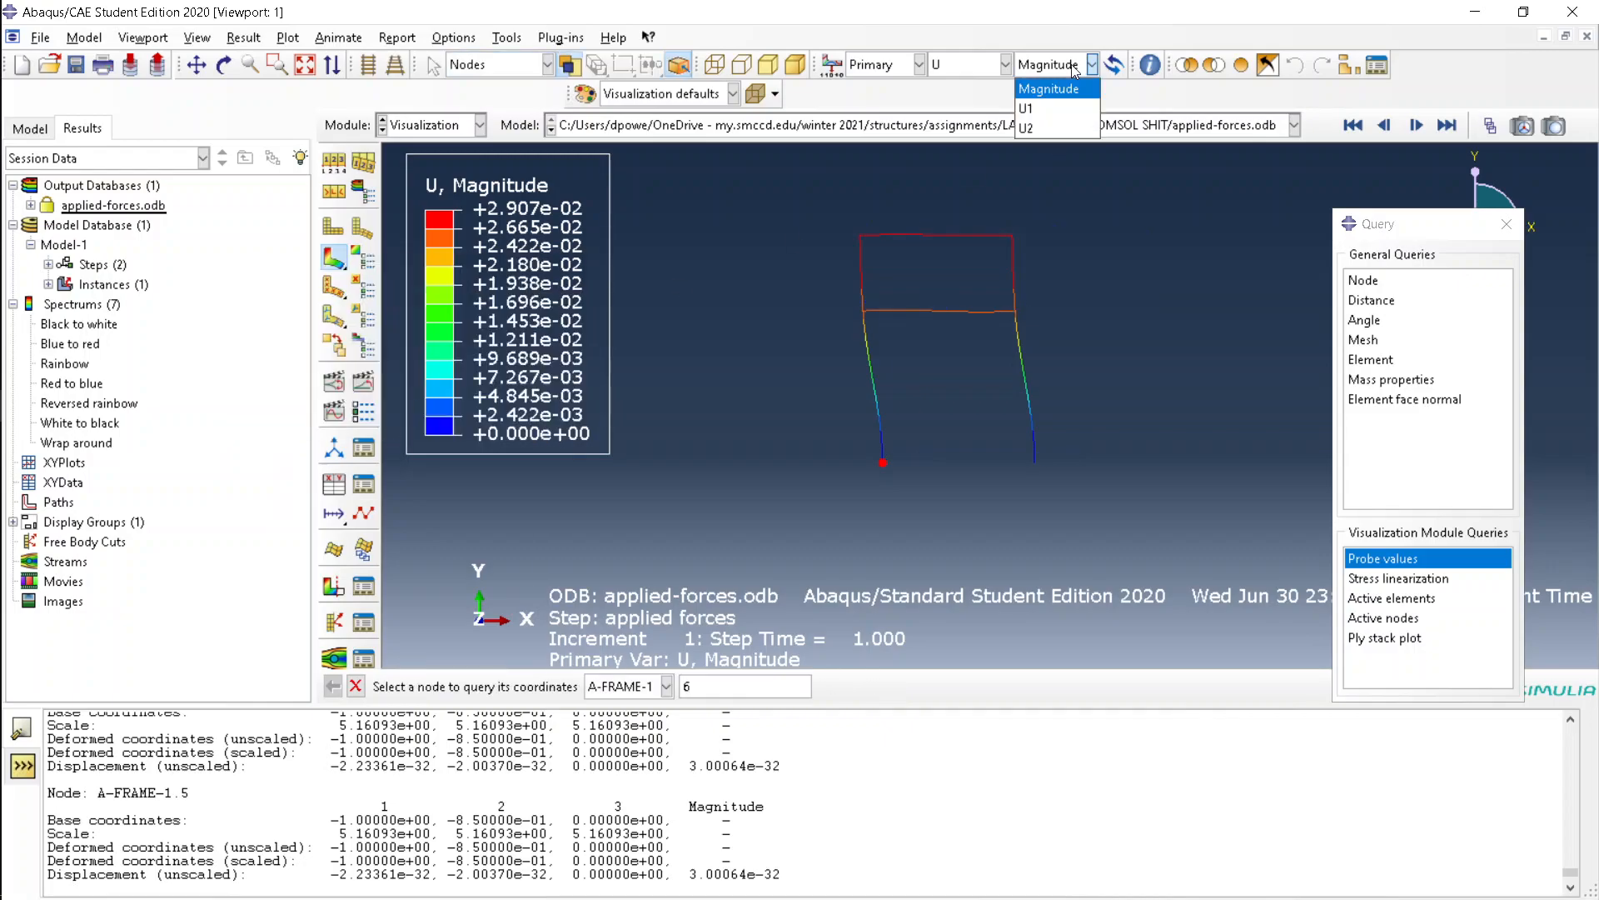
{"action": "left_click", "coordinate": [964, 64]}
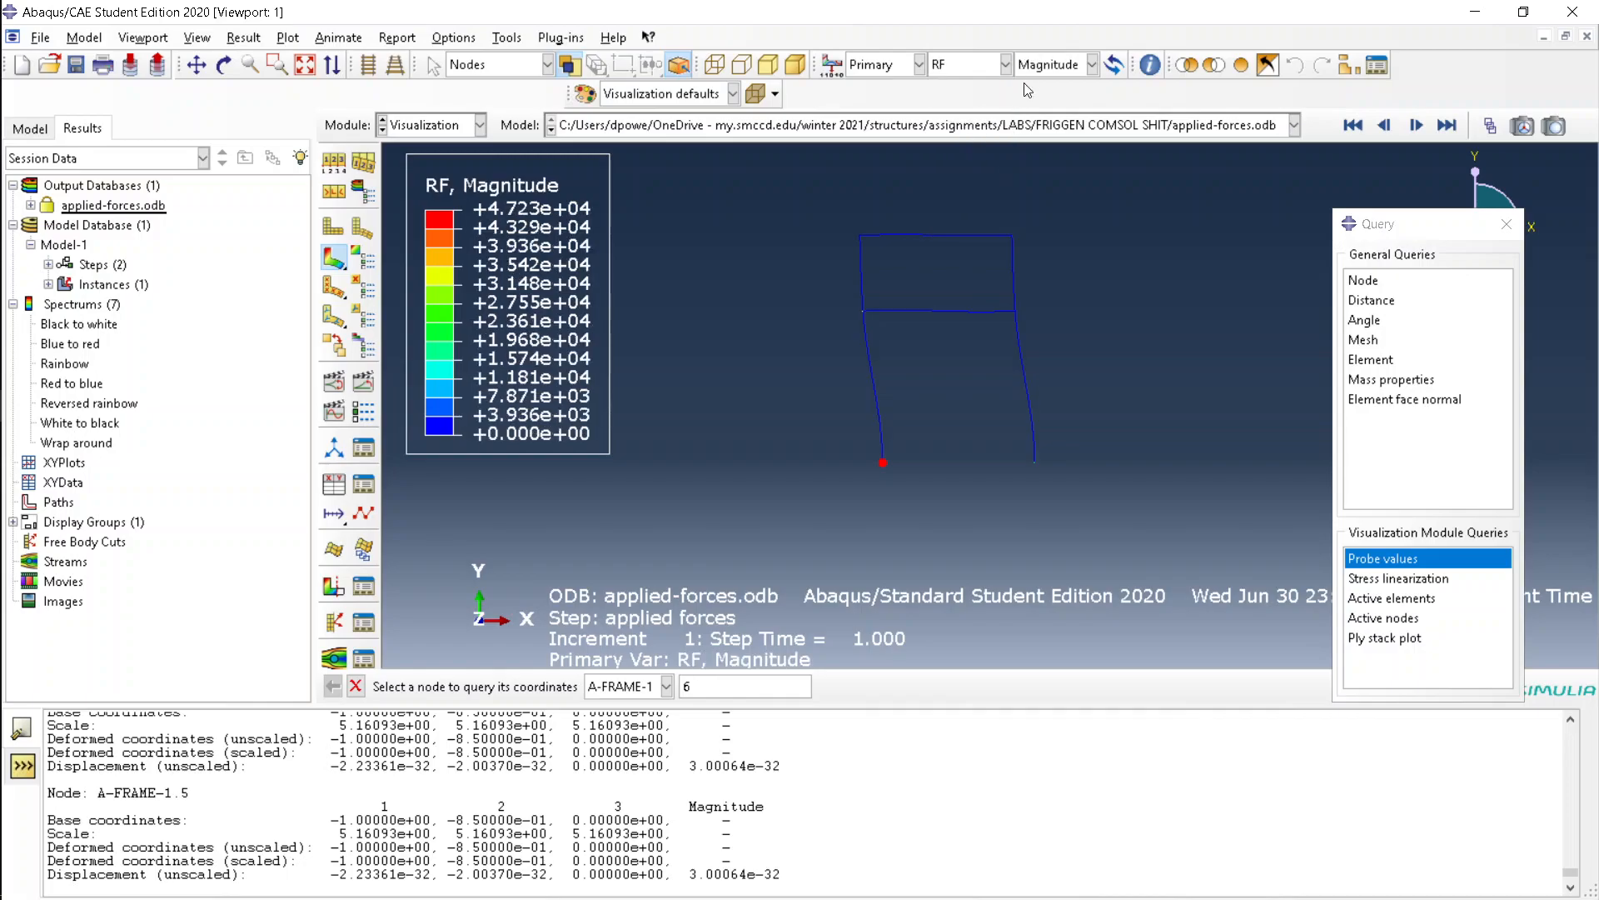
{"action": "left_click", "coordinate": [1382, 558]}
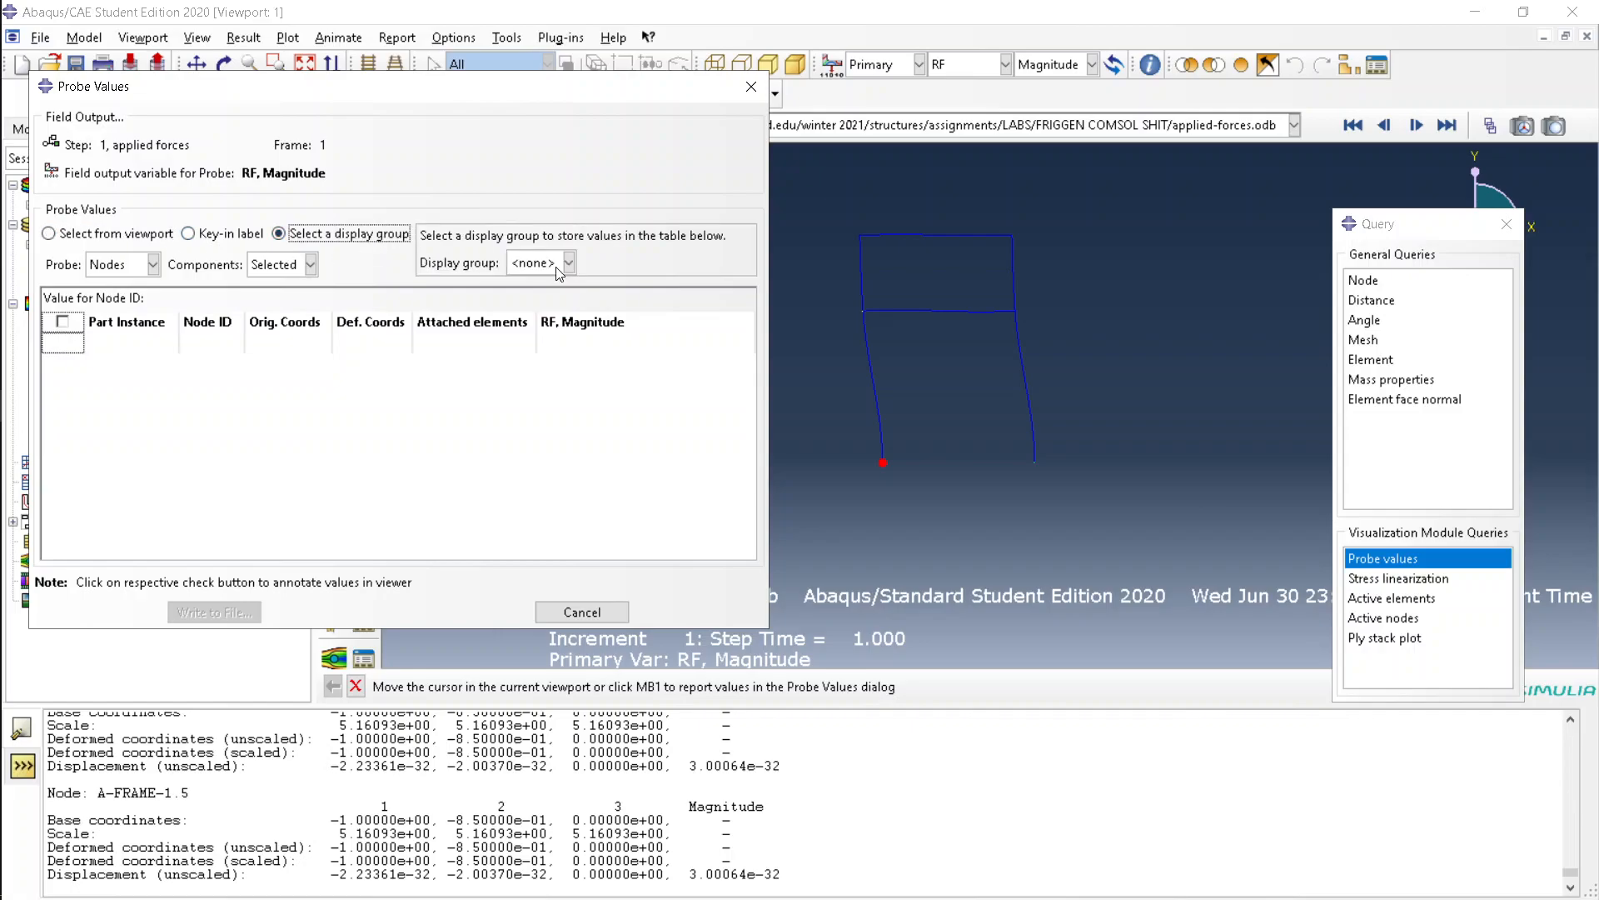
List RF magnitude for all nodes, then close the Probe Values table.
{"action": "left_click", "coordinate": [568, 262]}
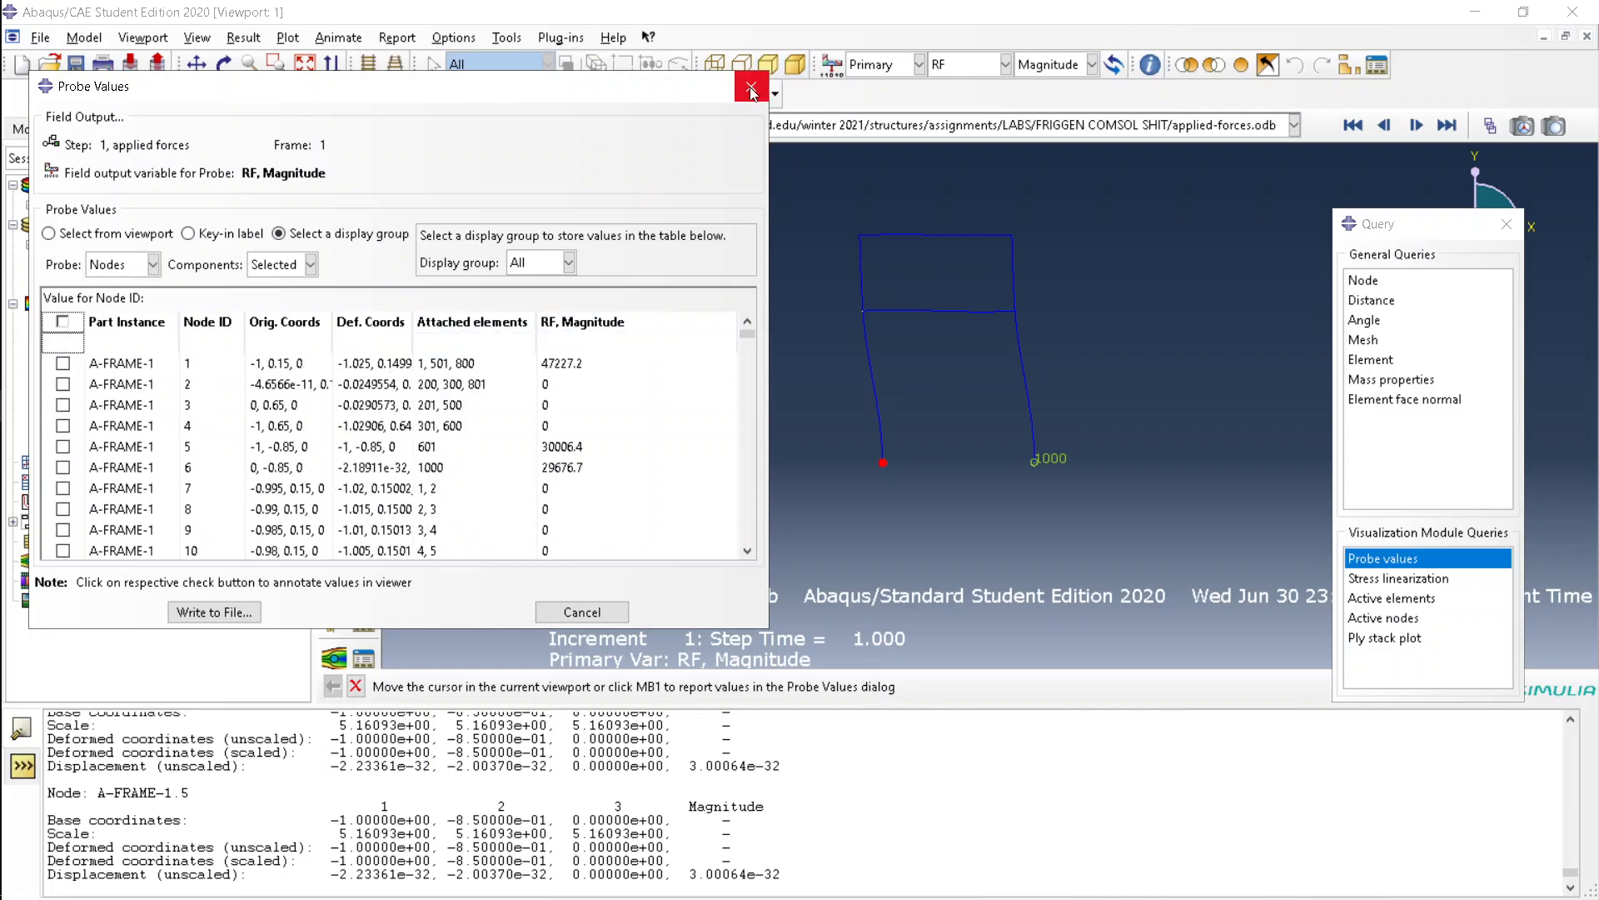
{"action": "left_click", "coordinate": [751, 85]}
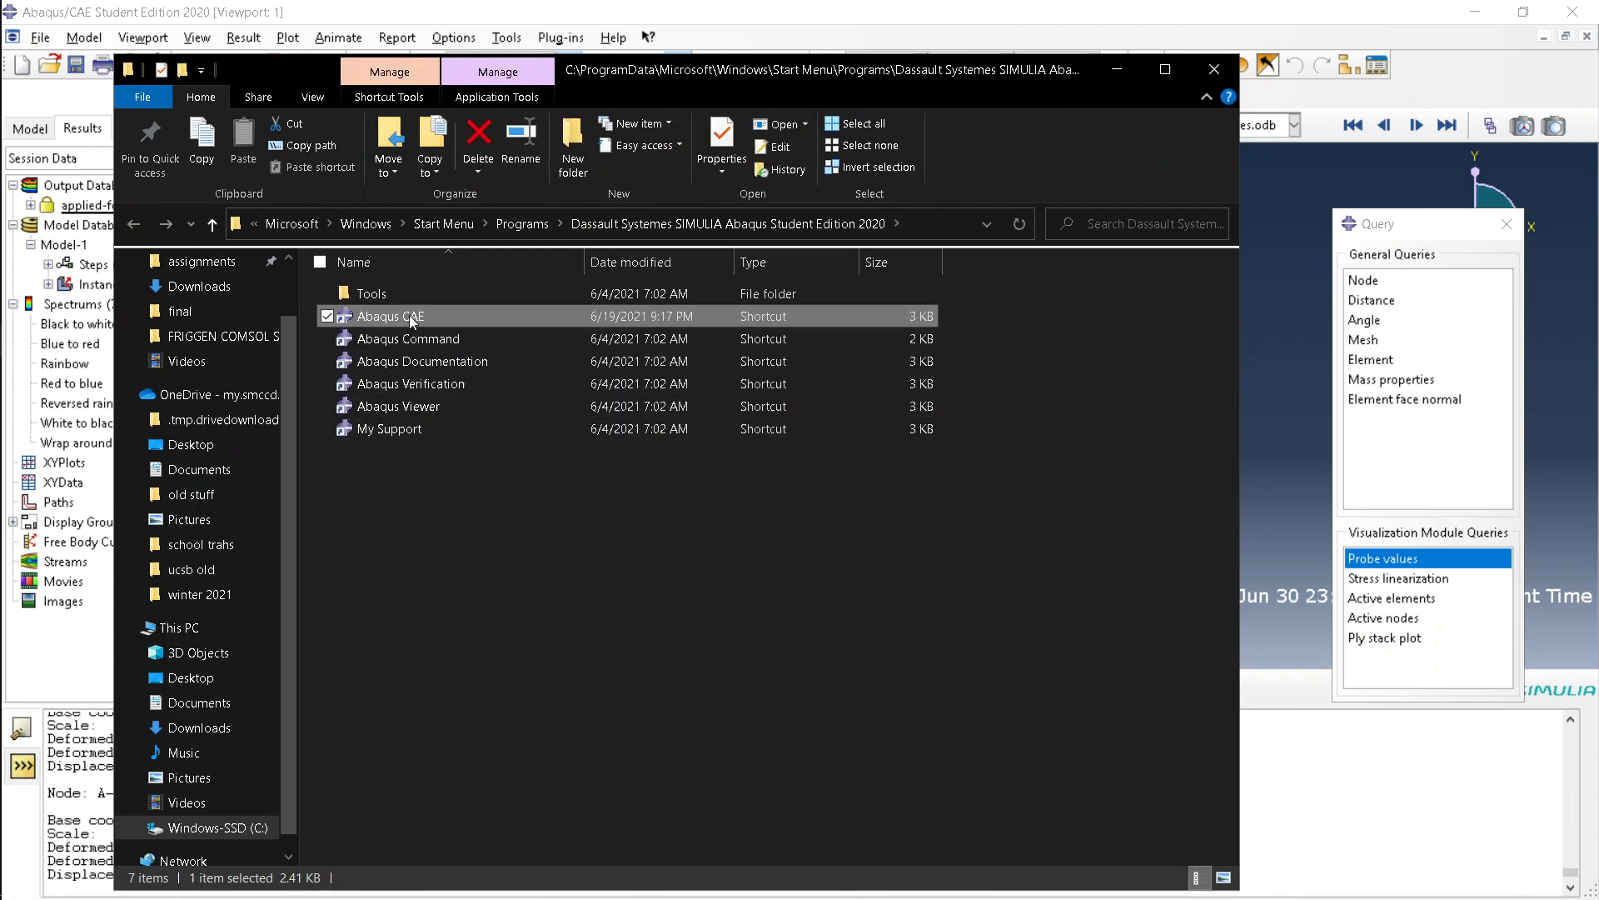
Open the Abaqus CAE shortcut's Properties from its right-click menu.
{"action": "right_click", "coordinate": [390, 316]}
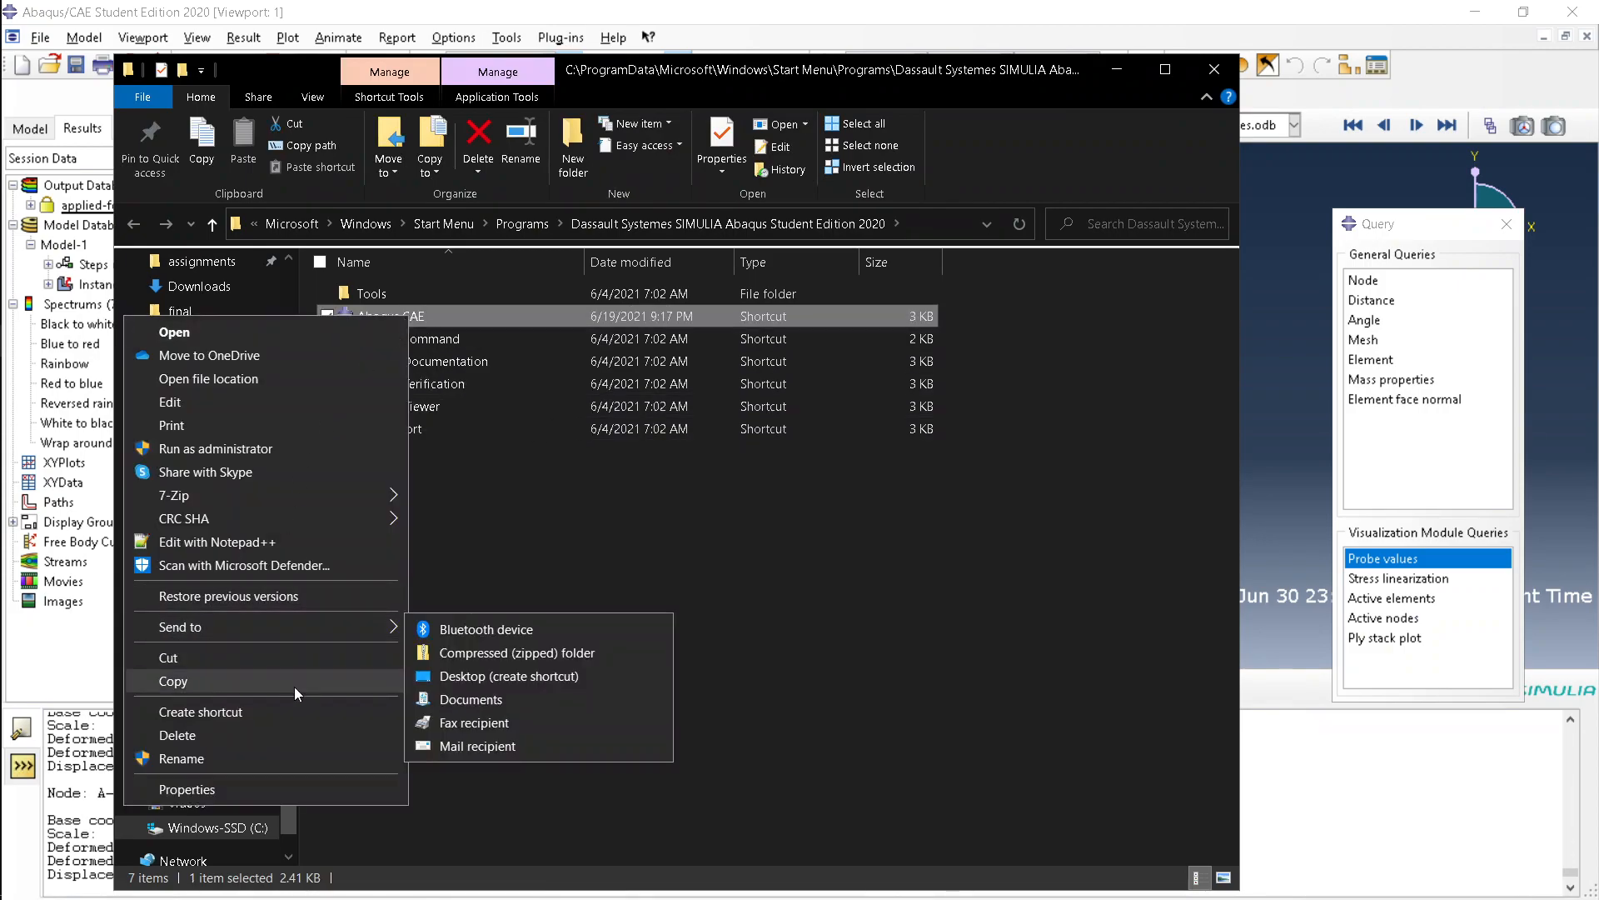
{"action": "left_click", "coordinate": [186, 789]}
{"action": "type", "text": "abaq"}
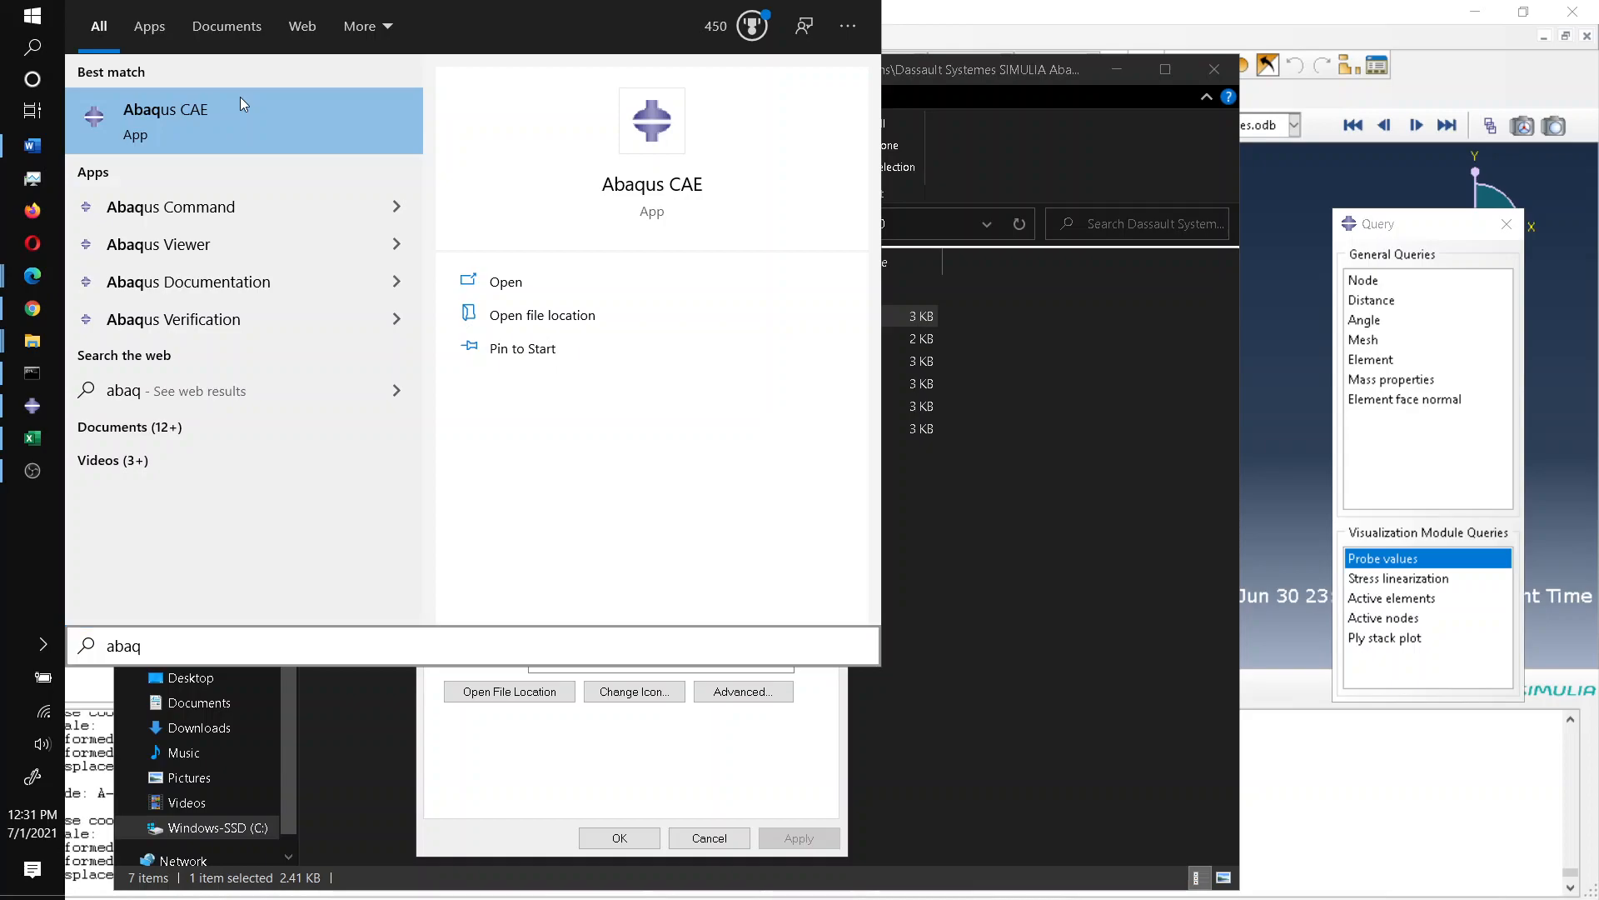
{"action": "right_click", "coordinate": [165, 109]}
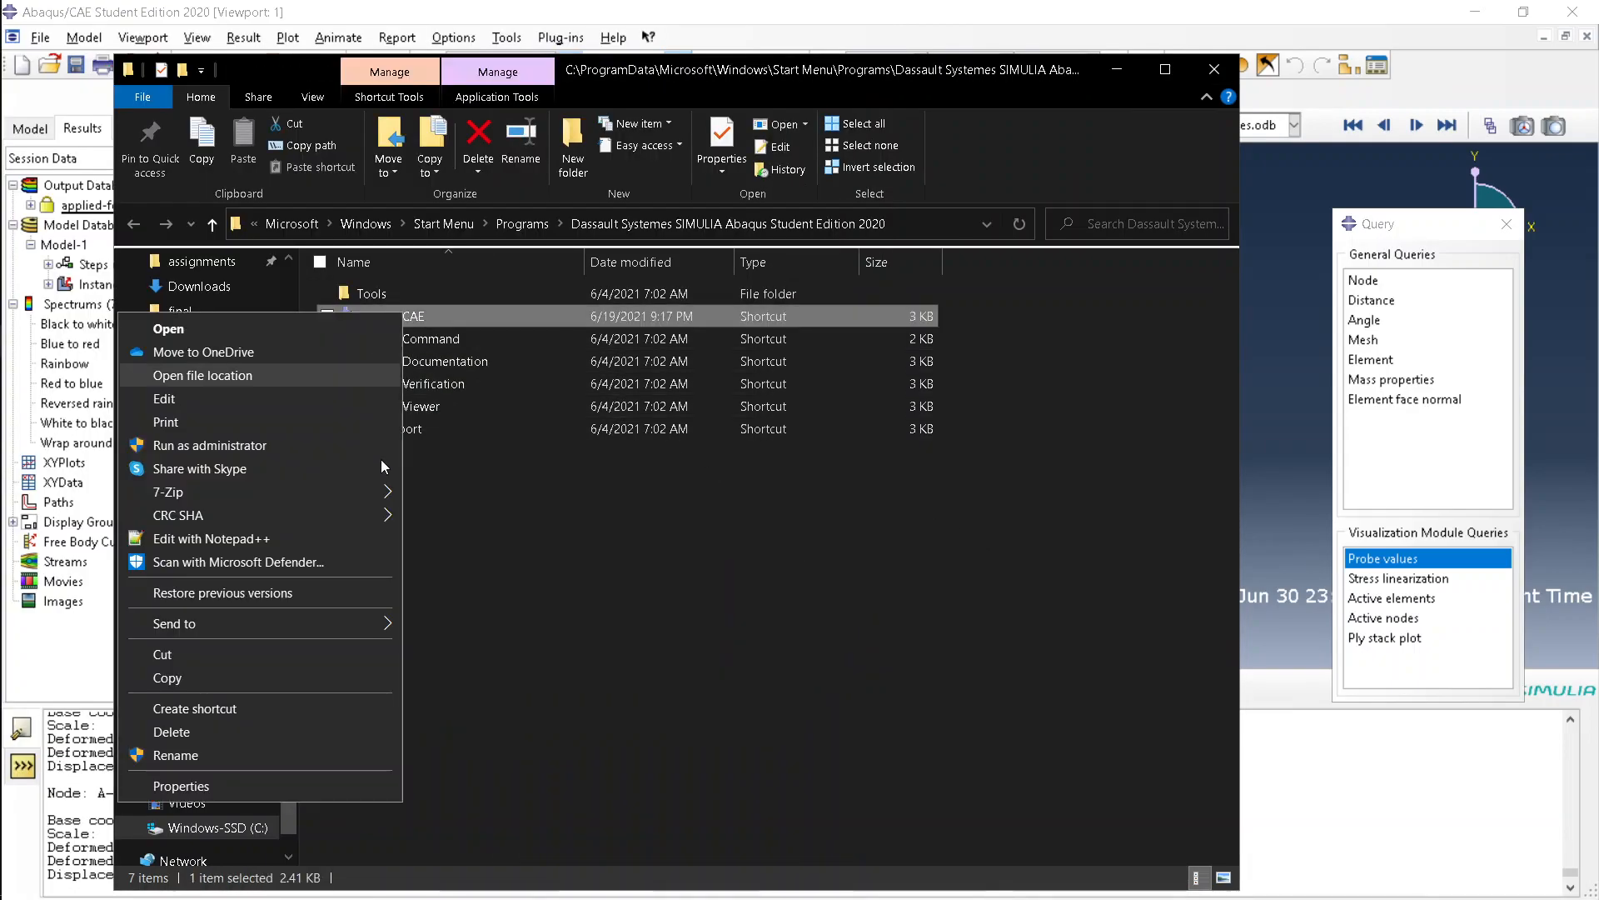
{"action": "left_click", "coordinate": [181, 785]}
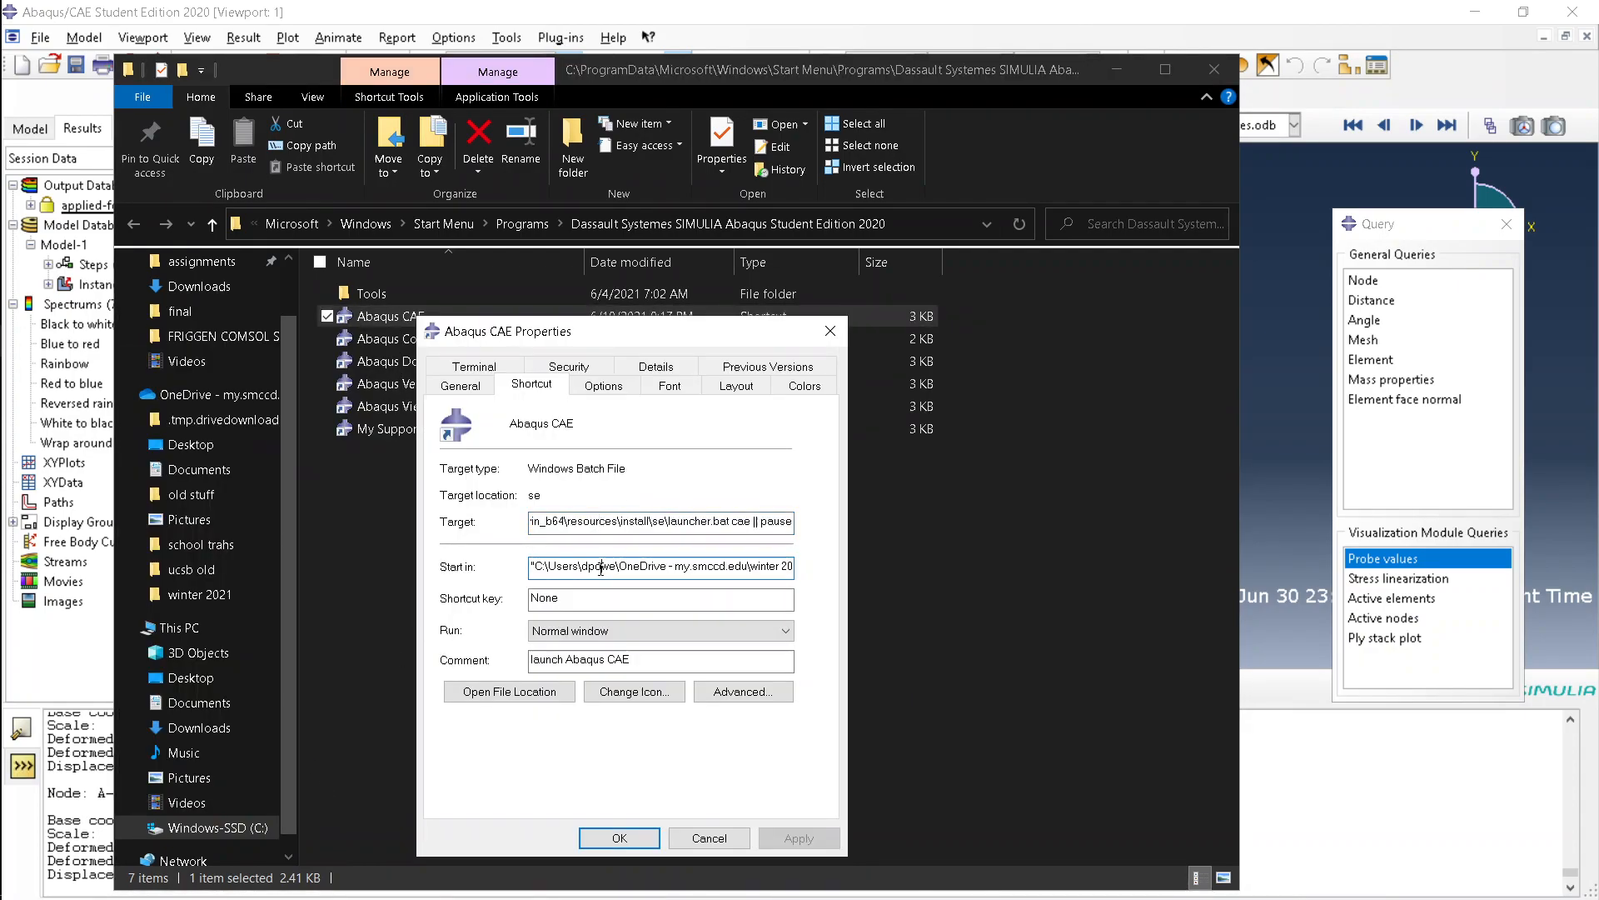
Replace the Abaqus CAE shortcut's Start in path with the lab results folder and confirm.
{"action": "triple_click", "coordinate": [659, 567]}
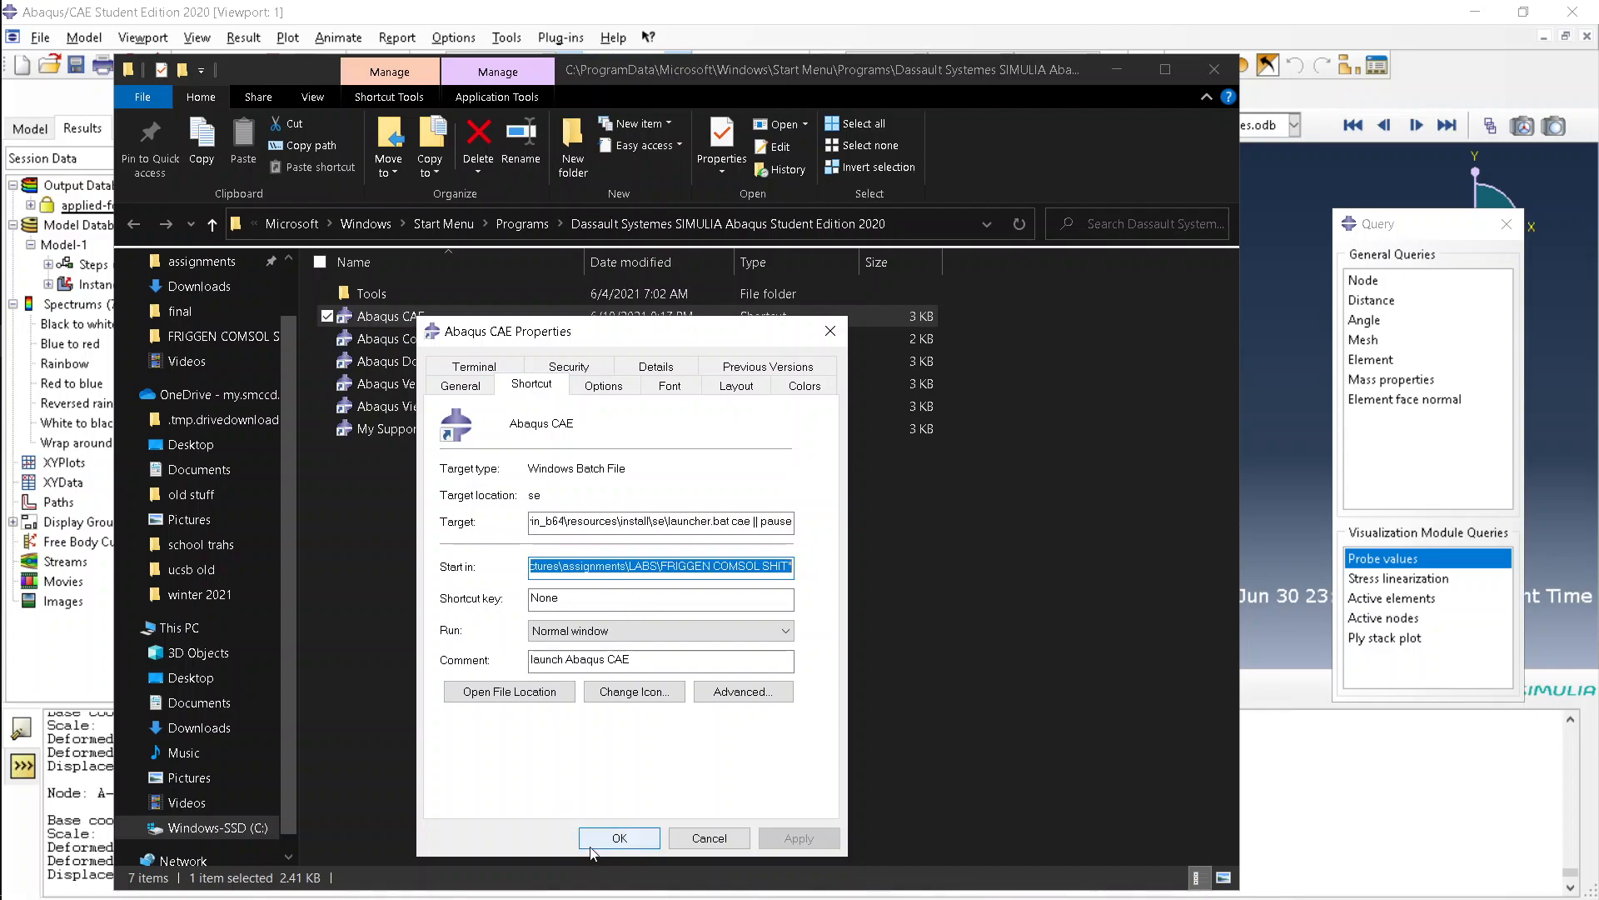
{"action": "left_click", "coordinate": [618, 837]}
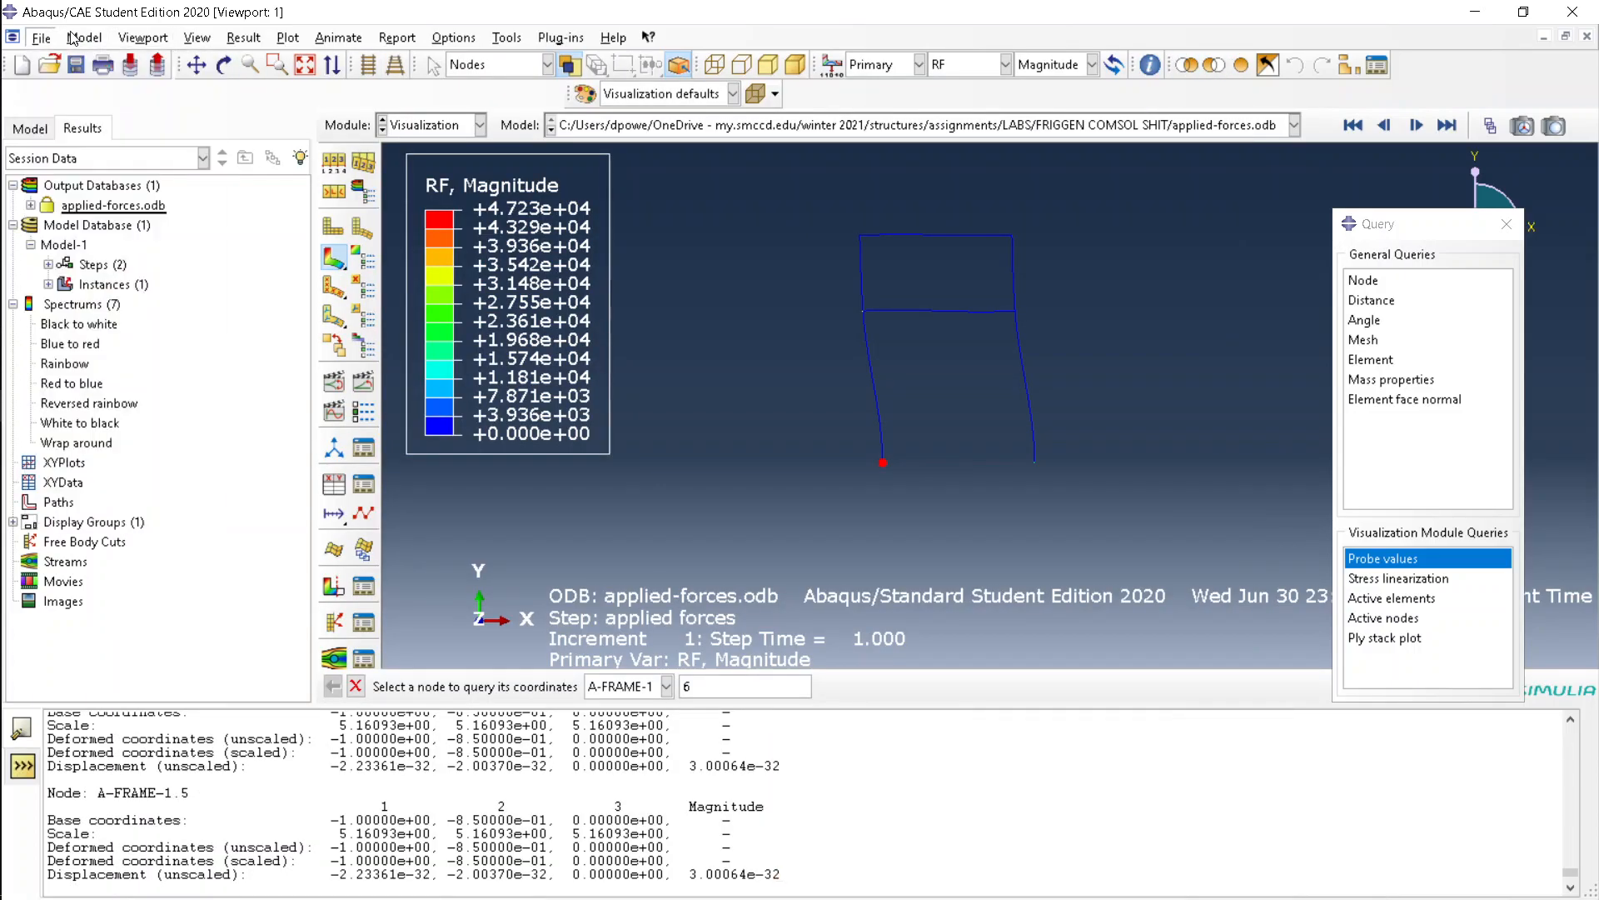
{"action": "left_click", "coordinate": [42, 38]}
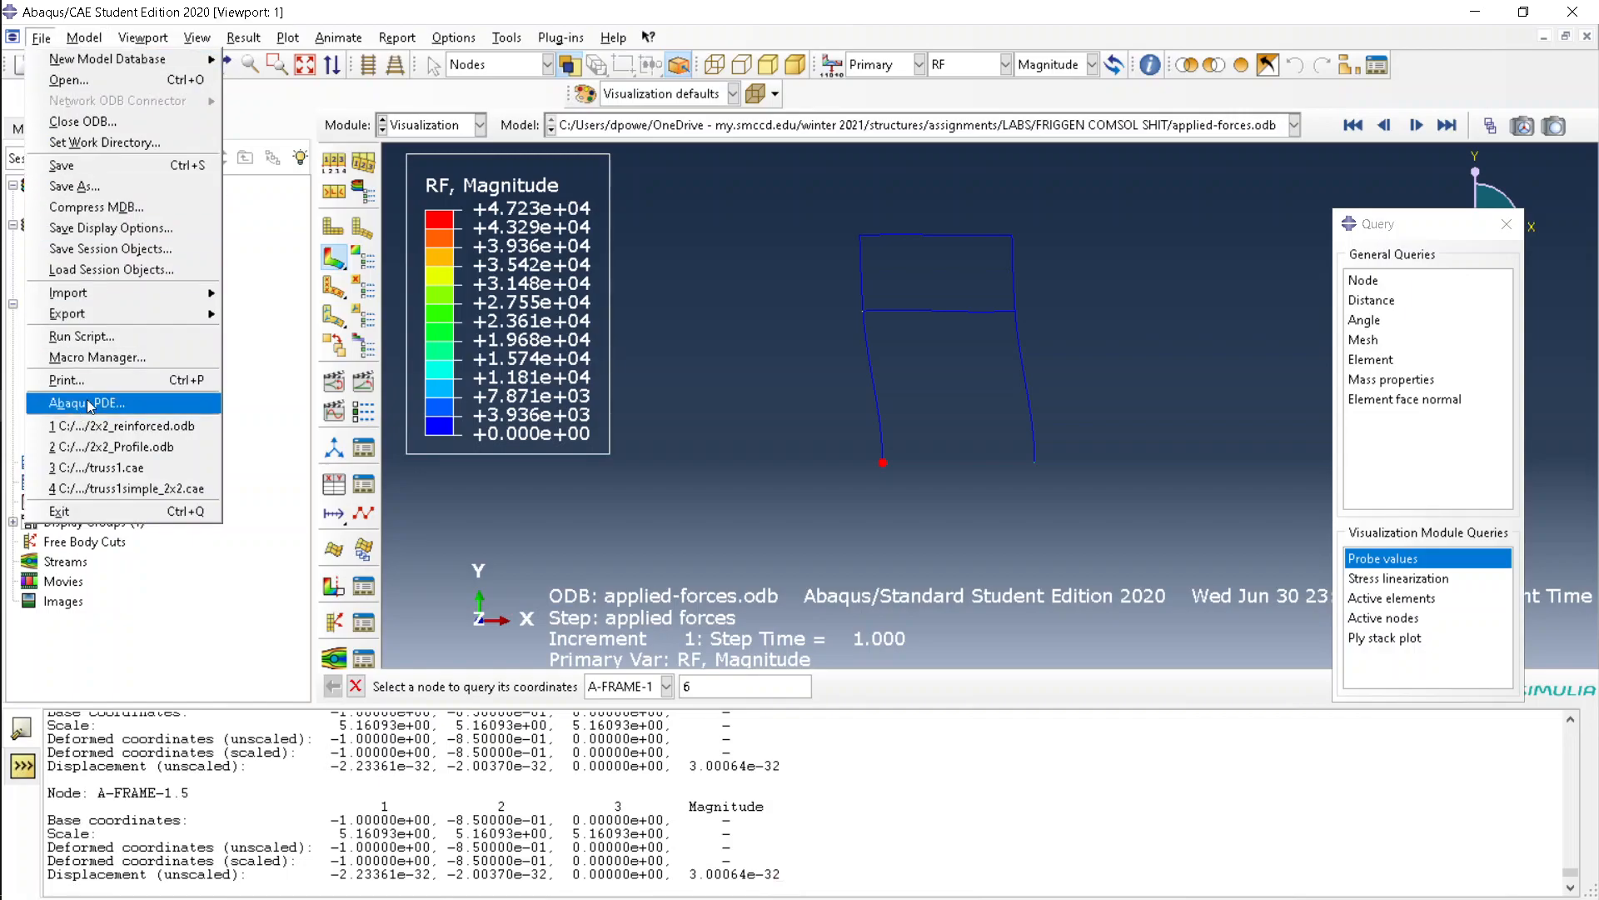
{"action": "mouse_move", "coordinate": [104, 142]}
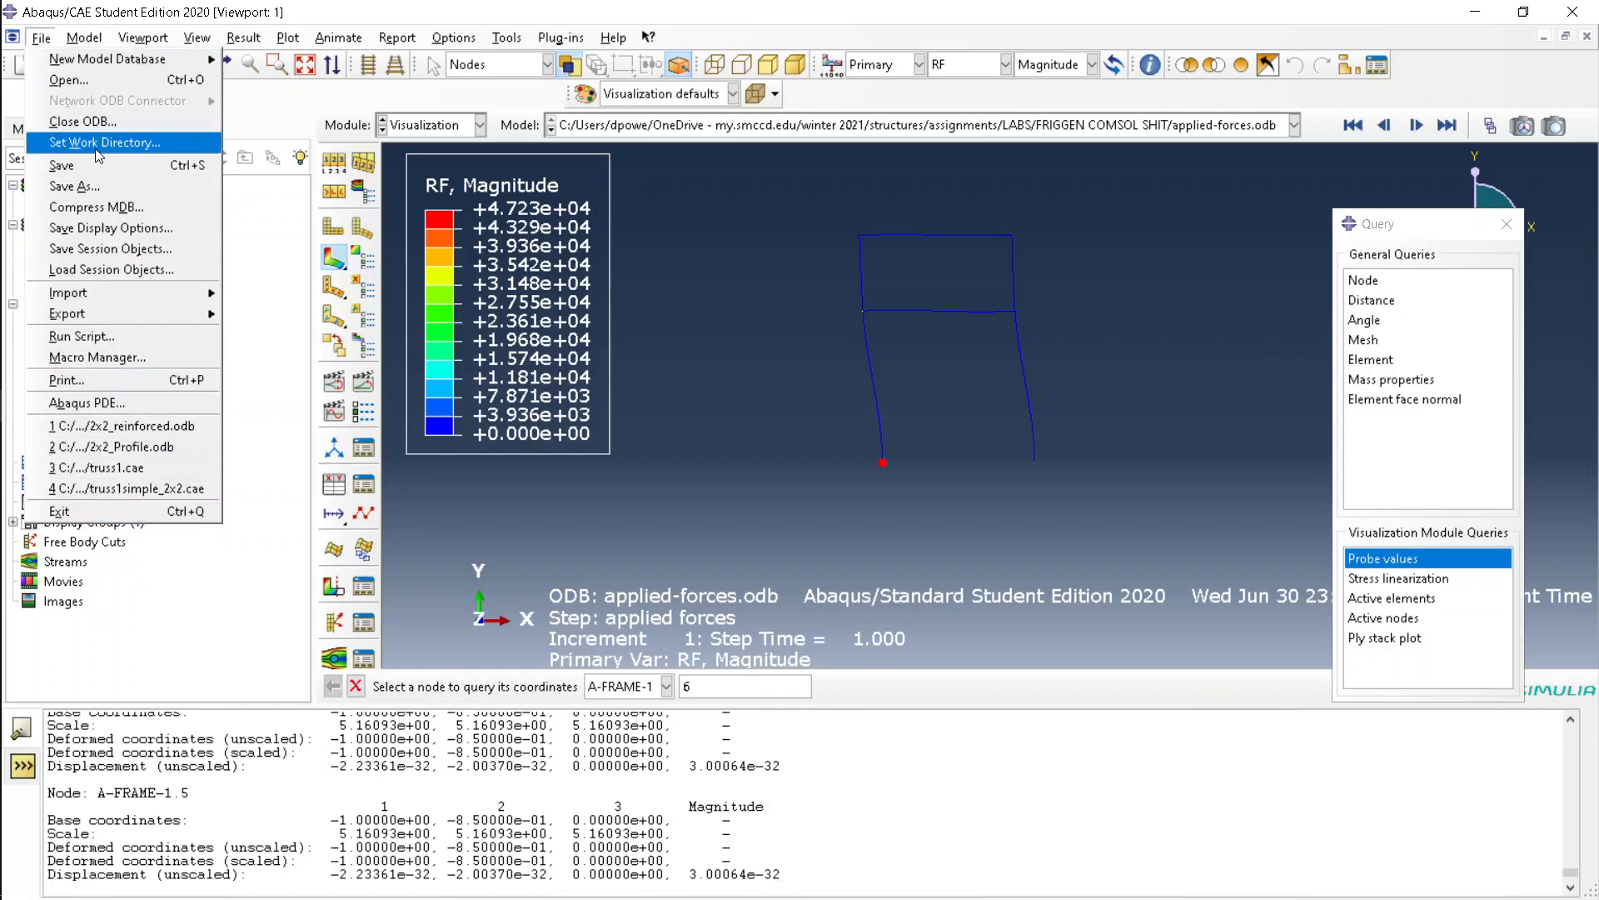